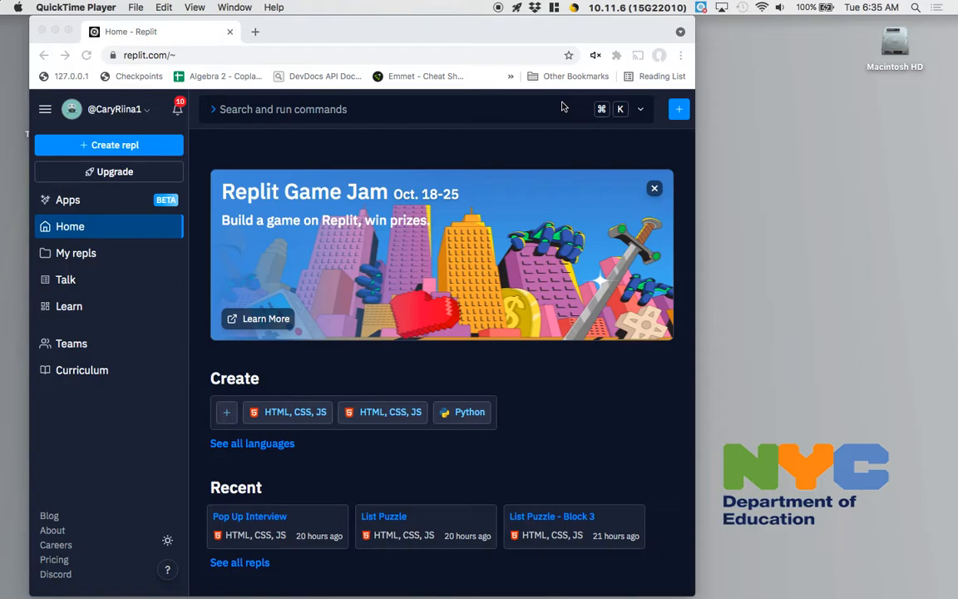
{"action": "mouse_move", "coordinate": [382, 226]}
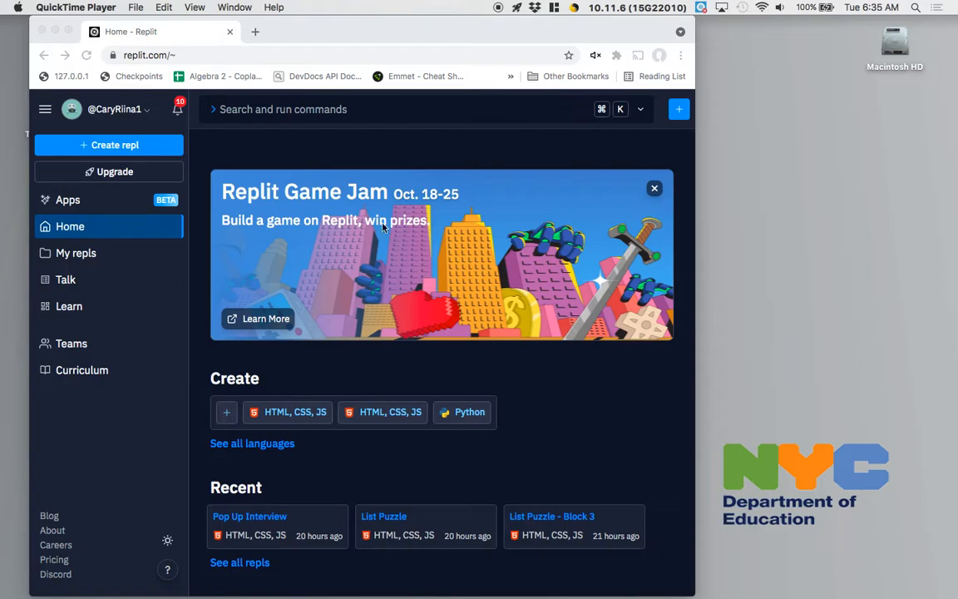
{"action": "mouse_move", "coordinate": [114, 263]}
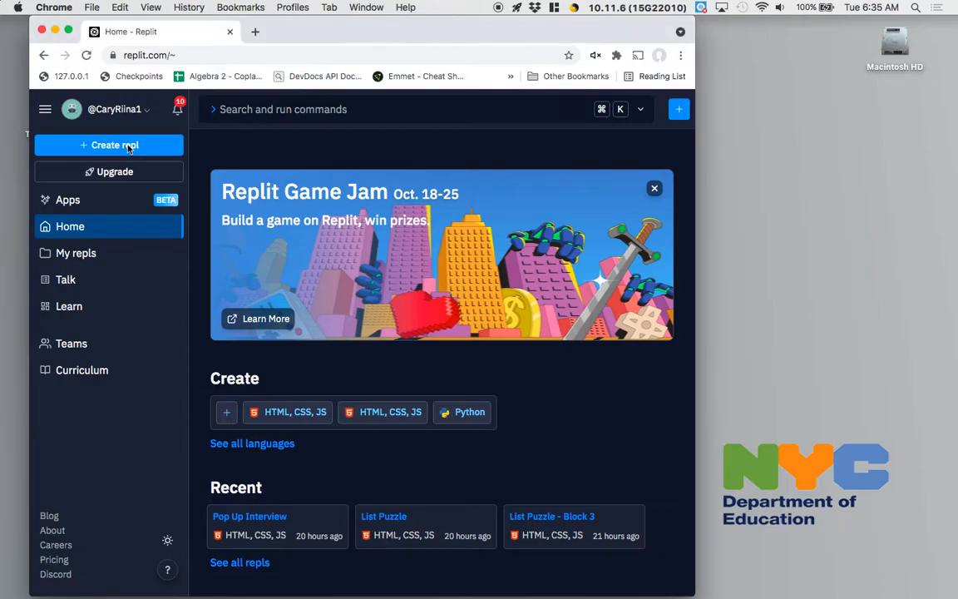
- Start a new repl from the HTML, CSS, JS template
{"action": "left_click", "coordinate": [108, 145]}
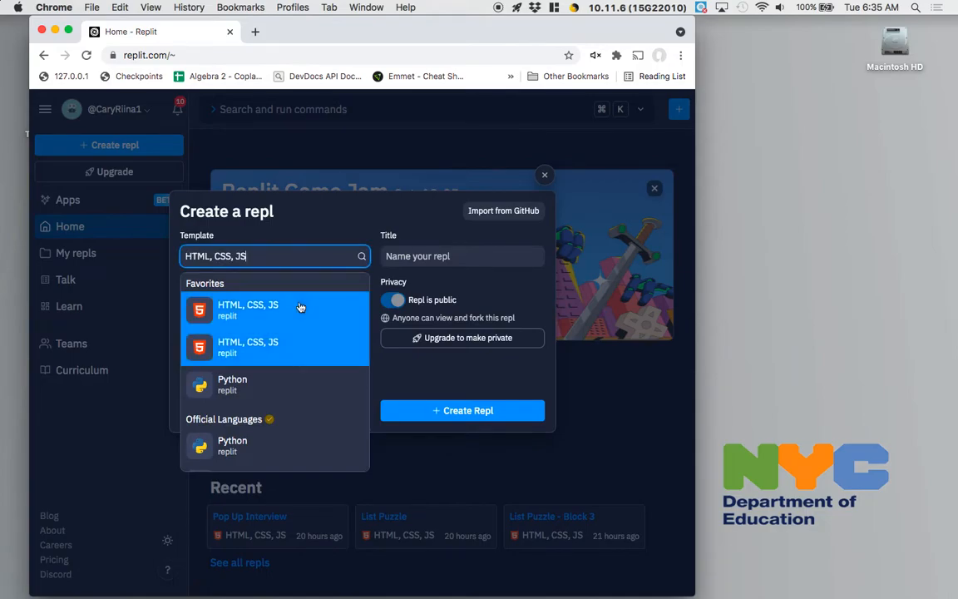
{"action": "left_click", "coordinate": [246, 306]}
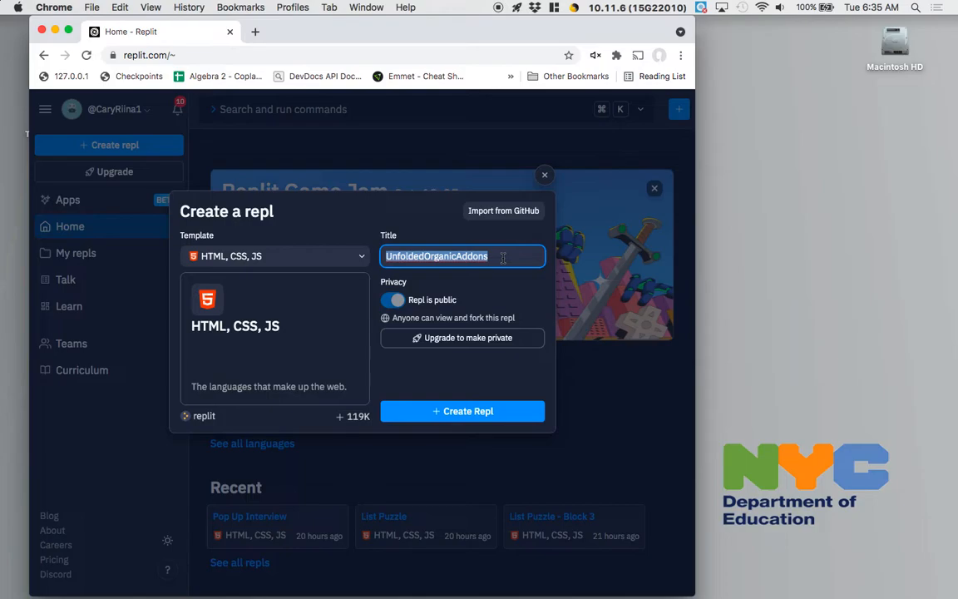
- Title the repl 'Robot Responder', create it and enter its workspace
{"action": "type", "text": "Rob"}
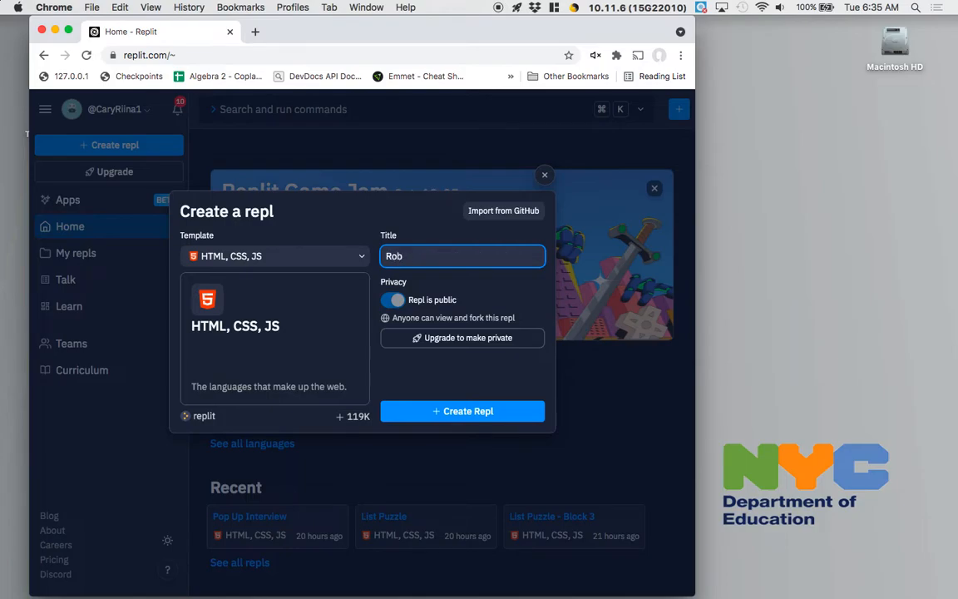
{"action": "type", "text": "es"}
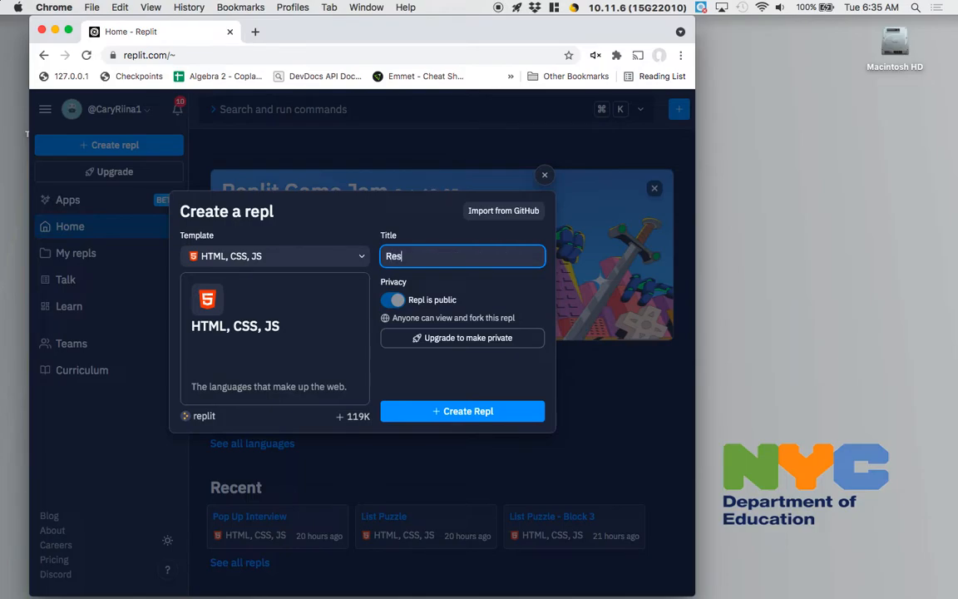
{"action": "type", "text": "Robot"}
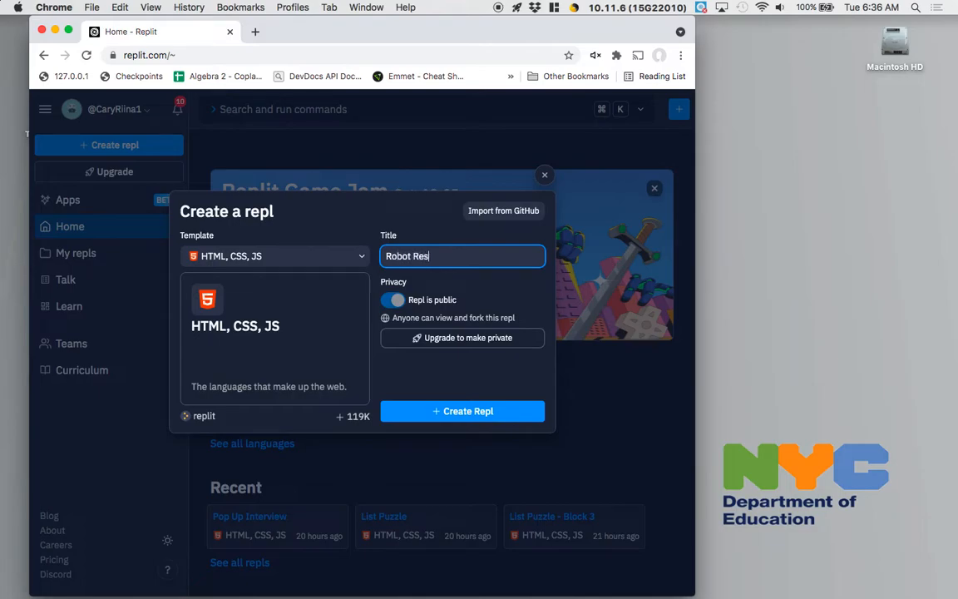
{"action": "type", "text": "ponder"}
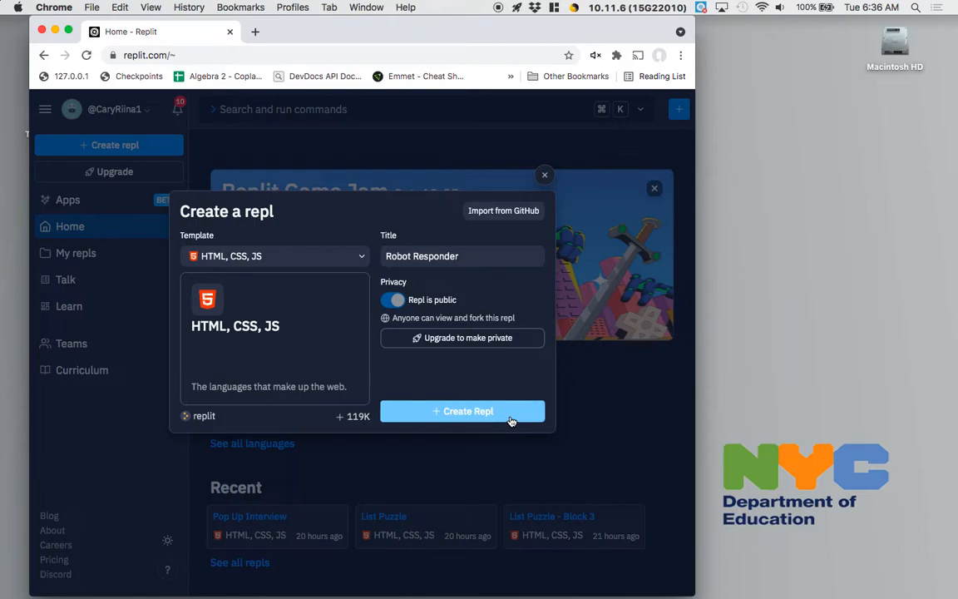
{"action": "left_click", "coordinate": [462, 410]}
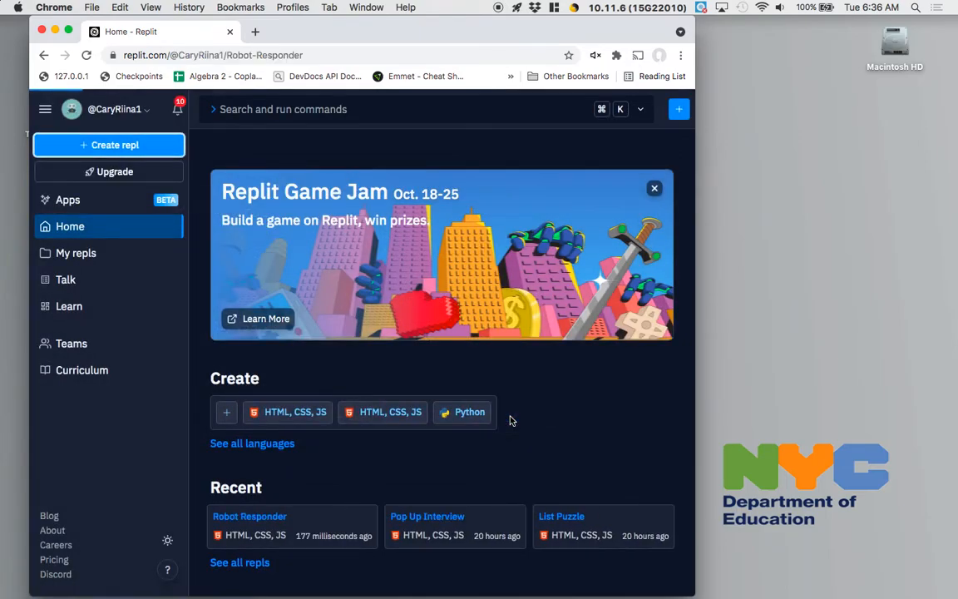
{"action": "left_click", "coordinate": [250, 515]}
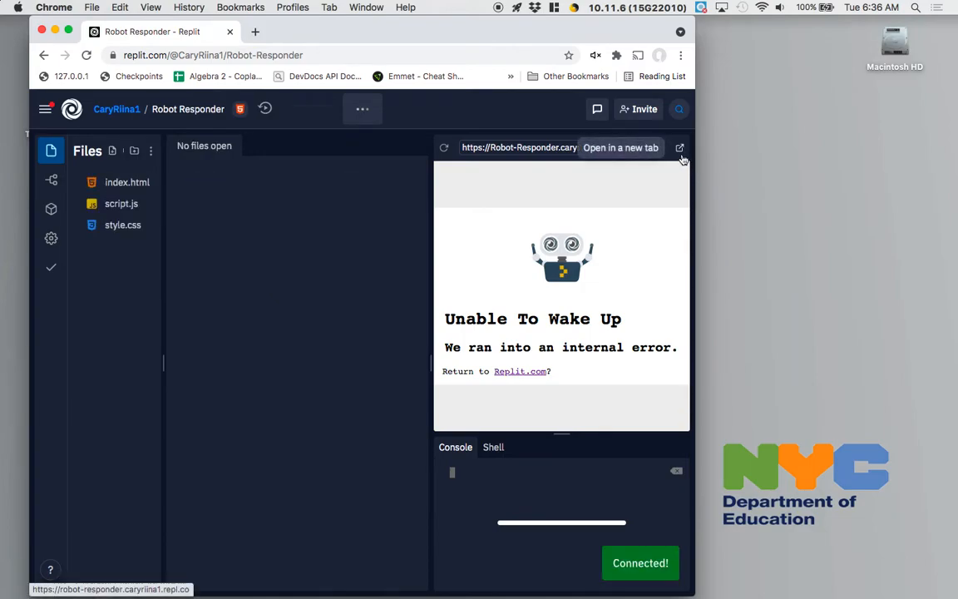
- Bring up index.html in the editor from the Files pane
{"action": "left_click", "coordinate": [126, 181]}
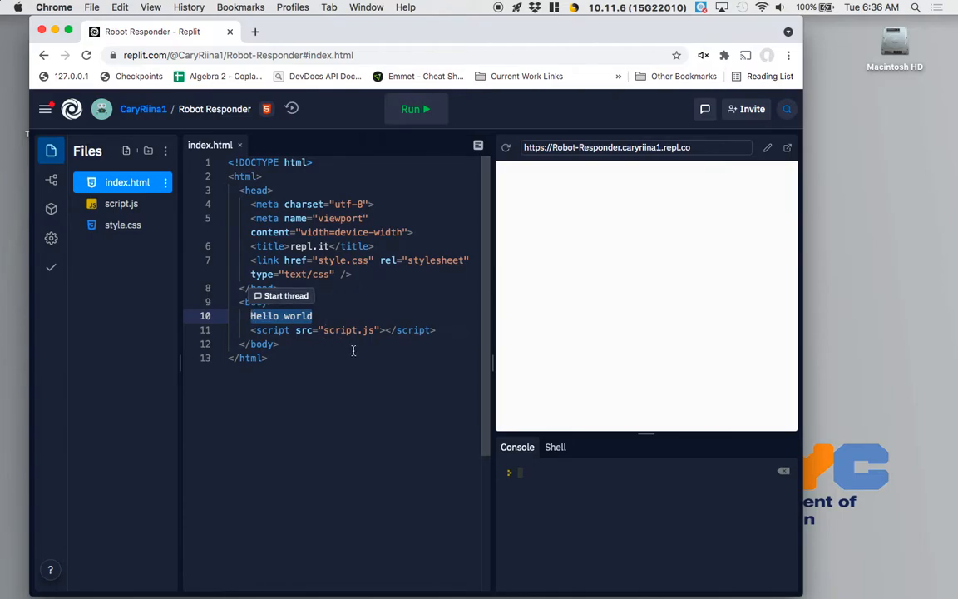
{"action": "mouse_move", "coordinate": [421, 321]}
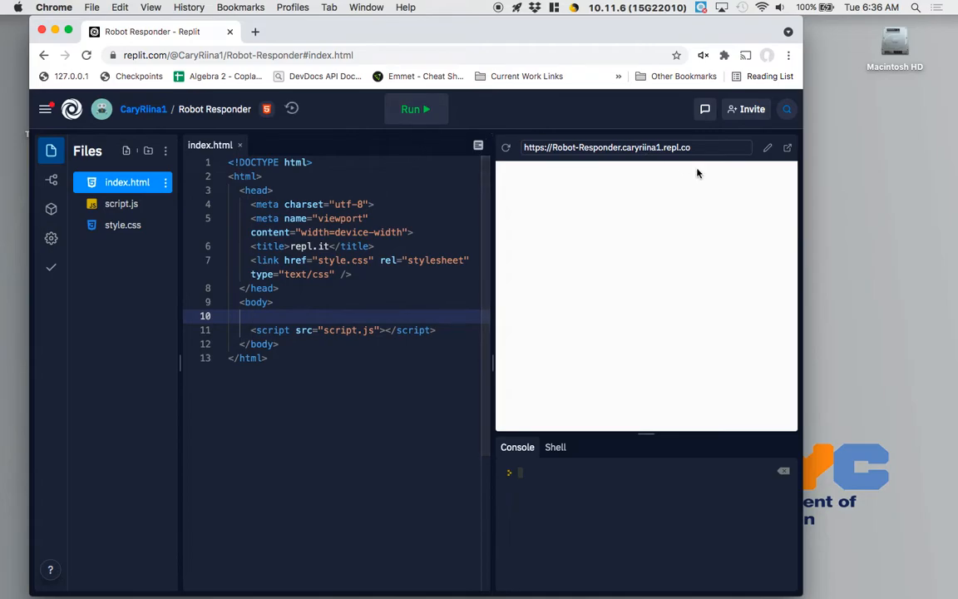
{"action": "mouse_move", "coordinate": [624, 200]}
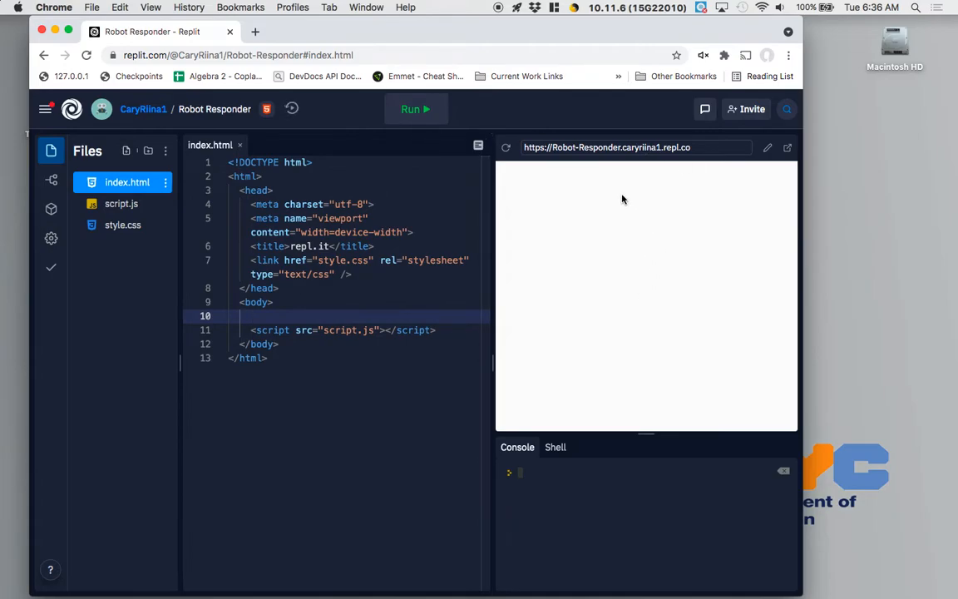
{"action": "mouse_move", "coordinate": [605, 213]}
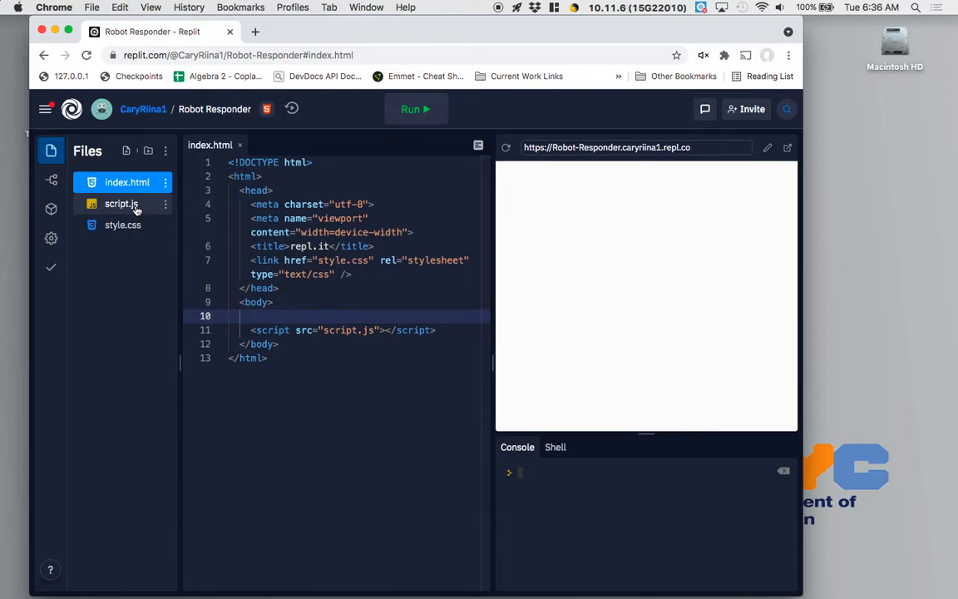
{"action": "mouse_move", "coordinate": [121, 203]}
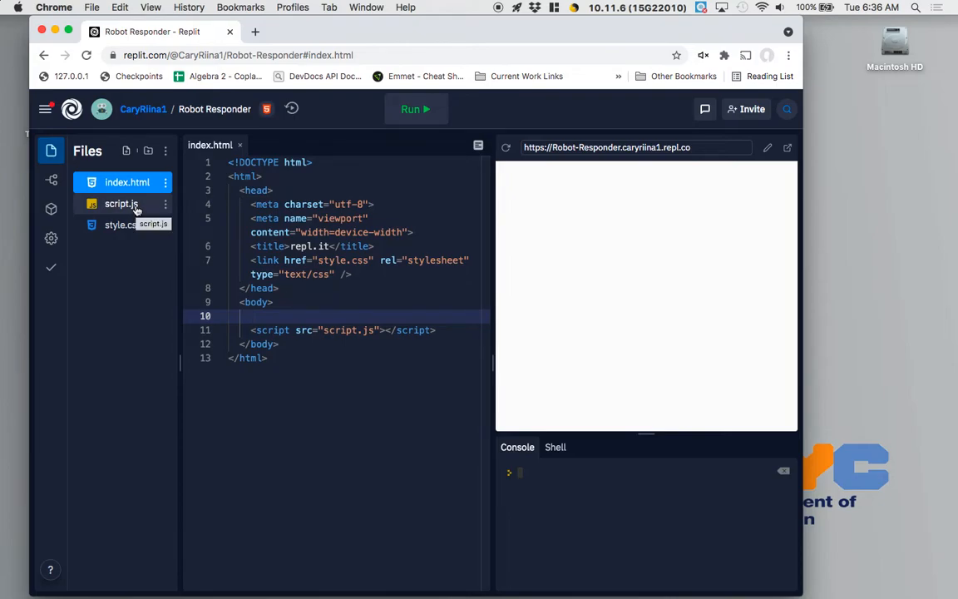
{"action": "mouse_move", "coordinate": [445, 479]}
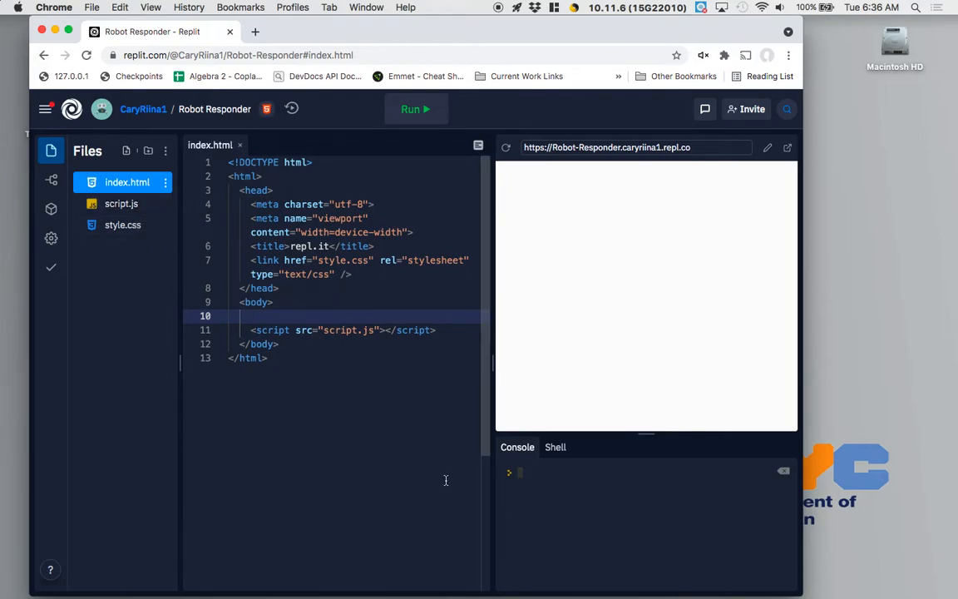
- Add an empty <div> in the body and view the running page in a separate browser tab
{"action": "type", "text": "<div>"}
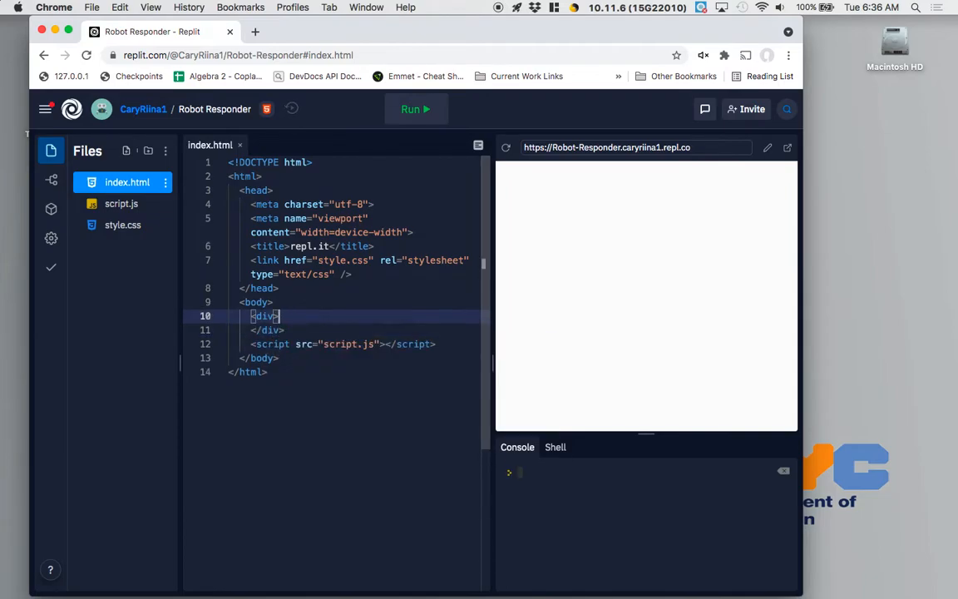
{"action": "key", "text": "Return"}
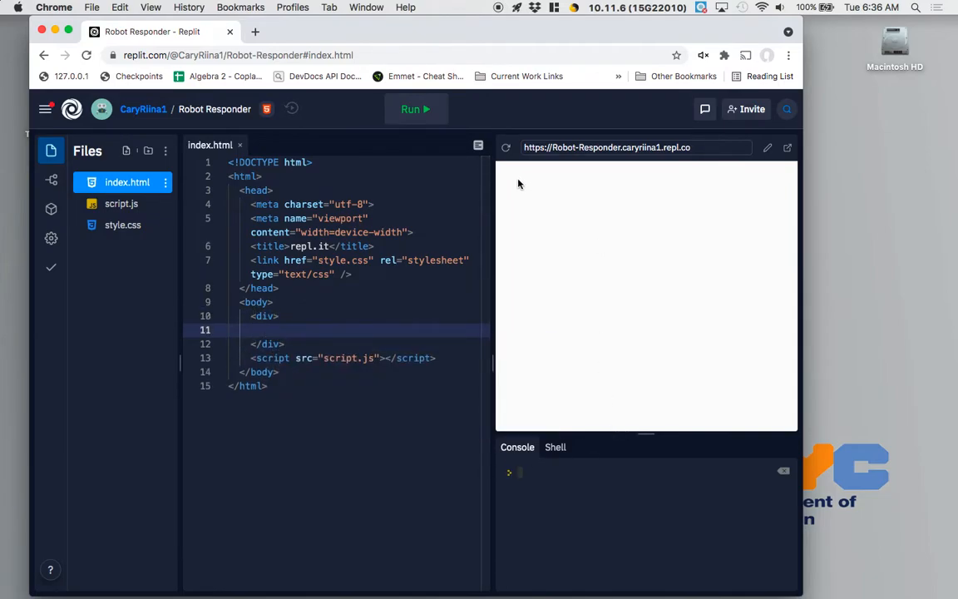
{"action": "mouse_move", "coordinate": [763, 138]}
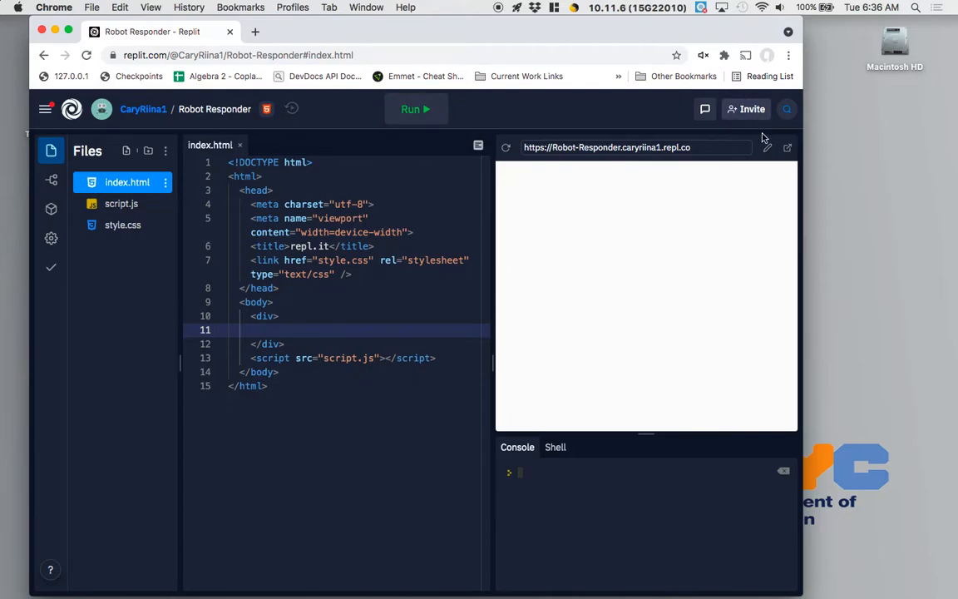
{"action": "left_click", "coordinate": [765, 147]}
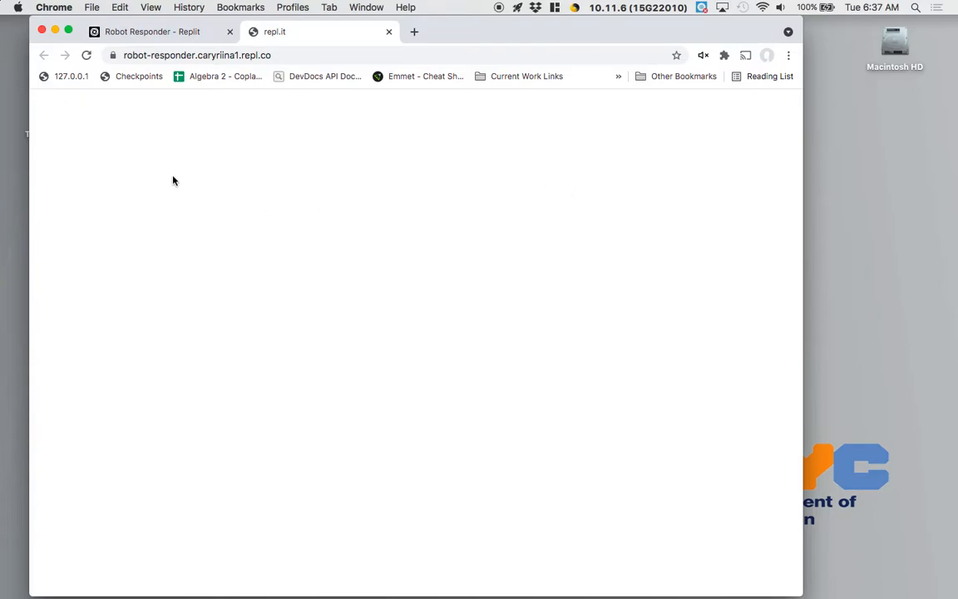
{"action": "mouse_move", "coordinate": [116, 209]}
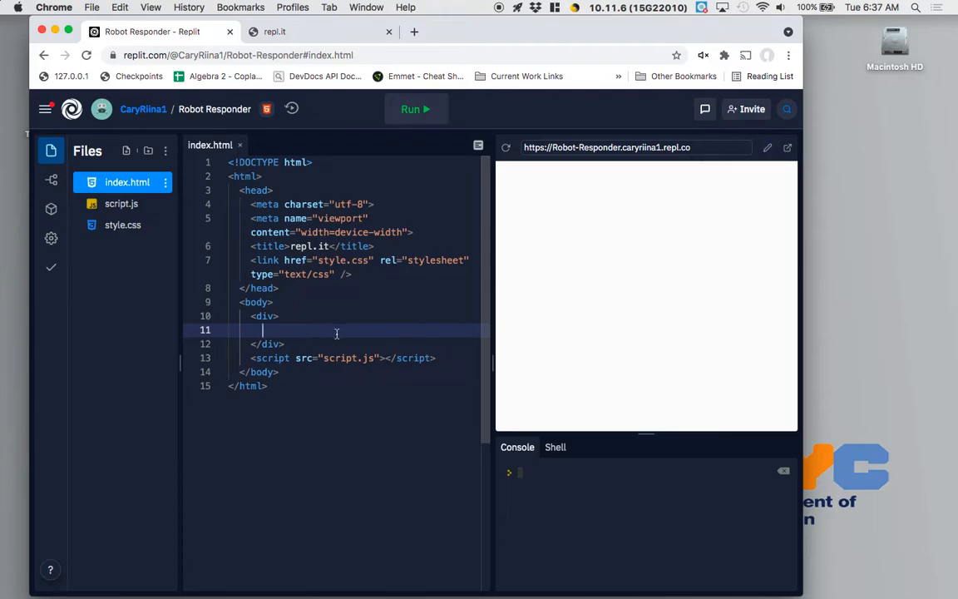
- Add an <h1> heading reading 'Robot Responder' inside the div
{"action": "type", "text": "<h1></h1>"}
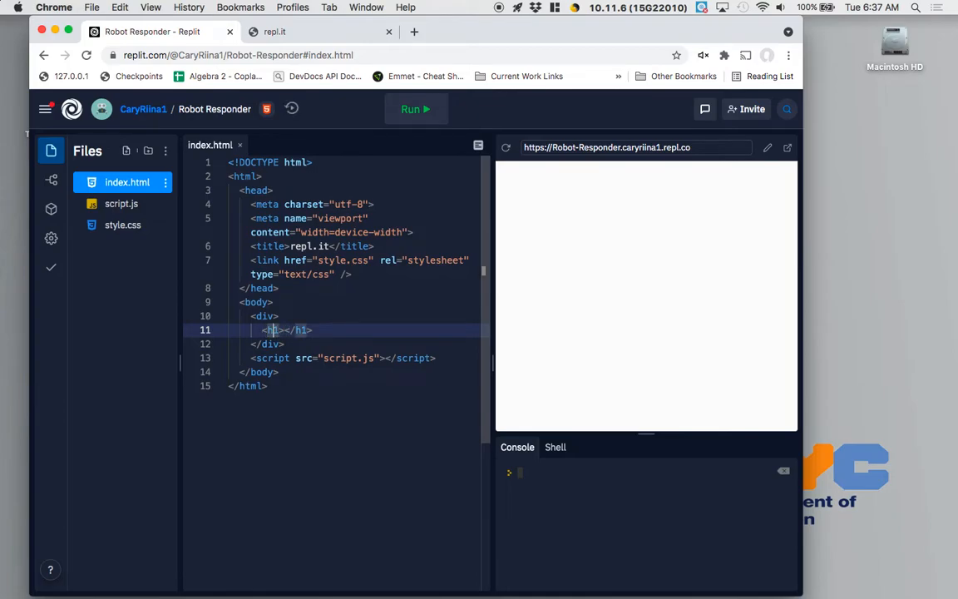
{"action": "type", "text": "Rob"}
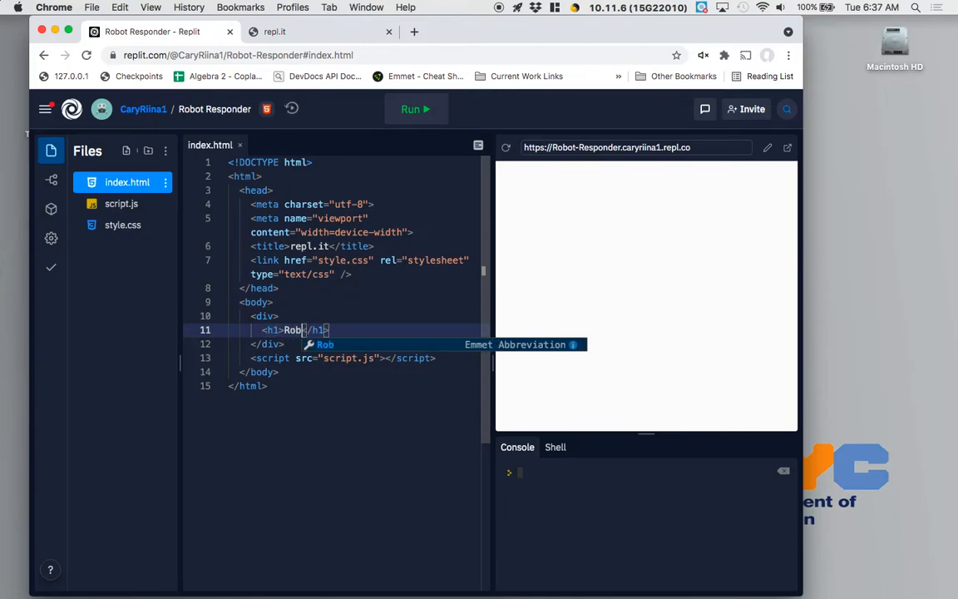
{"action": "type", "text": "ot Responder"}
{"action": "type", "text": "<p></p>"}
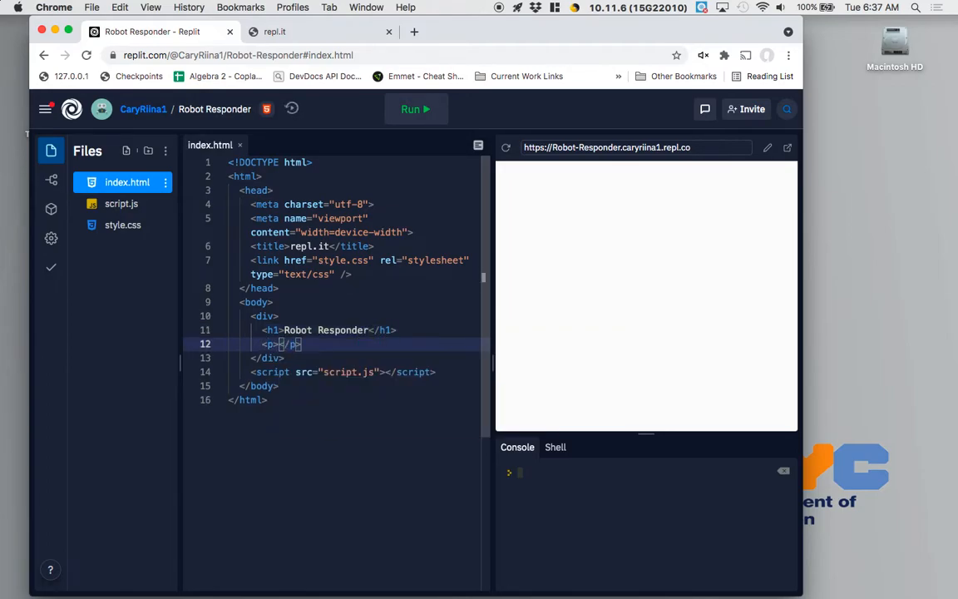
- Add the paragraph 'Click any of the buttons below to say something!' under the heading
{"action": "type", "text": "Click any of the buttons below to"}
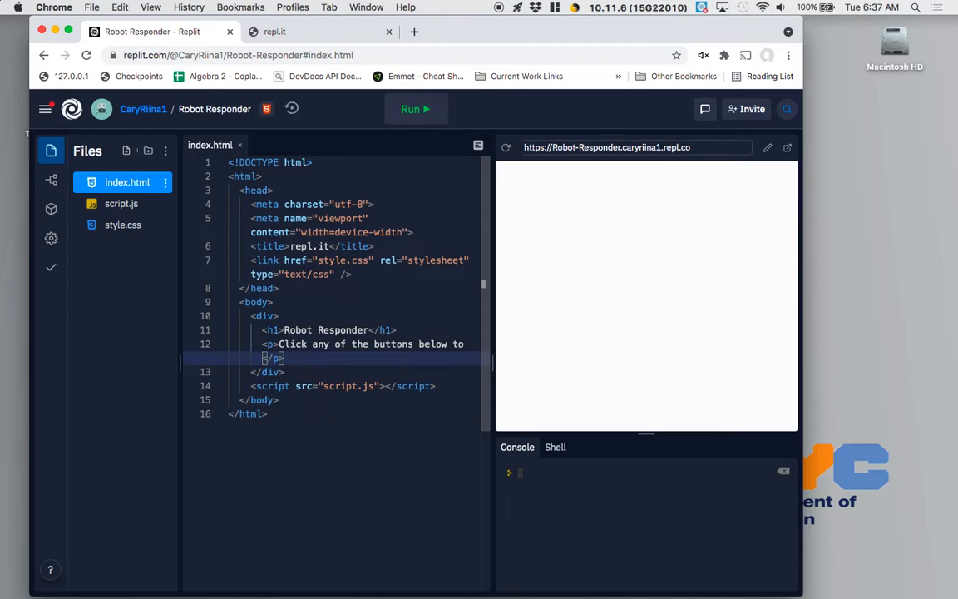
{"action": "type", "text": "res"}
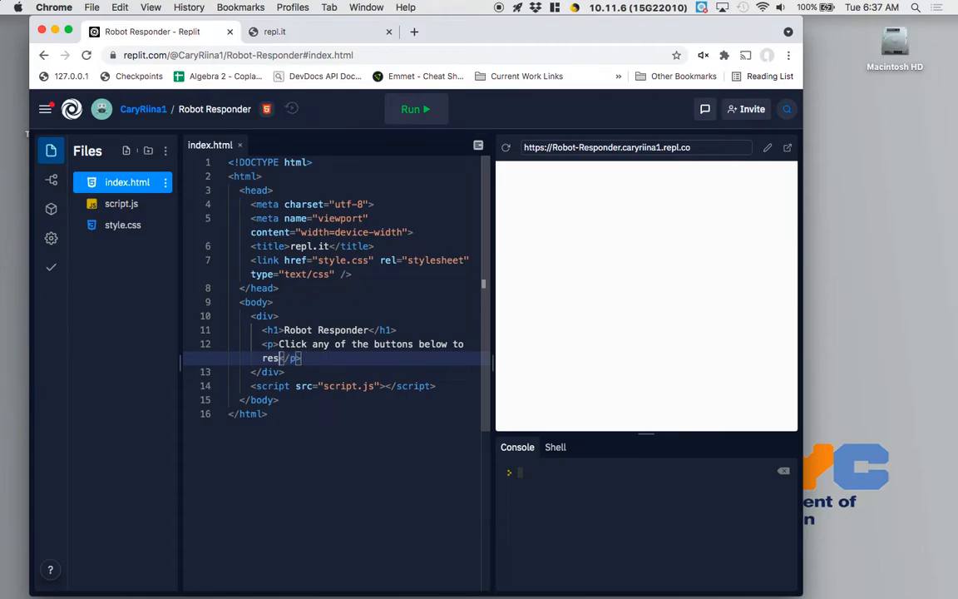
{"action": "key", "text": "Backspace"}
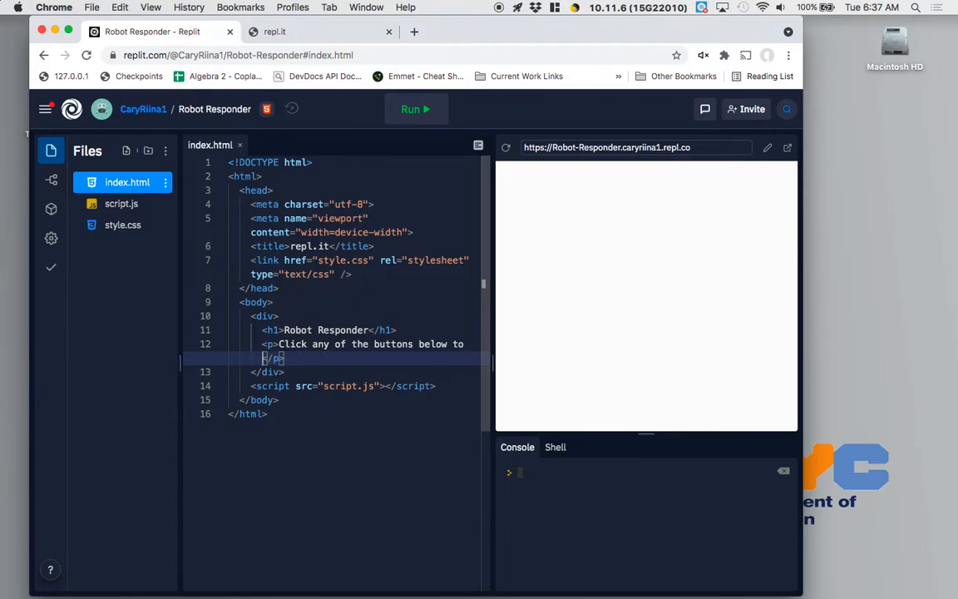
{"action": "type", "text": "say something!"}
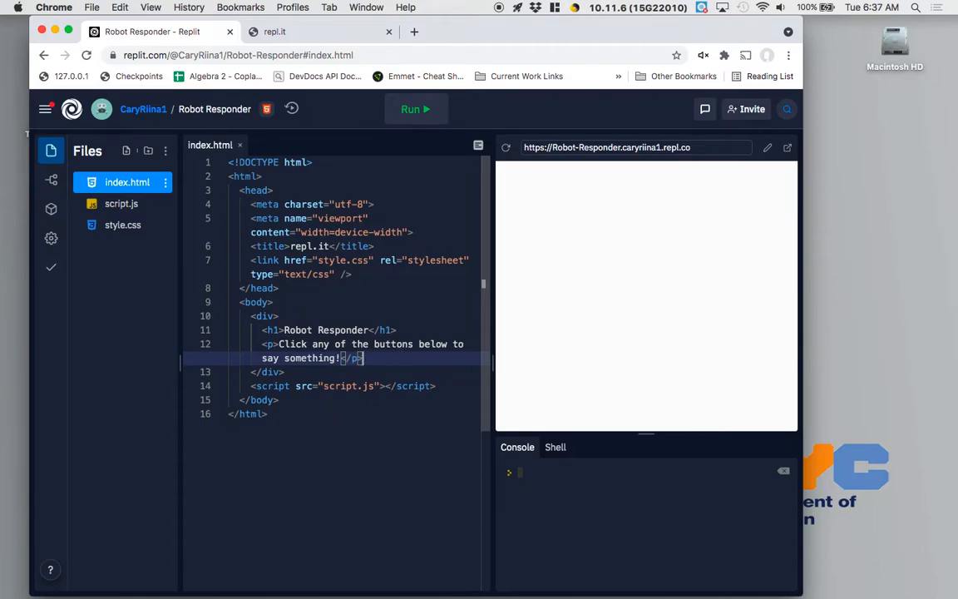
{"action": "key", "text": "Return"}
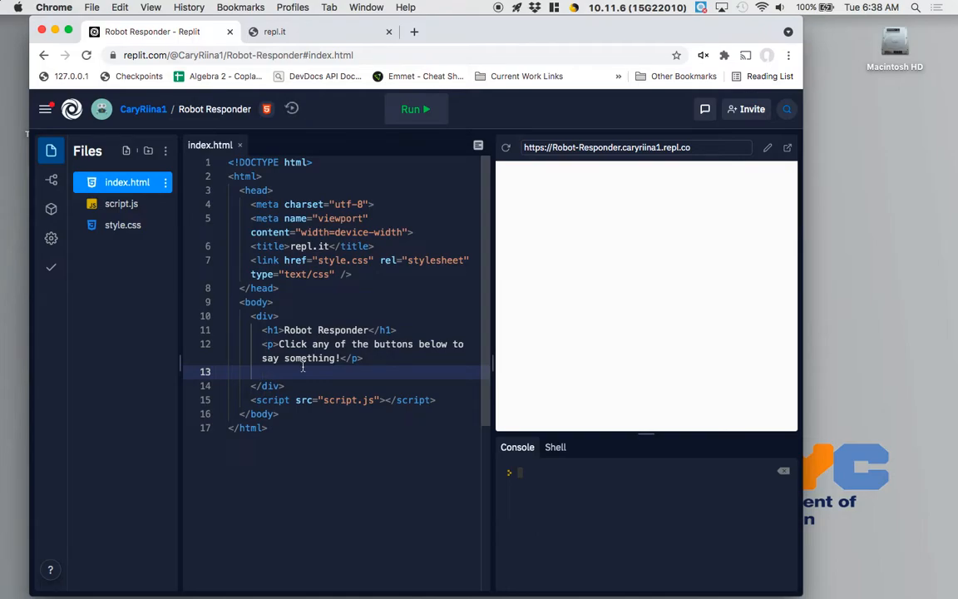
- Add buttons reading 'Amazing Job' and 'You're the Best' below the paragraph
{"action": "type", "text": "button></button>"}
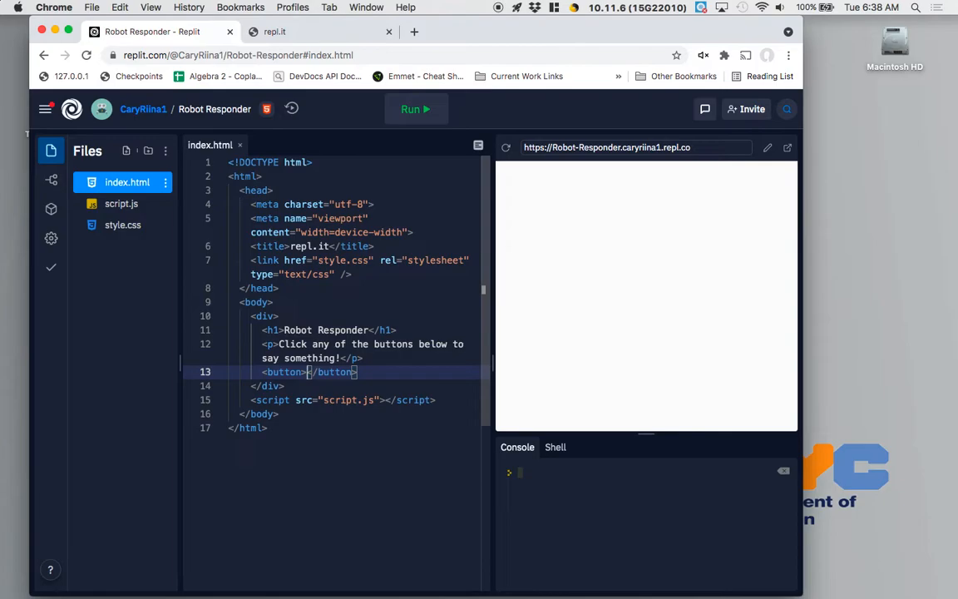
{"action": "type", "text": "H"}
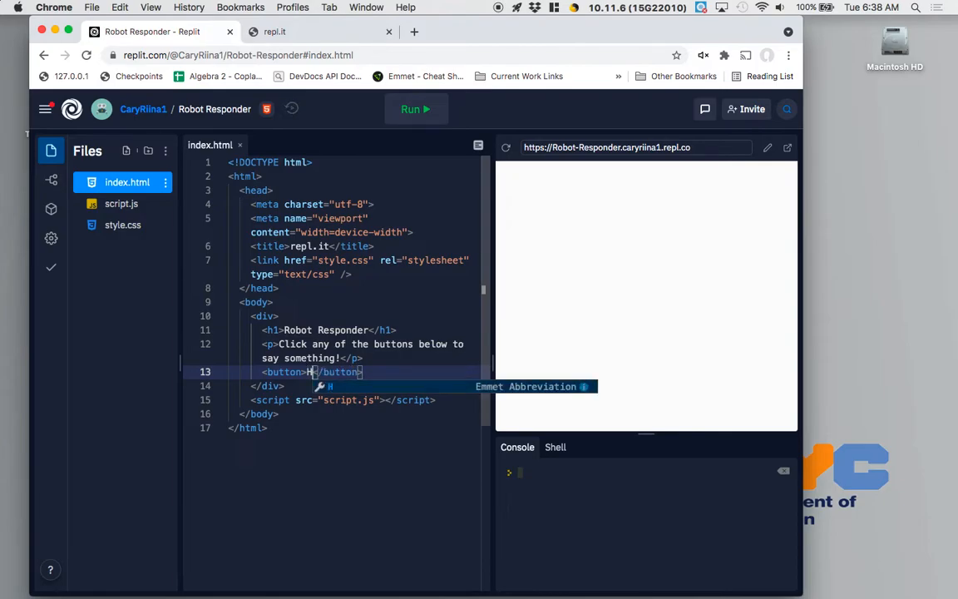
{"action": "type", "text": "G"}
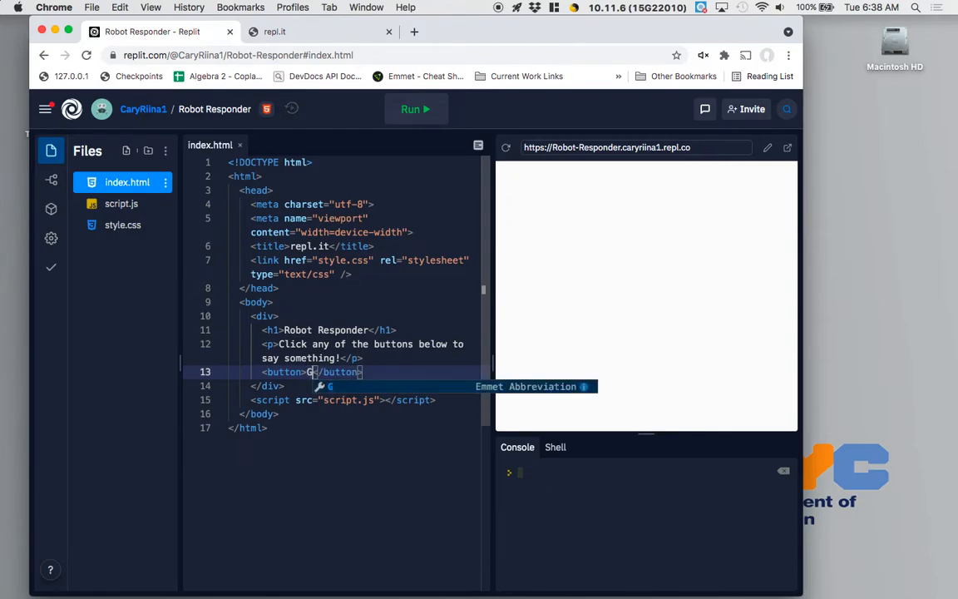
{"action": "type", "text": "mazing Job"}
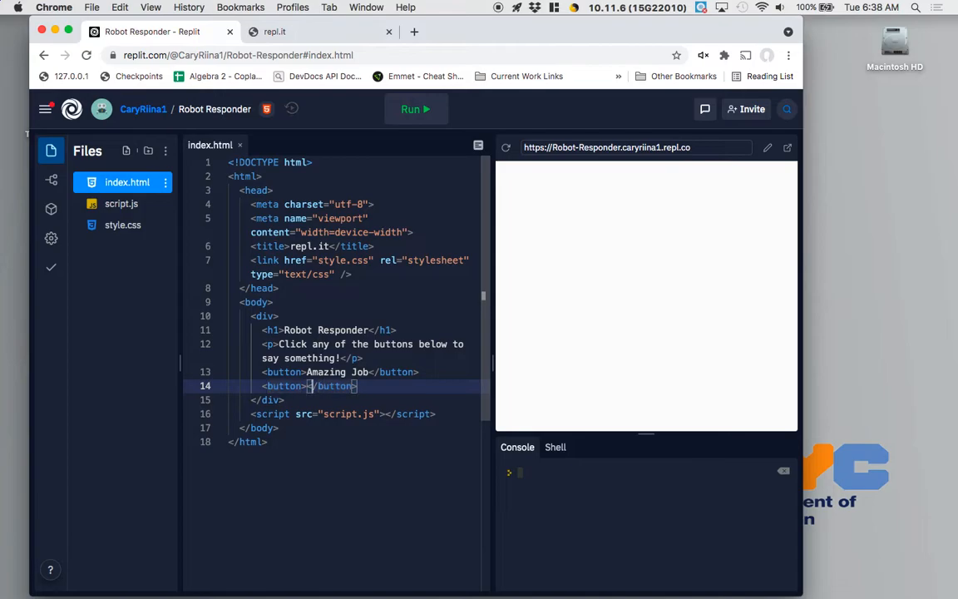
{"action": "type", "text": "Your"}
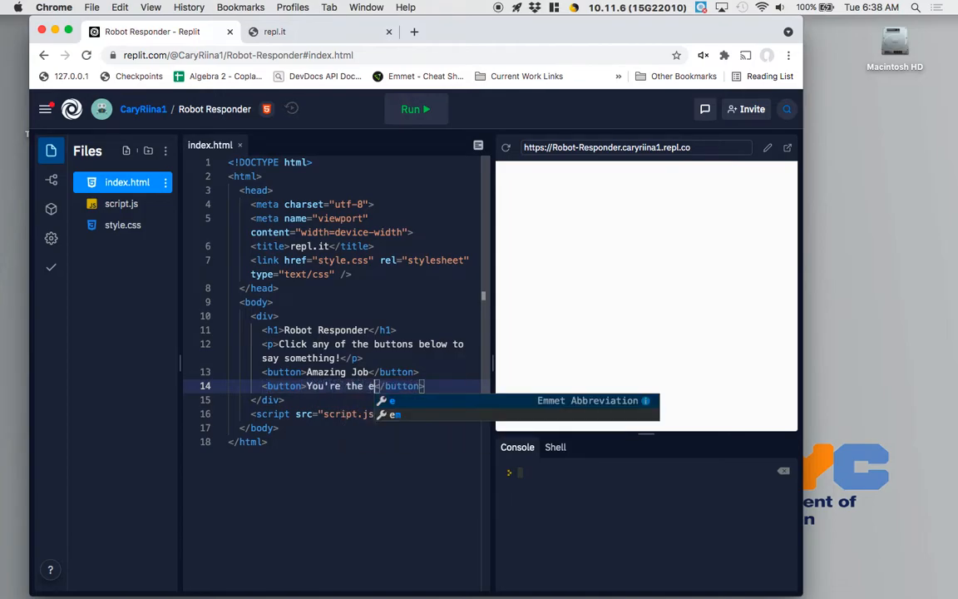
{"action": "type", "text": "Best"}
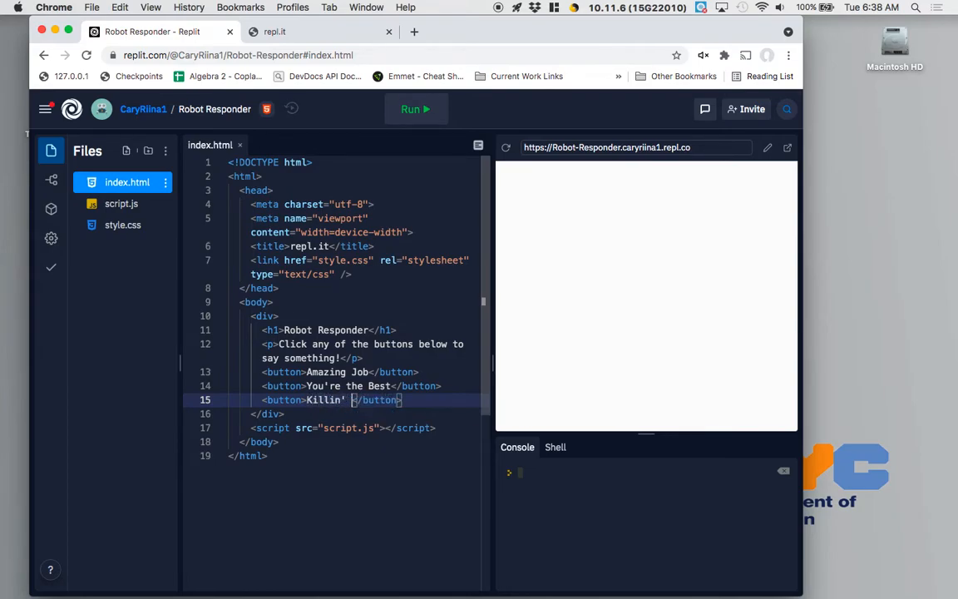
- Add two more buttons reading 'Killin' It!' and 'This is terrible...'
{"action": "type", "text": "It!"}
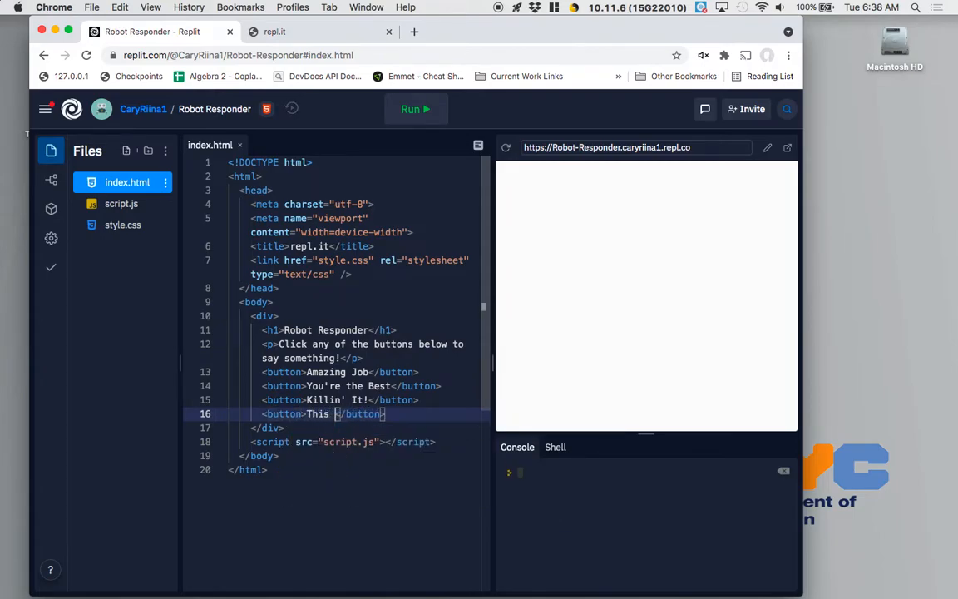
{"action": "type", "text": "is terrible"}
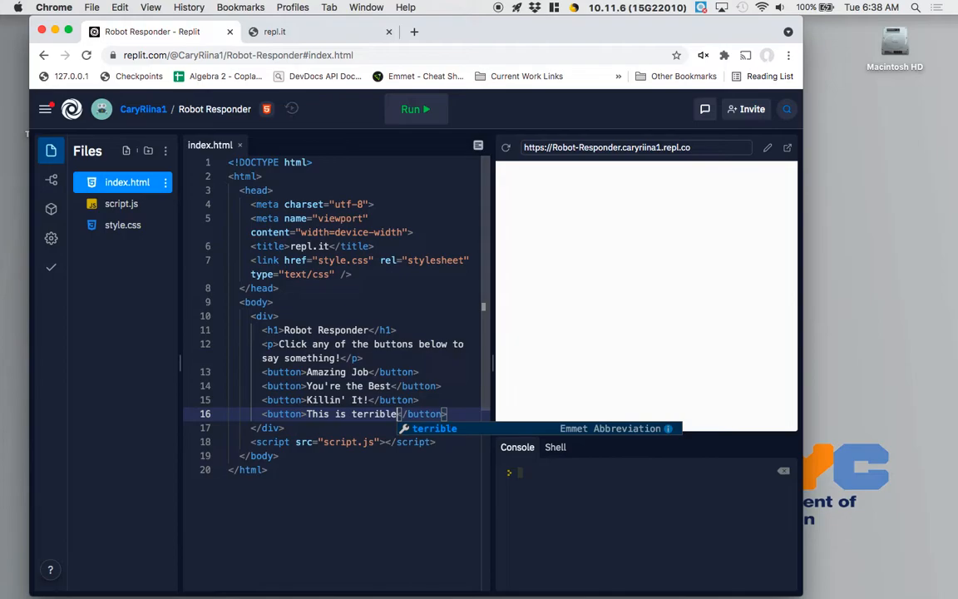
{"action": "type", "text": "..."}
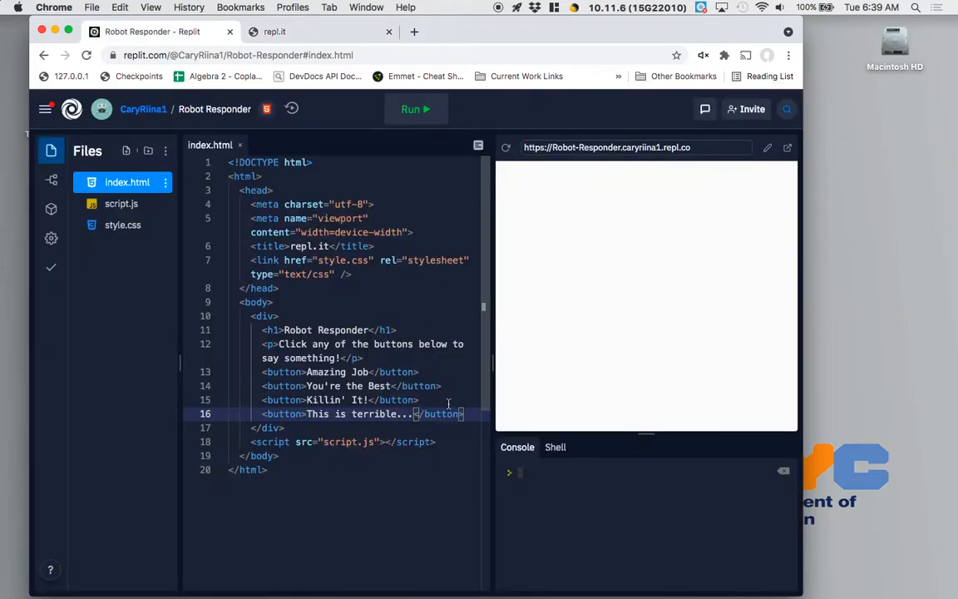
{"action": "mouse_move", "coordinate": [442, 359]}
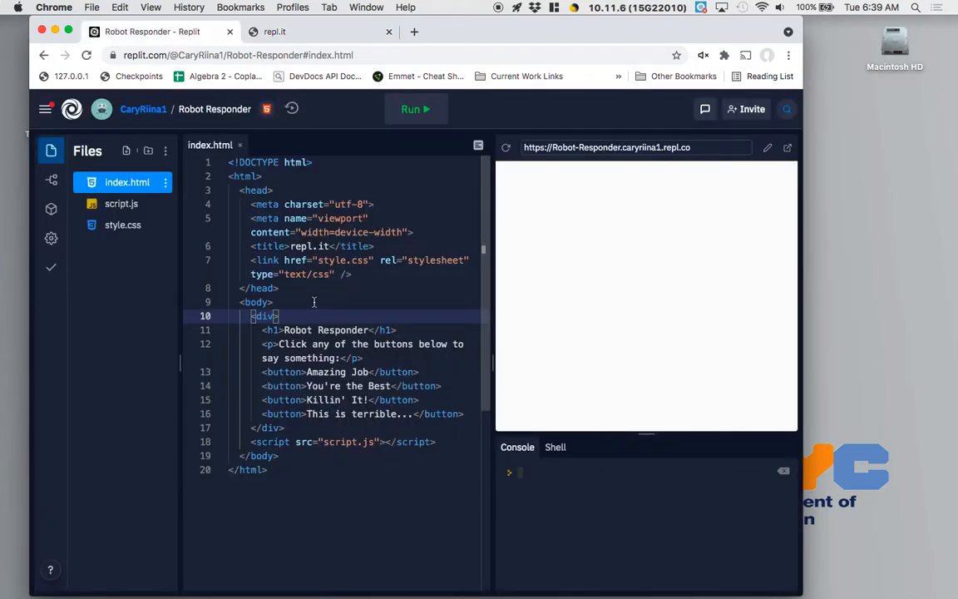
{"action": "mouse_move", "coordinate": [123, 224]}
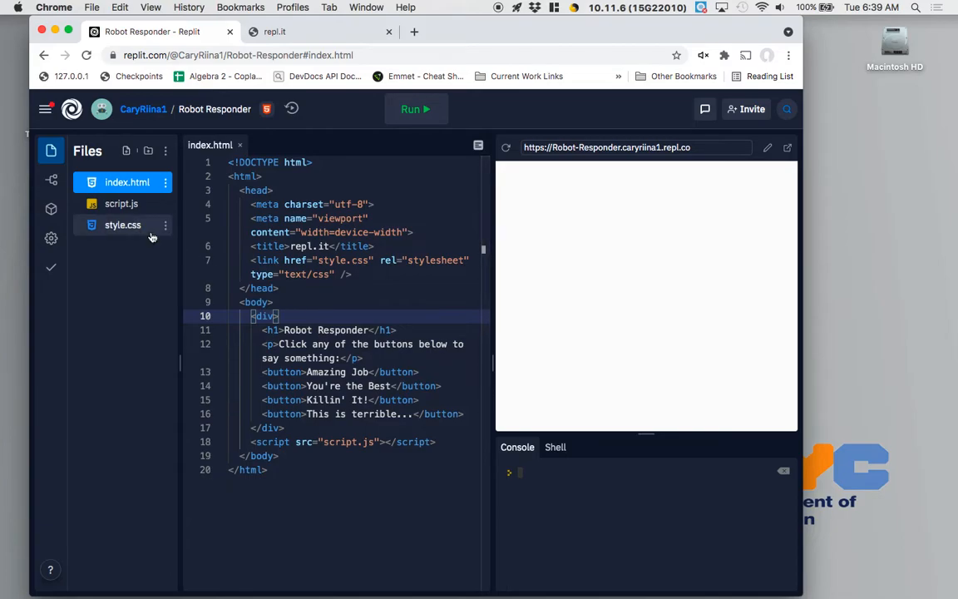
- Bring up the empty style.css from the Files panel
{"action": "left_click", "coordinate": [123, 224]}
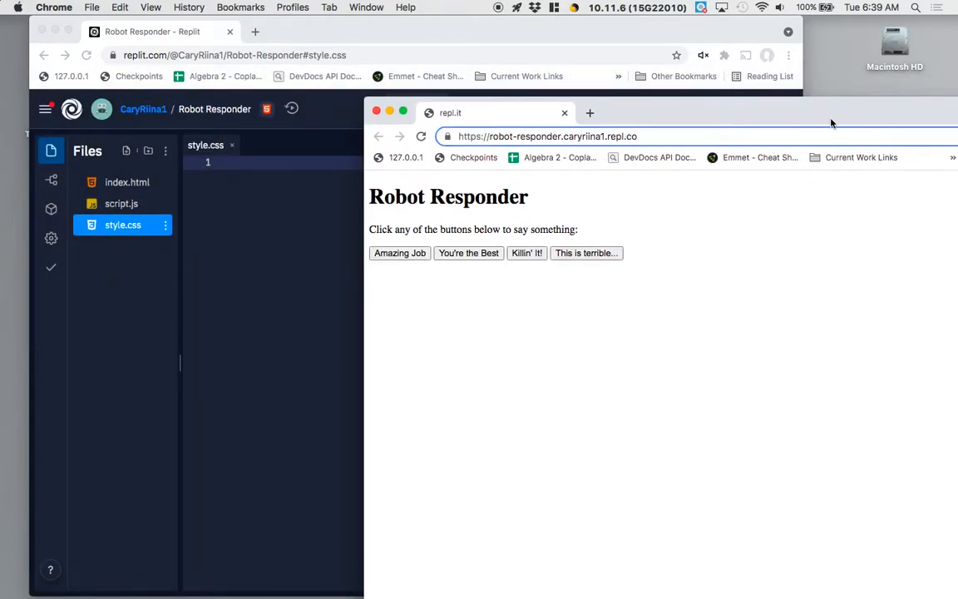
{"action": "mouse_move", "coordinate": [831, 123]}
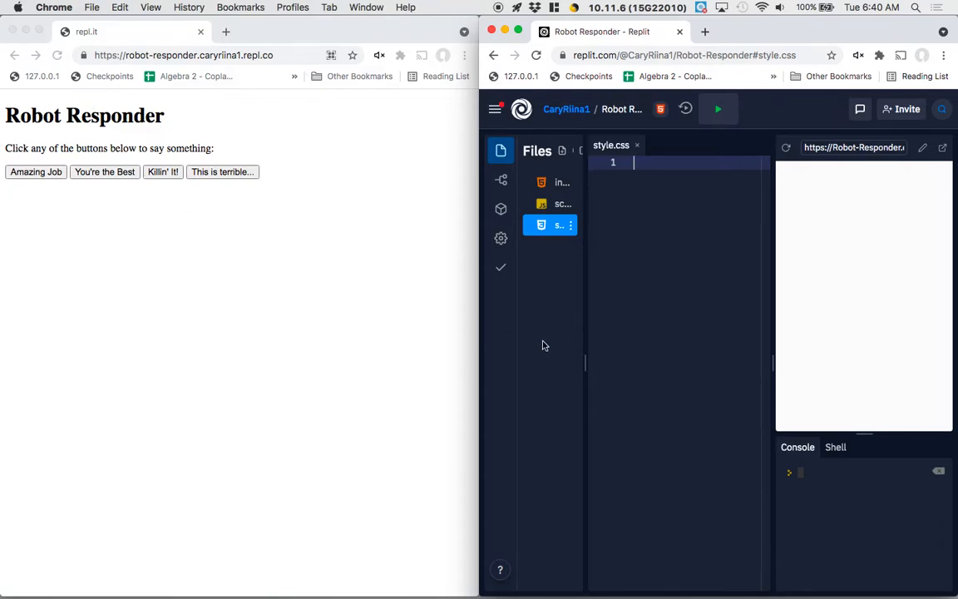
- Write a div rule with background: darkgray, picked from autocomplete
{"action": "type", "text": "div {}"}
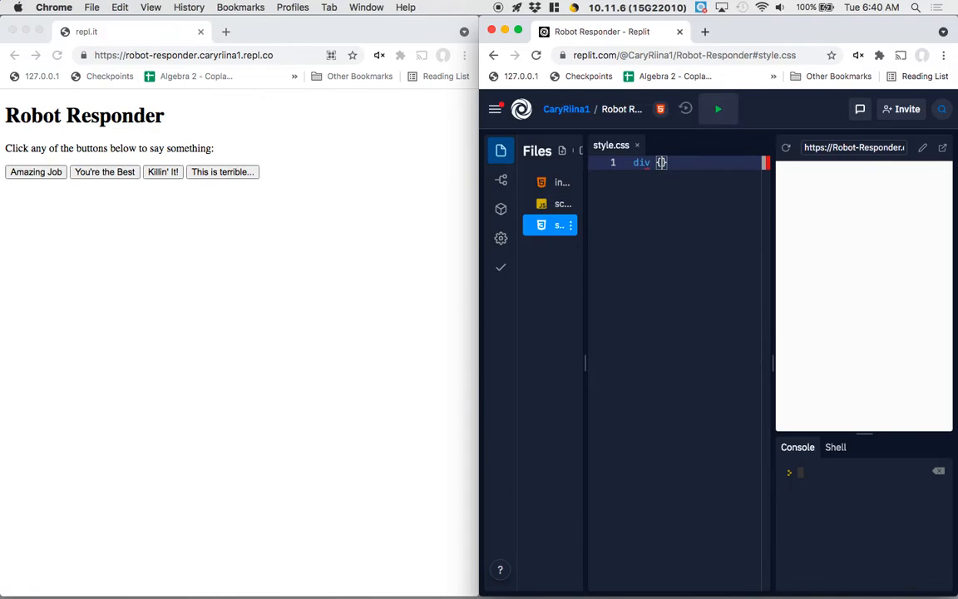
{"action": "key", "text": "Return"}
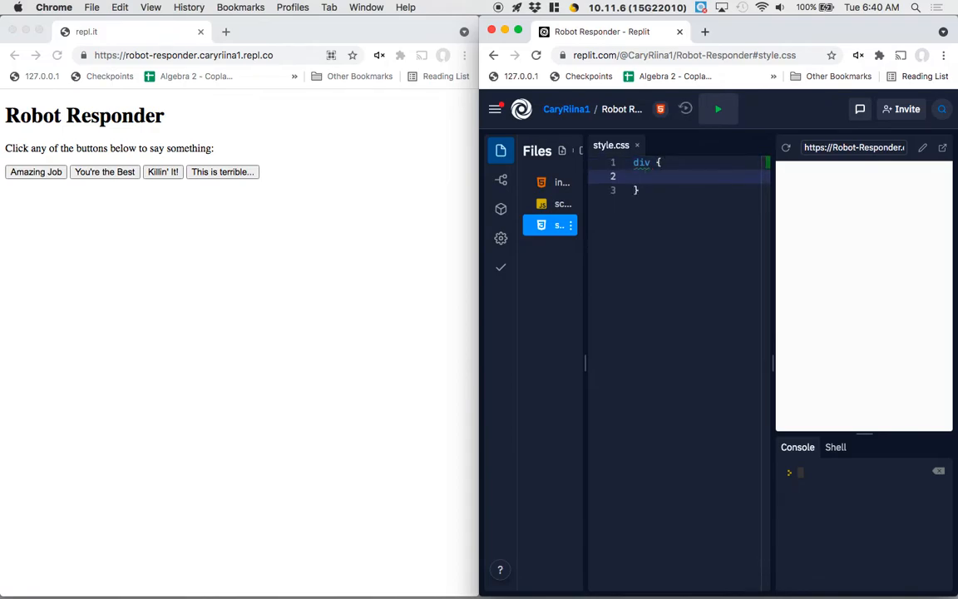
{"action": "type", "text": "background: #000;"}
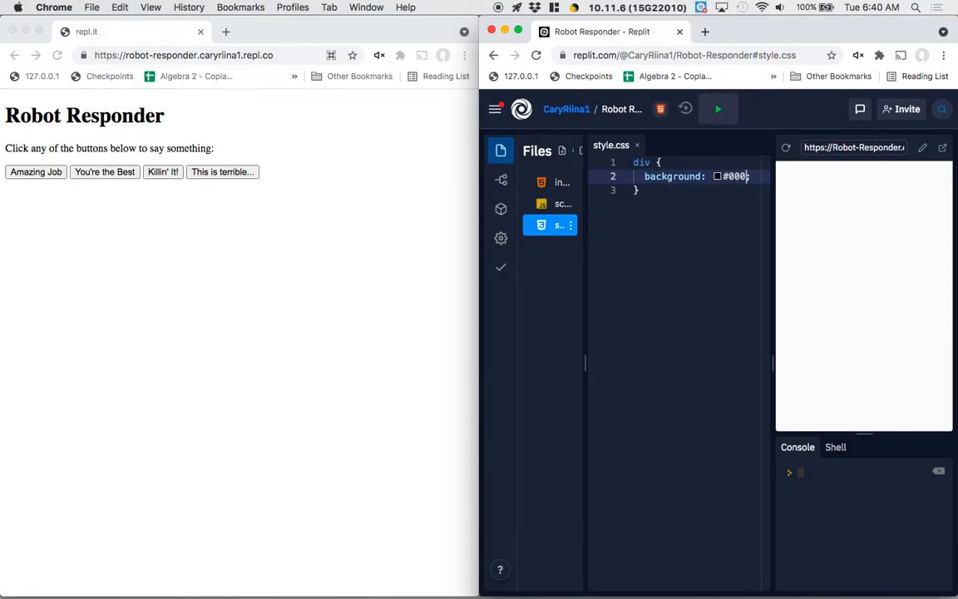
{"action": "key", "text": "Backspace"}
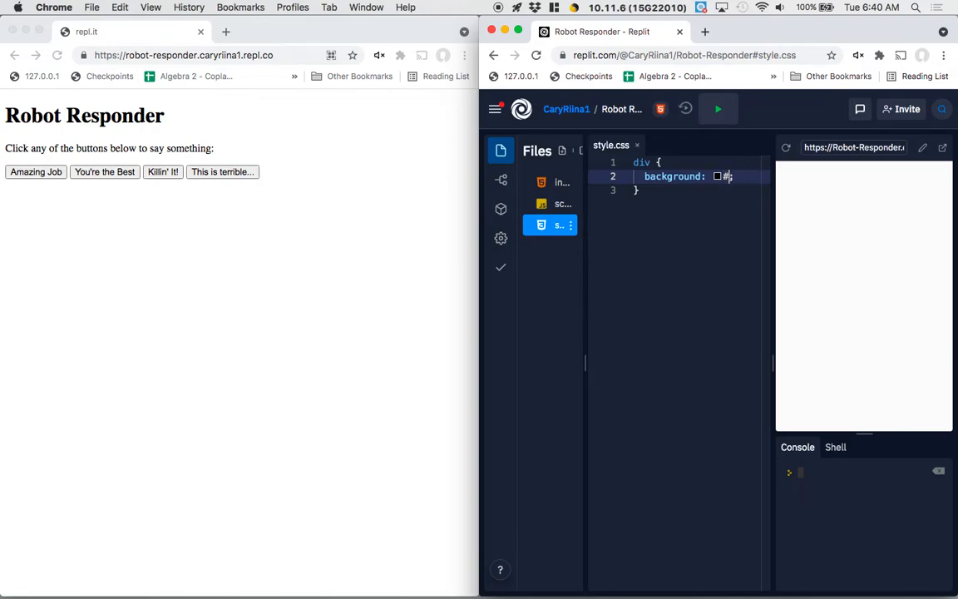
{"action": "type", "text": "darkgra"}
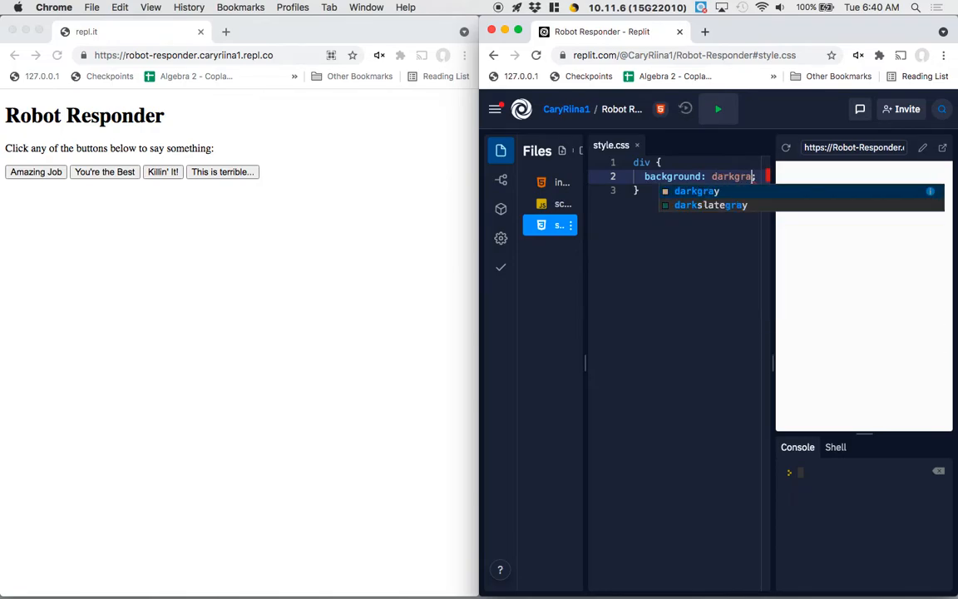
{"action": "left_click", "coordinate": [695, 190]}
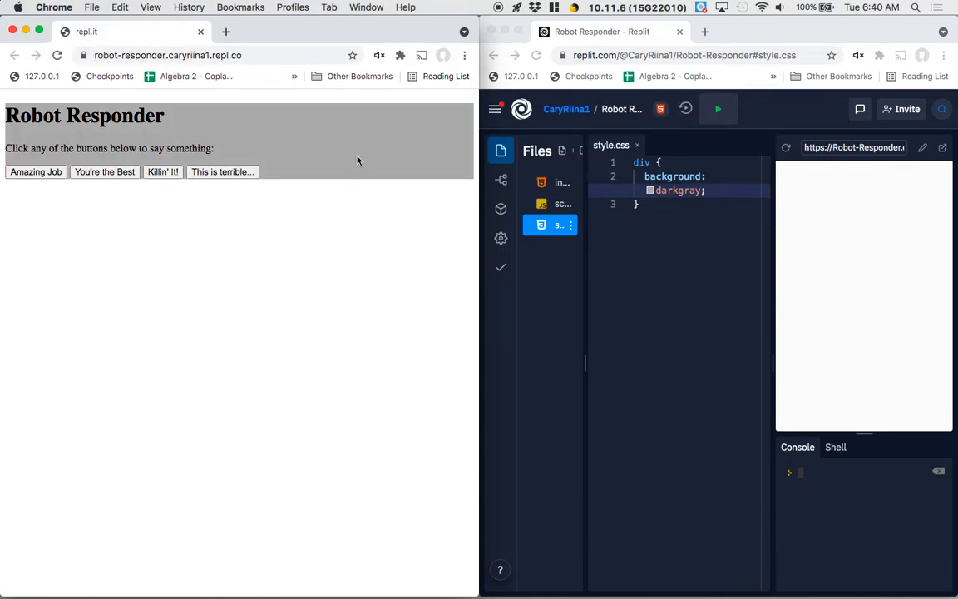
{"action": "mouse_move", "coordinate": [705, 210]}
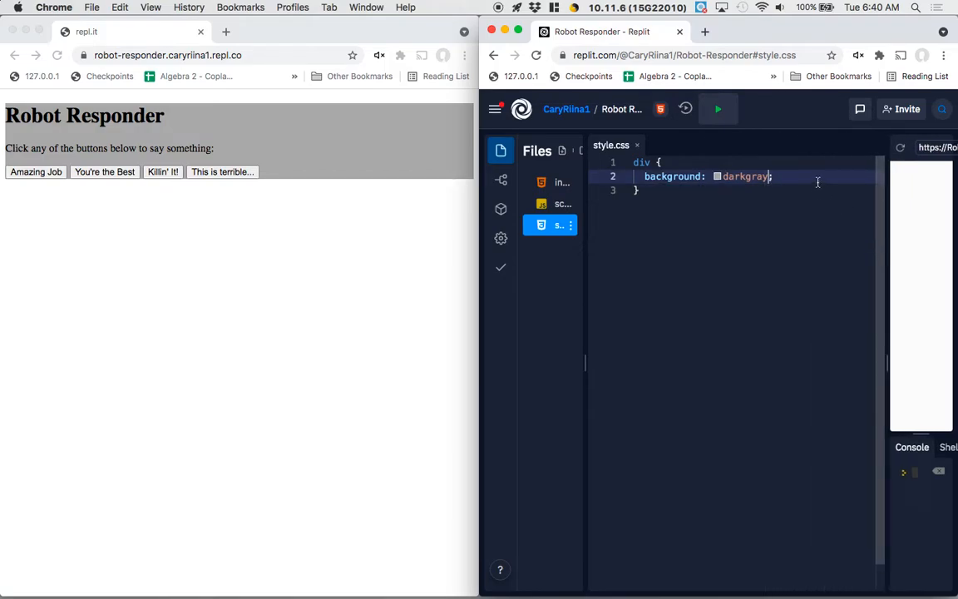
- Give the div rule a width of 500px
{"action": "type", "text": "width:"}
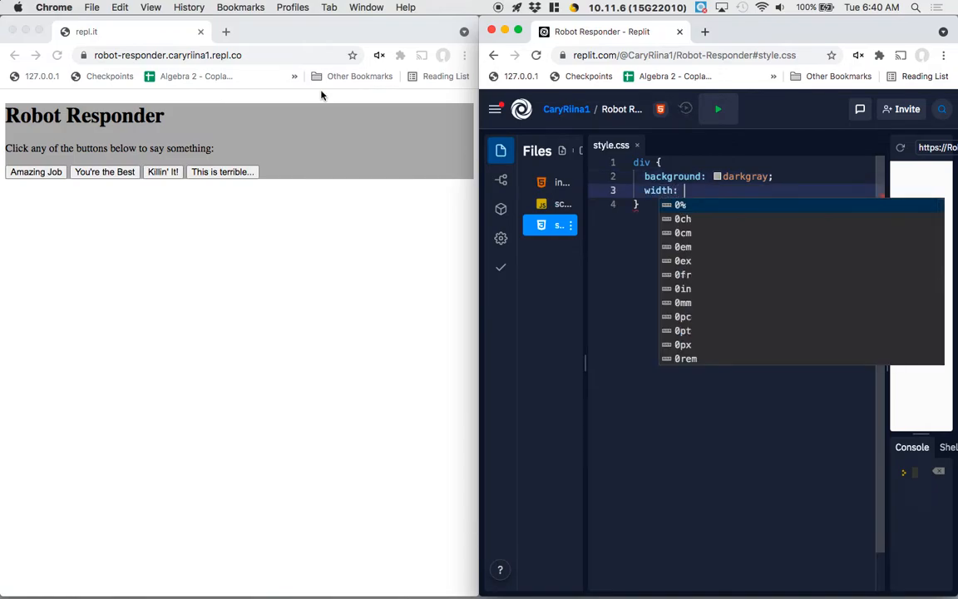
{"action": "mouse_move", "coordinate": [280, 125]}
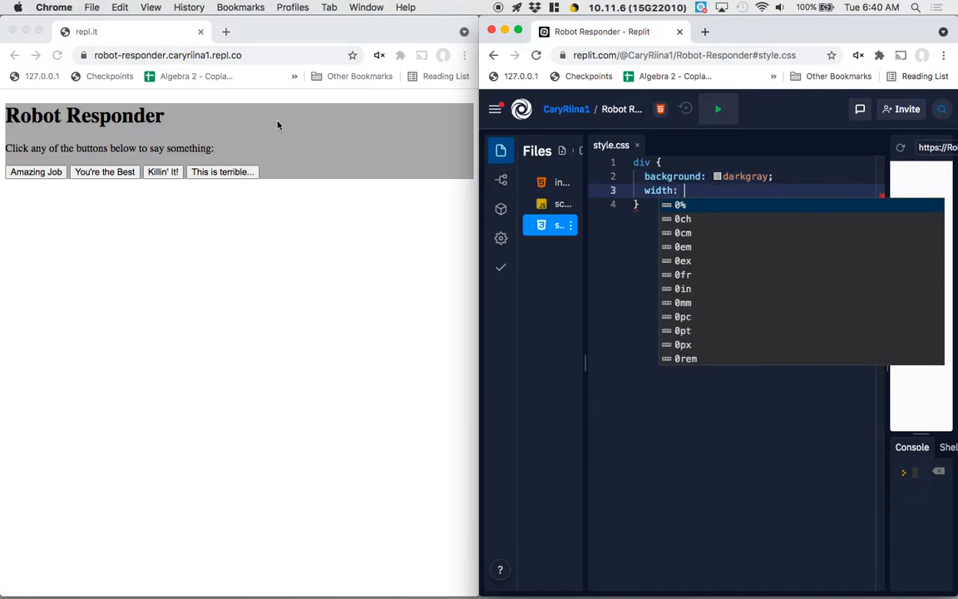
{"action": "mouse_move", "coordinate": [312, 151]}
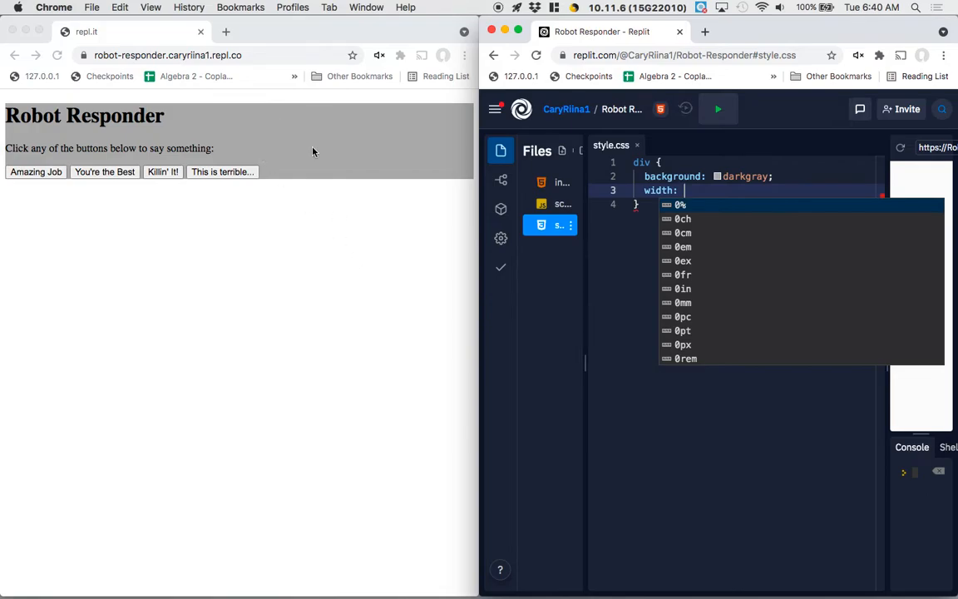
{"action": "type", "text": "400"}
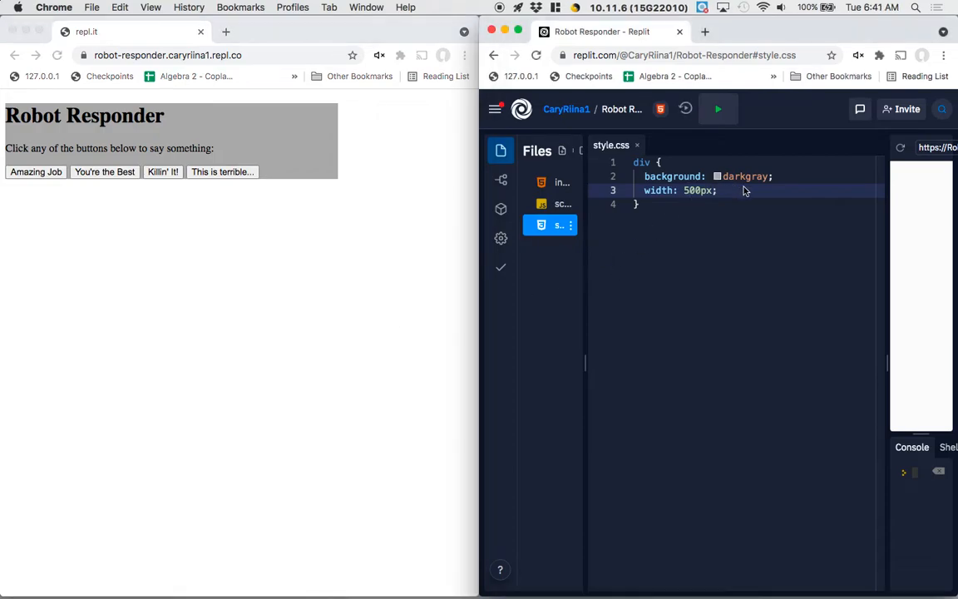
{"action": "mouse_move", "coordinate": [203, 109]}
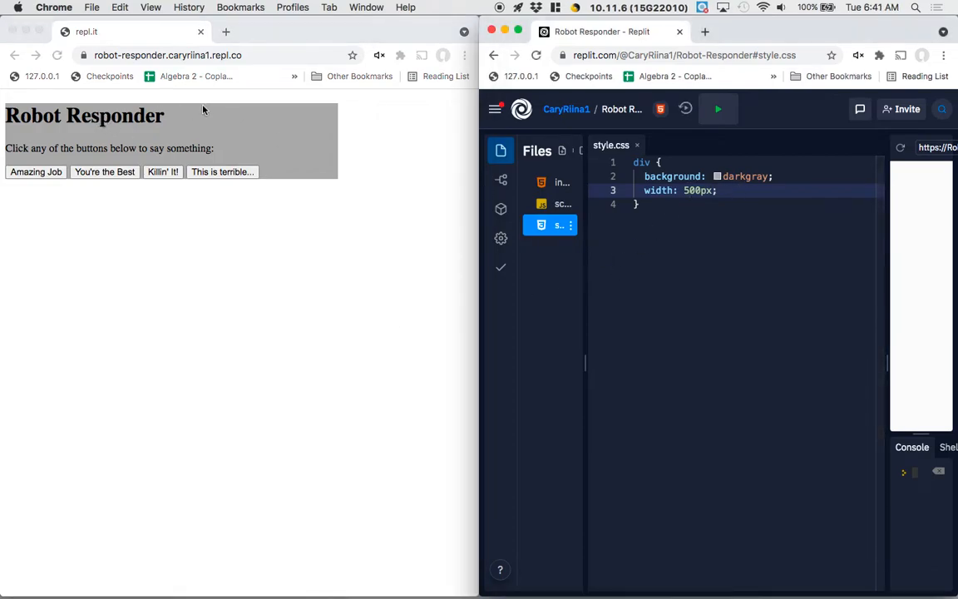
- Add text-align: center and padding: 10px to the div rule
{"action": "key", "text": "Return"}
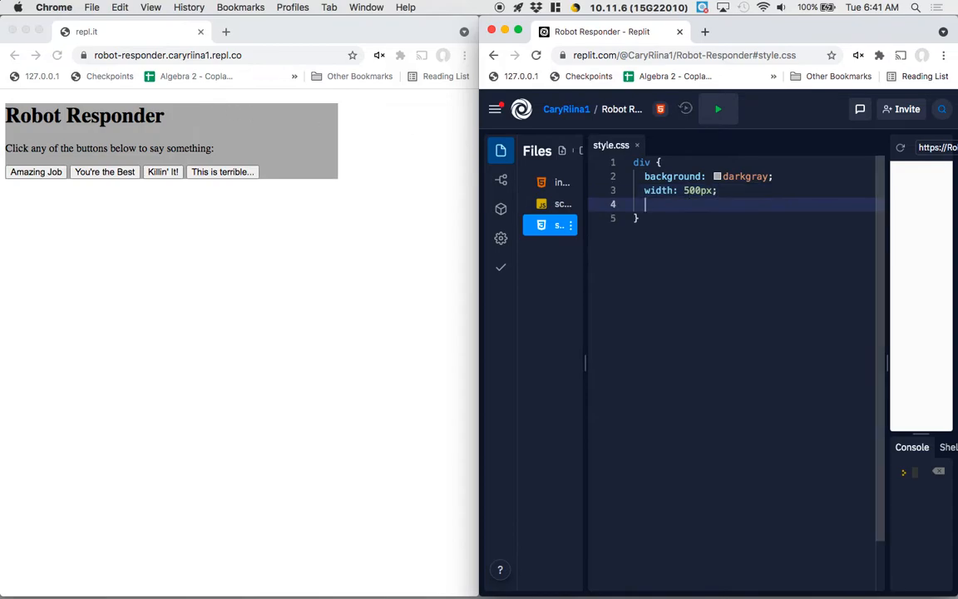
{"action": "type", "text": "text-align: center;"}
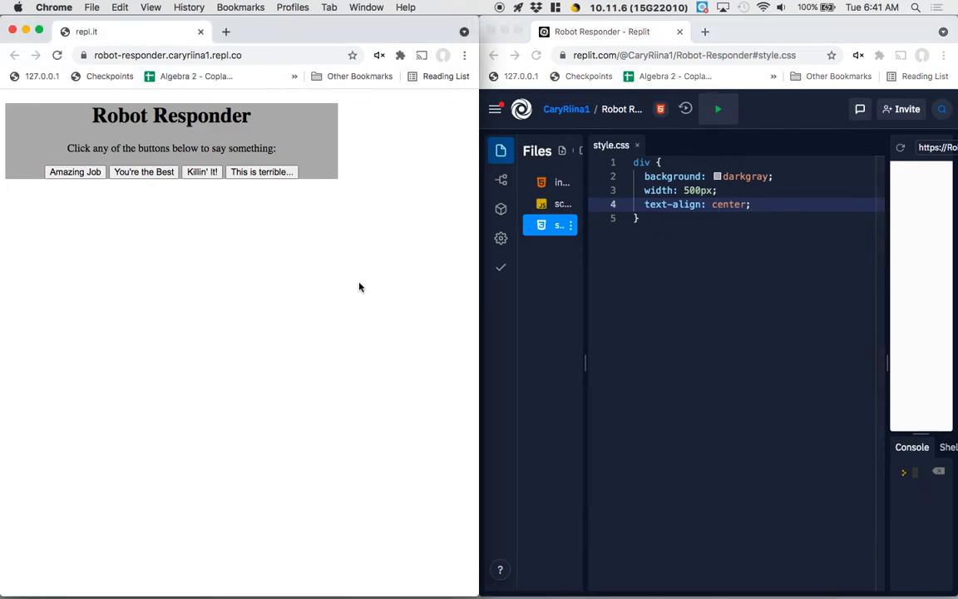
{"action": "mouse_move", "coordinate": [409, 280]}
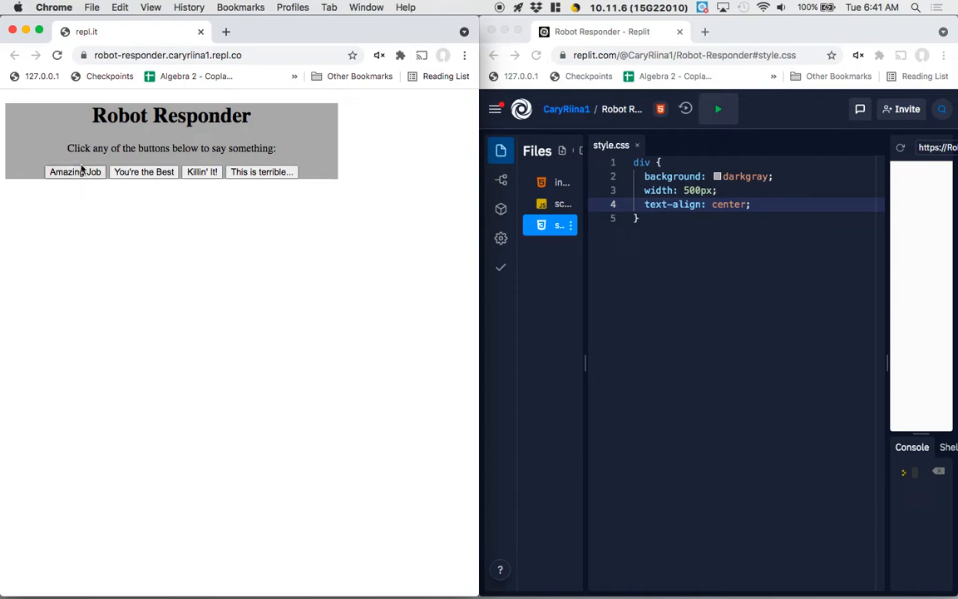
{"action": "mouse_move", "coordinate": [474, 249]}
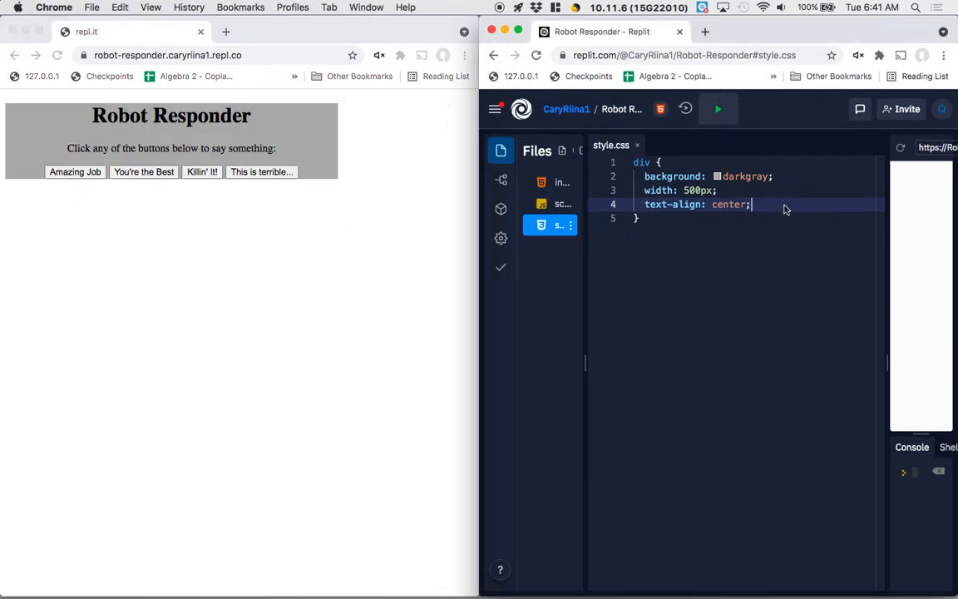
{"action": "type", "text": "padding:"}
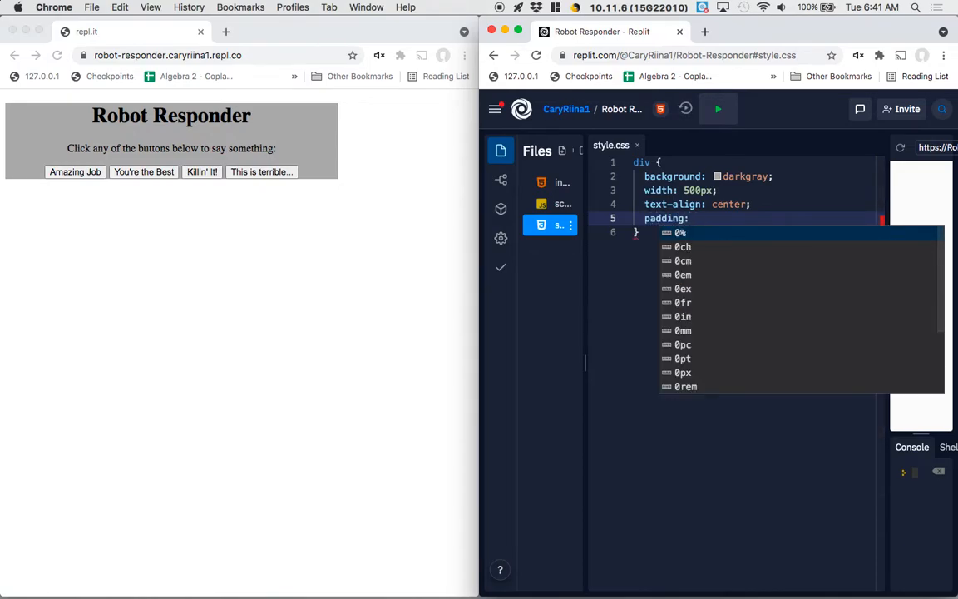
{"action": "type", "text": "10px;"}
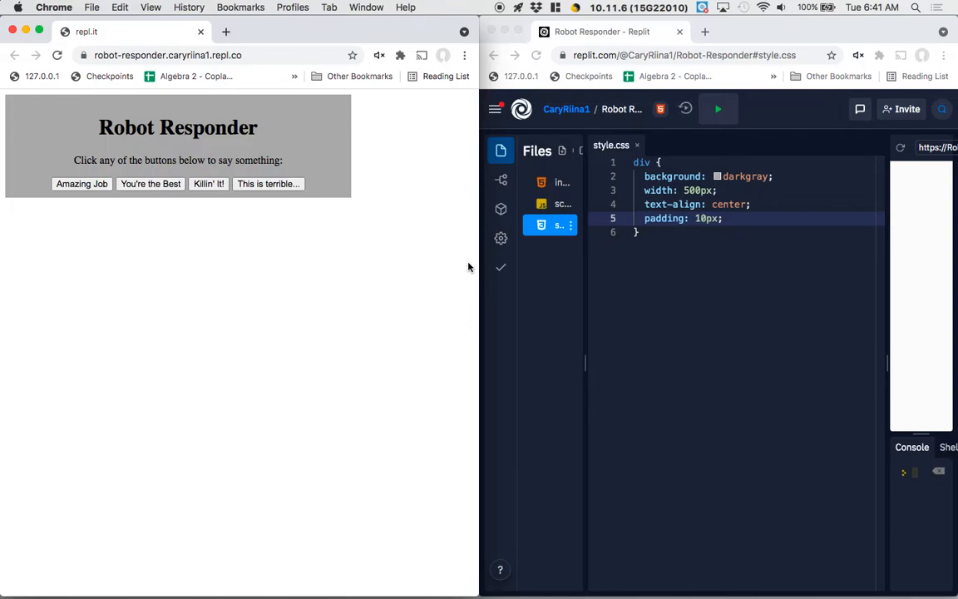
{"action": "mouse_move", "coordinate": [751, 225]}
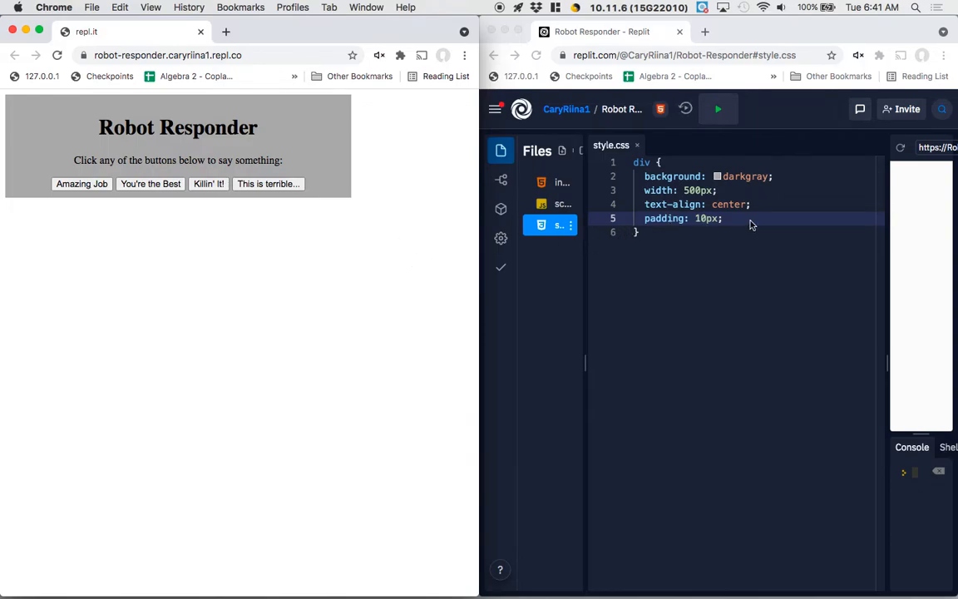
- Round the div's corners with border-radius: 5px
{"action": "type", "text": "border-radius:"}
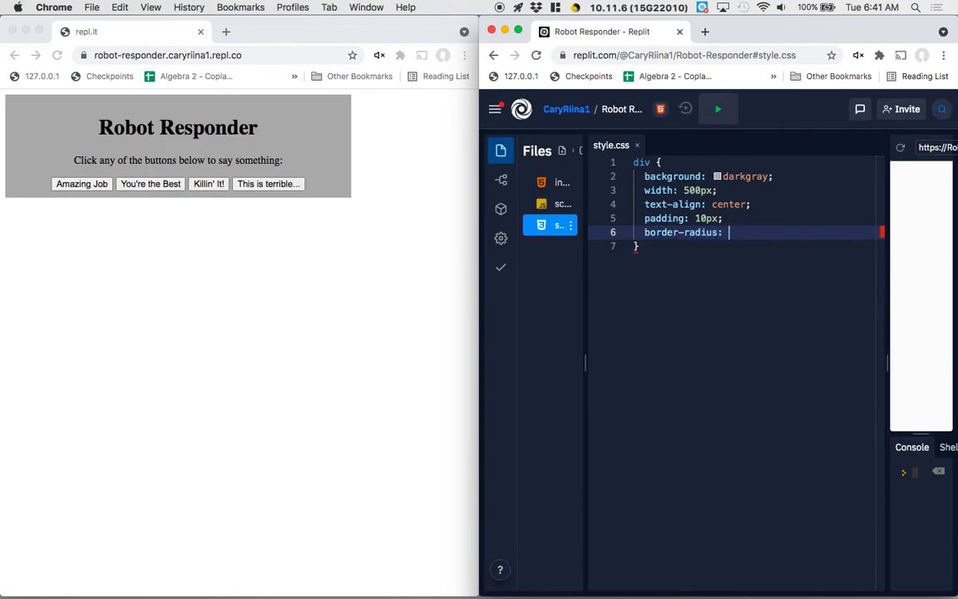
{"action": "type", "text": "5"}
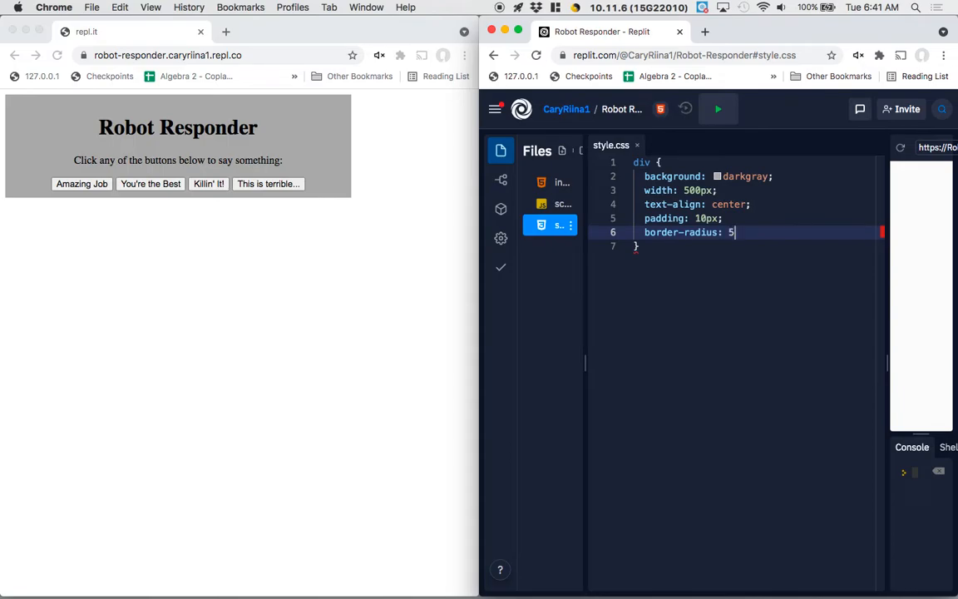
{"action": "type", "text": "px;"}
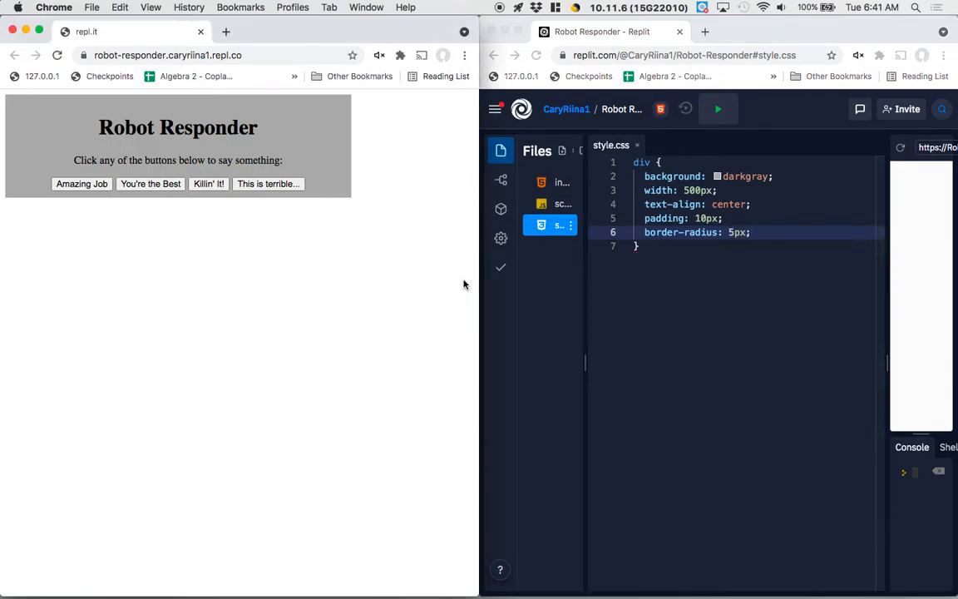
{"action": "mouse_move", "coordinate": [835, 186]}
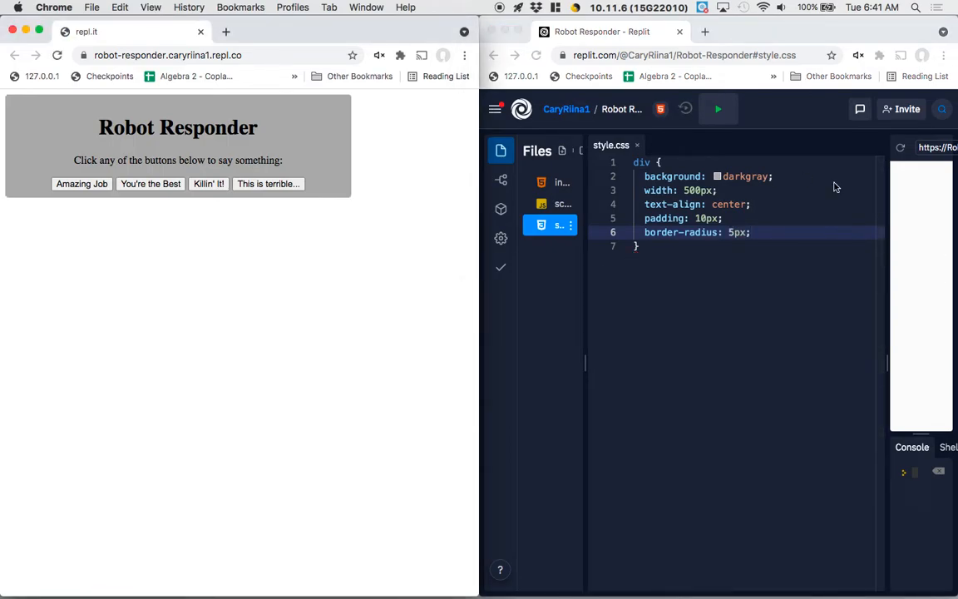
{"action": "mouse_move", "coordinate": [788, 239]}
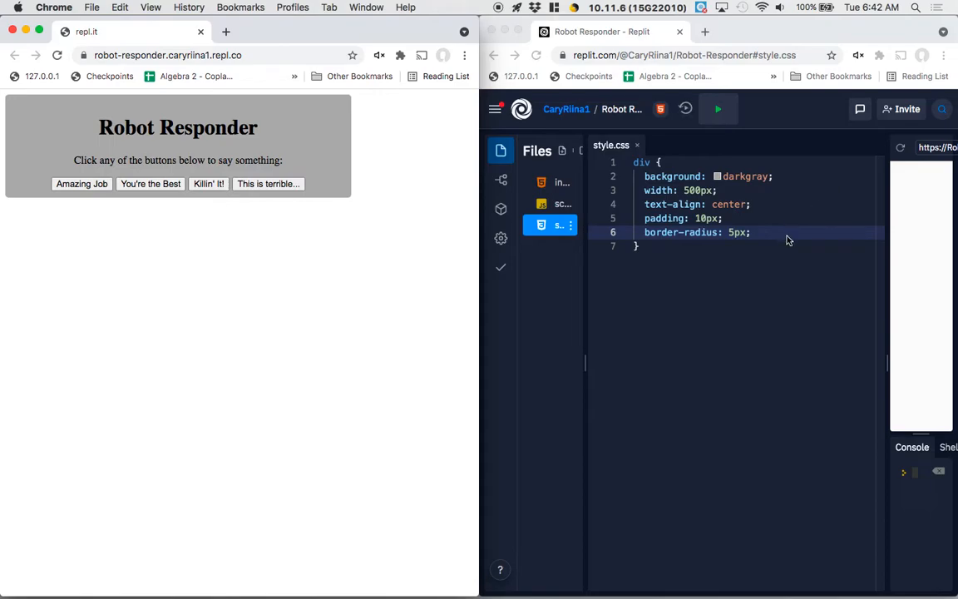
- Add box-shadow: 1px 1px 10px rgba(0,0,0,0.2) to the div and hide the side preview
{"action": "type", "text": "box"}
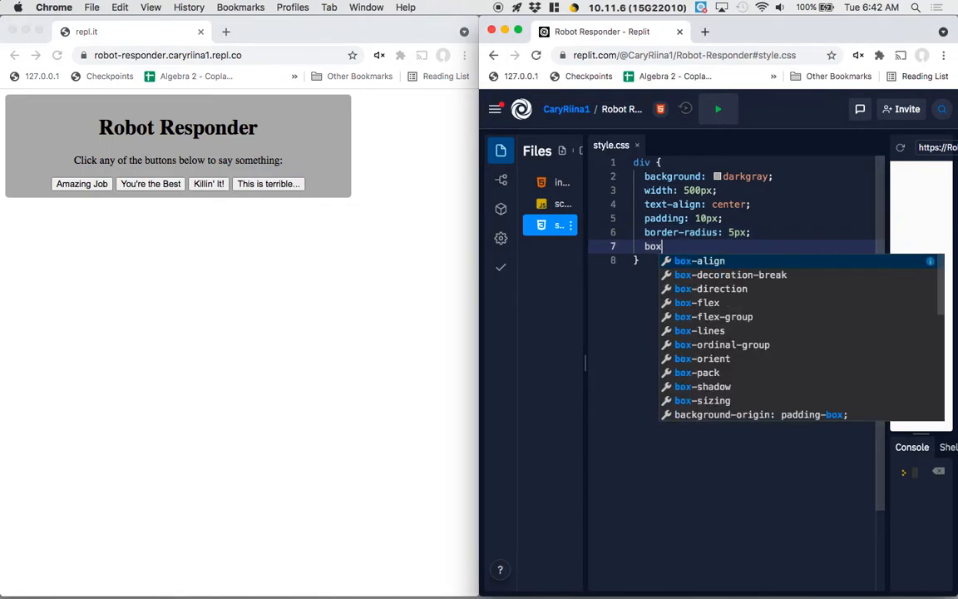
{"action": "left_click", "coordinate": [701, 386]}
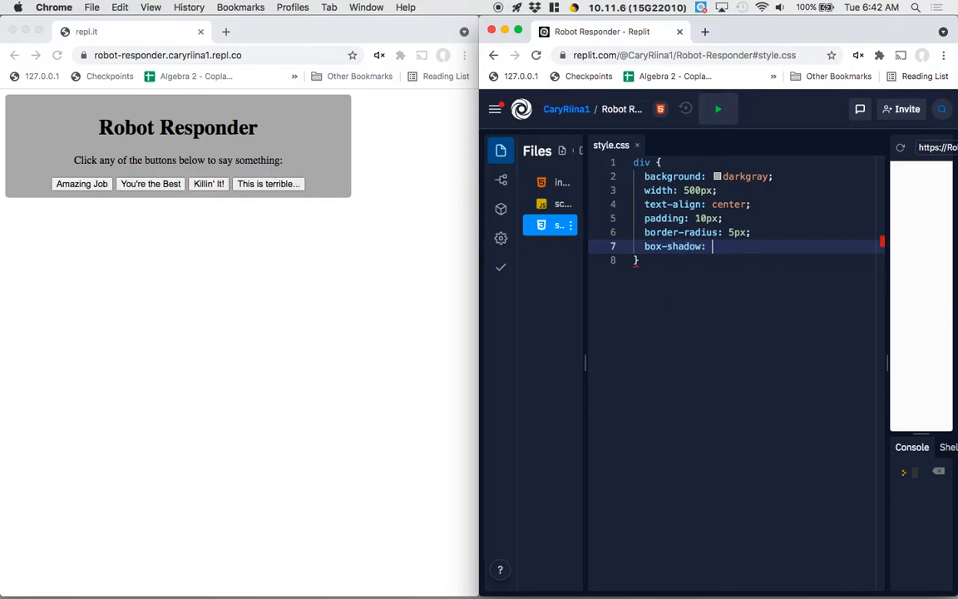
{"action": "type", "text": "1px 1px"}
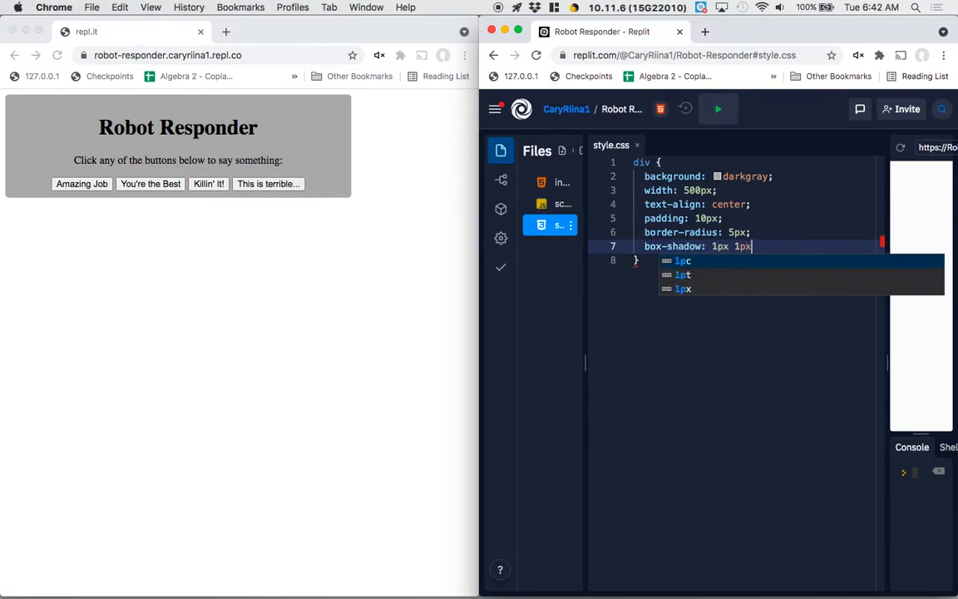
{"action": "type", "text": "10px rgba(0,0,0,0.2);"}
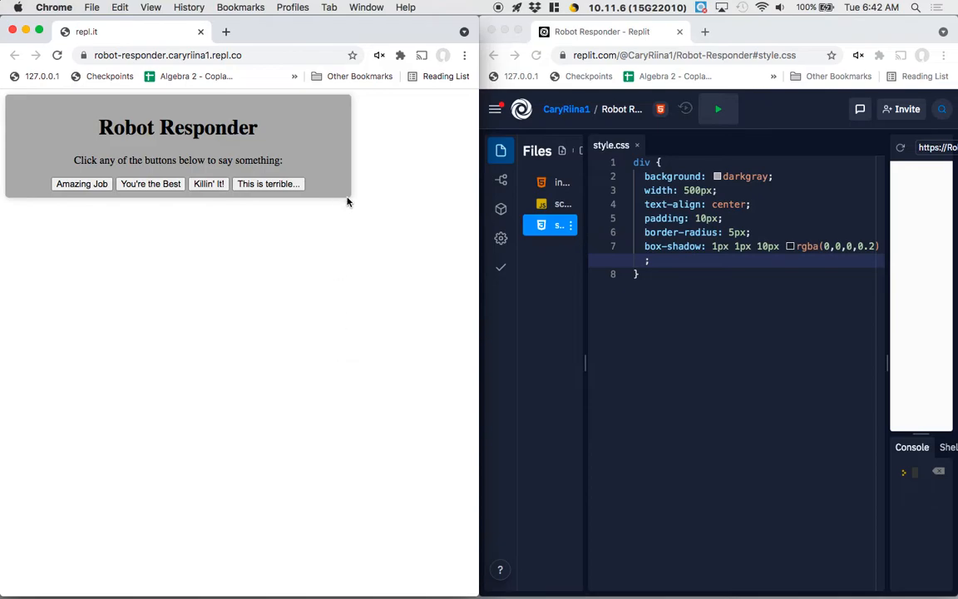
{"action": "mouse_move", "coordinate": [717, 279]}
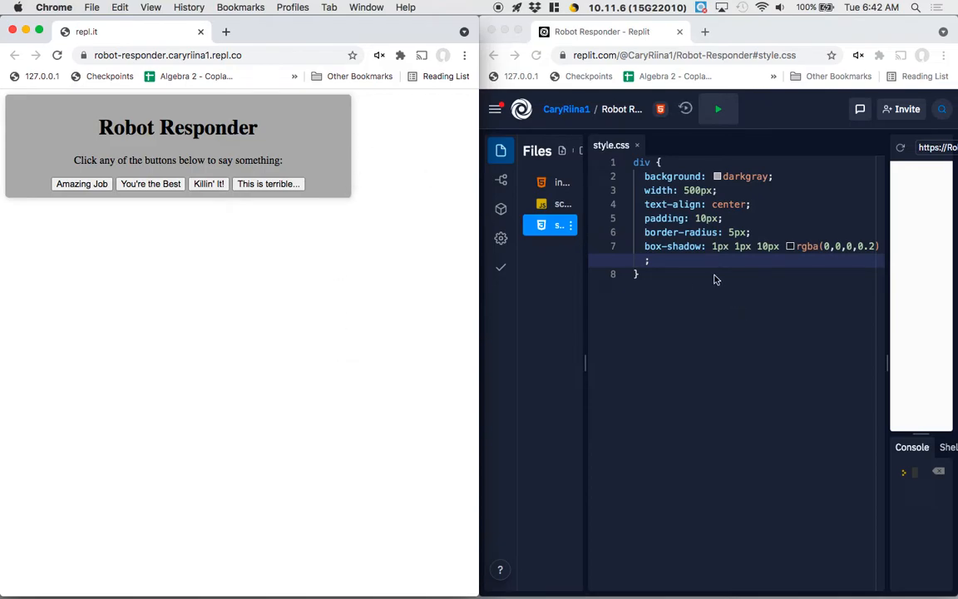
{"action": "mouse_move", "coordinate": [708, 262]}
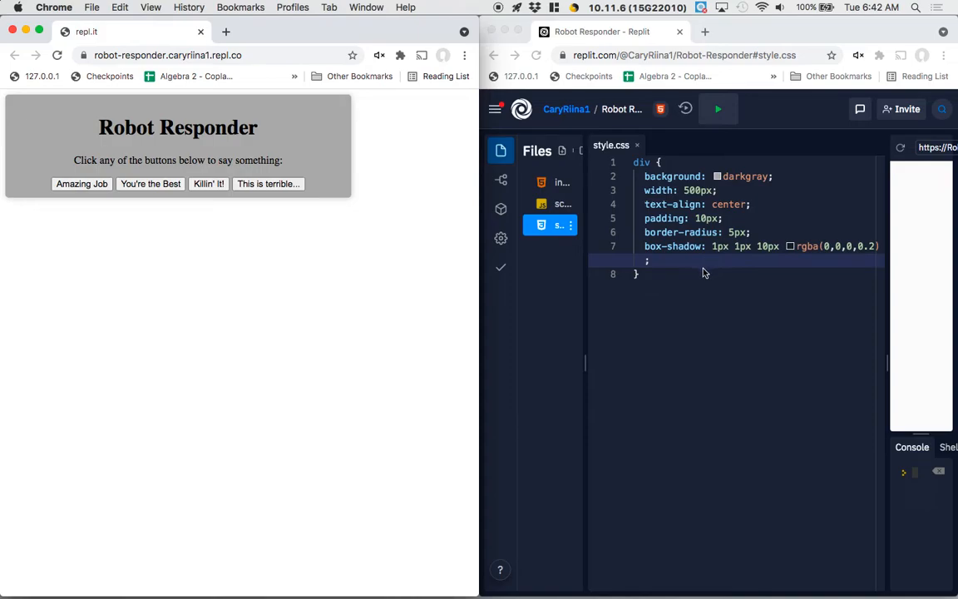
{"action": "mouse_move", "coordinate": [602, 260]}
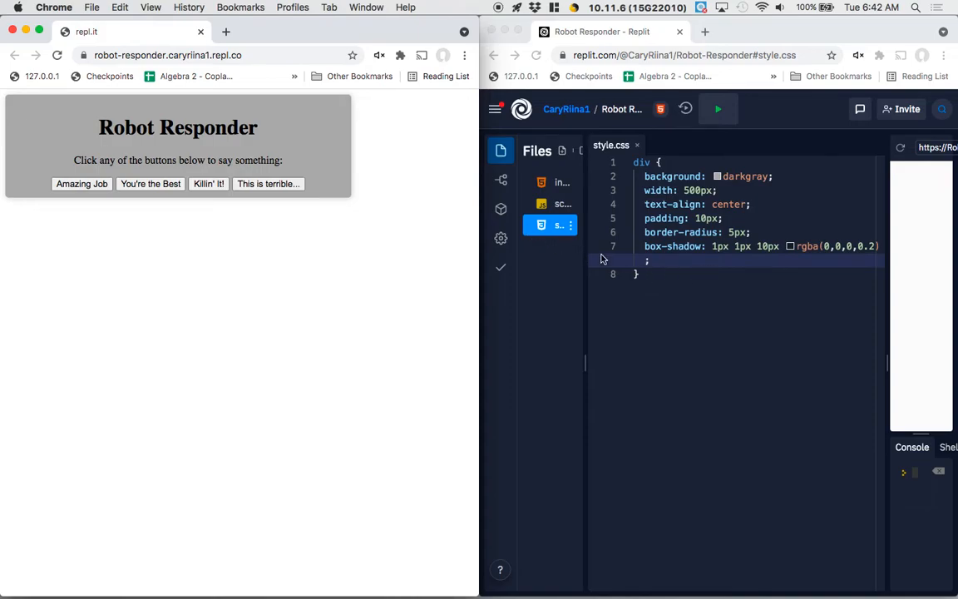
{"action": "mouse_move", "coordinate": [479, 361]}
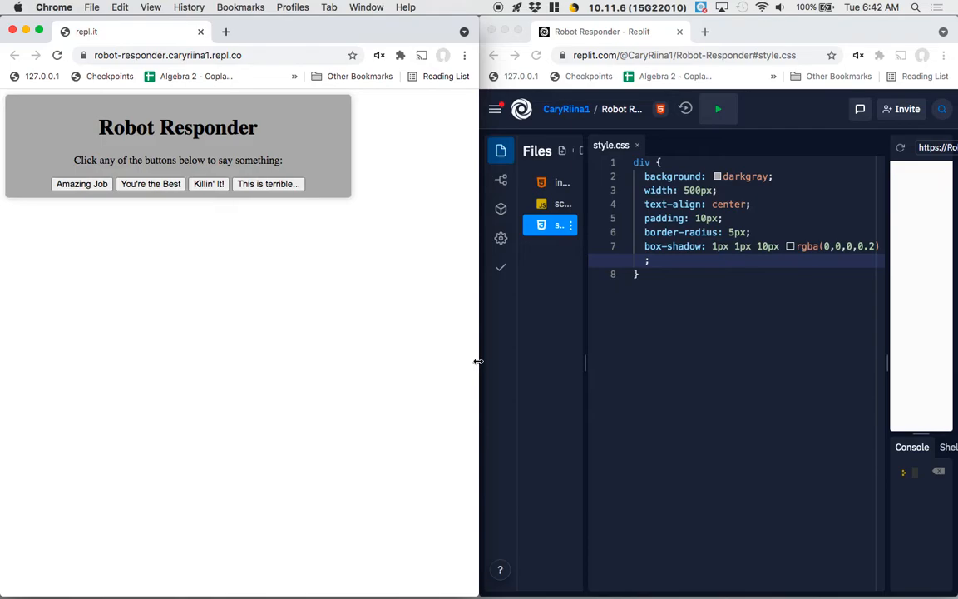
{"action": "mouse_move", "coordinate": [701, 214]}
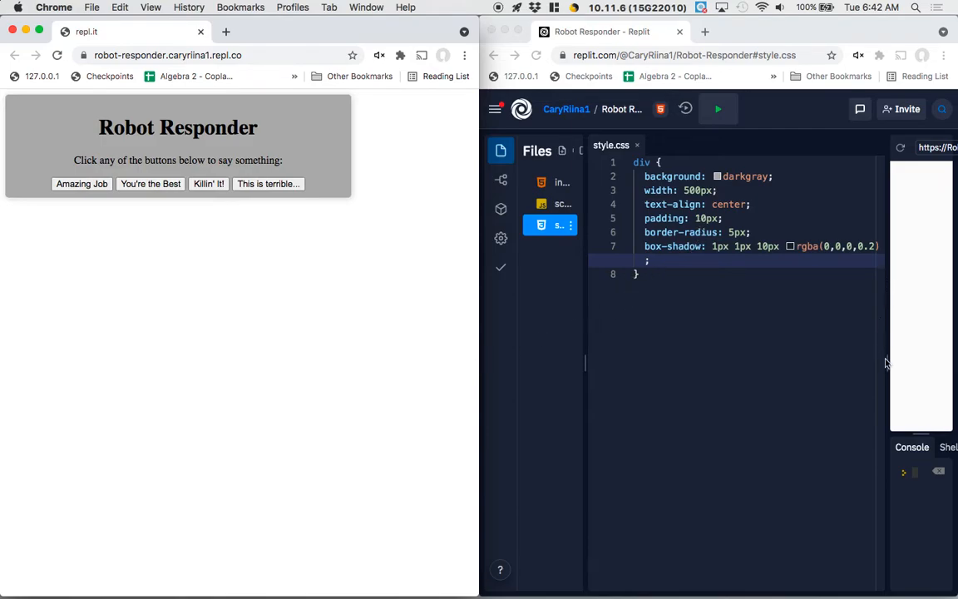
{"action": "left_click", "coordinate": [649, 260]}
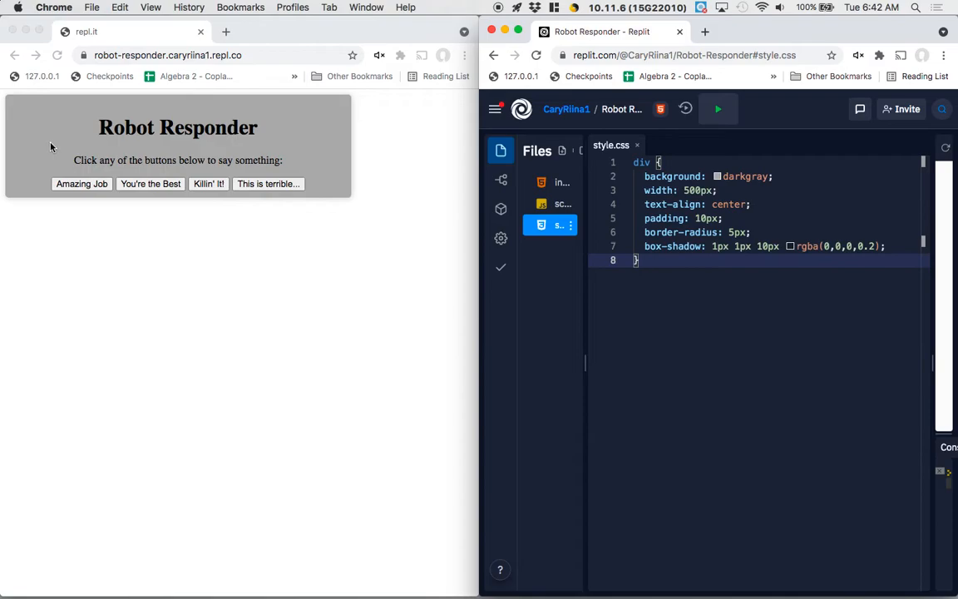
{"action": "mouse_move", "coordinate": [487, 318]}
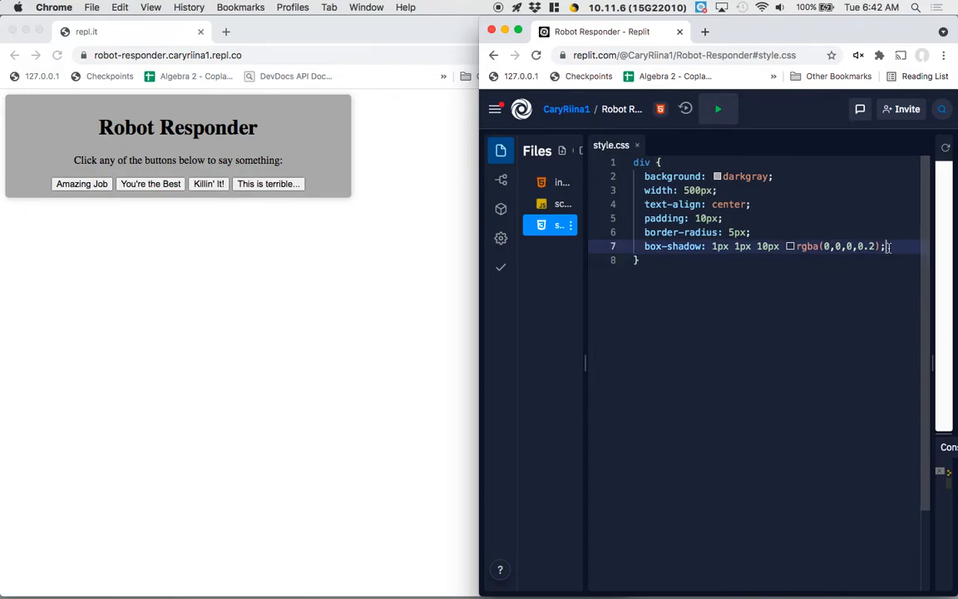
- Add margin: auto and margin-top: 75px to the div rule, then begin an empty body rule
{"action": "type", "text": "margin:"}
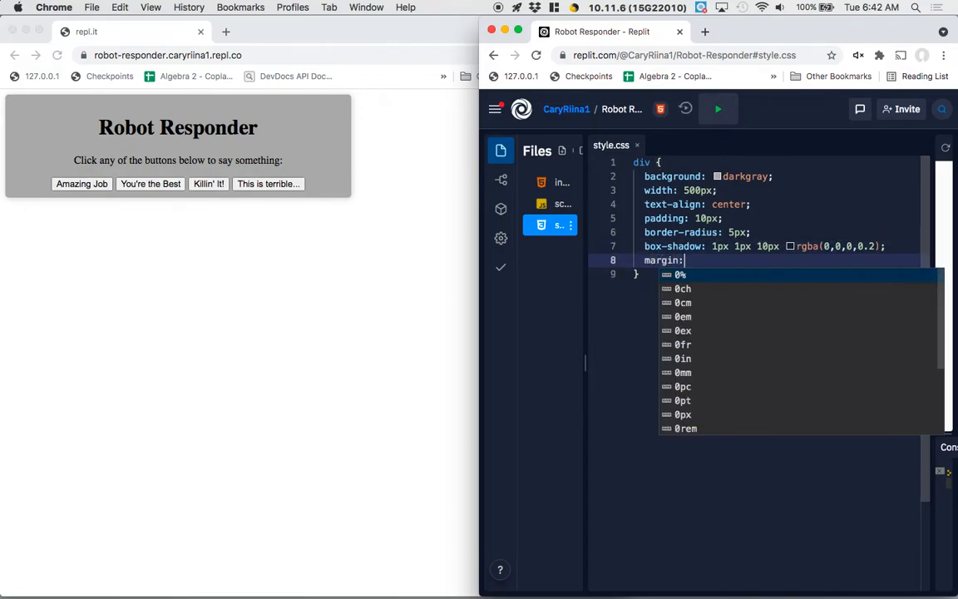
{"action": "type", "text": "auto;"}
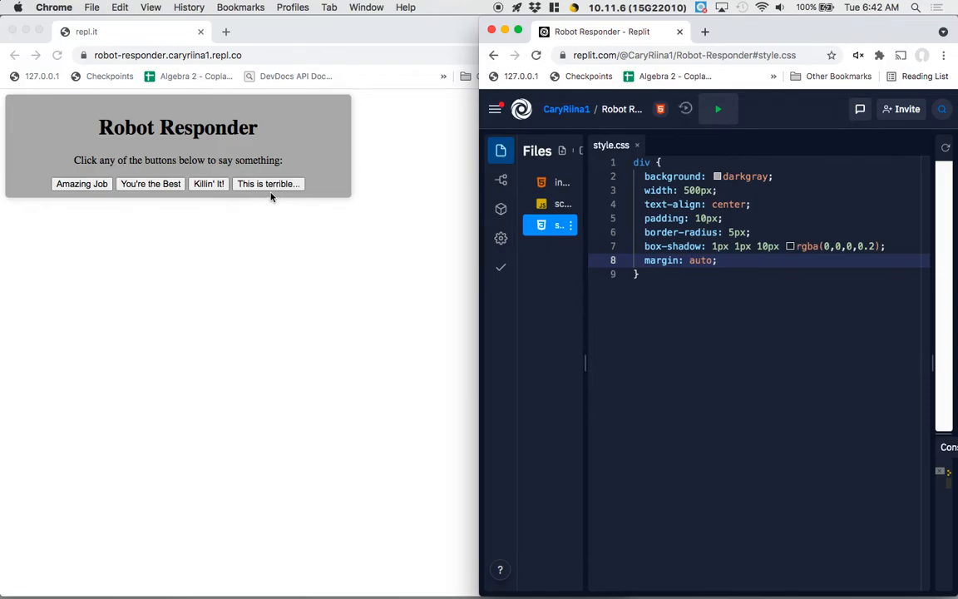
{"action": "mouse_move", "coordinate": [416, 157]}
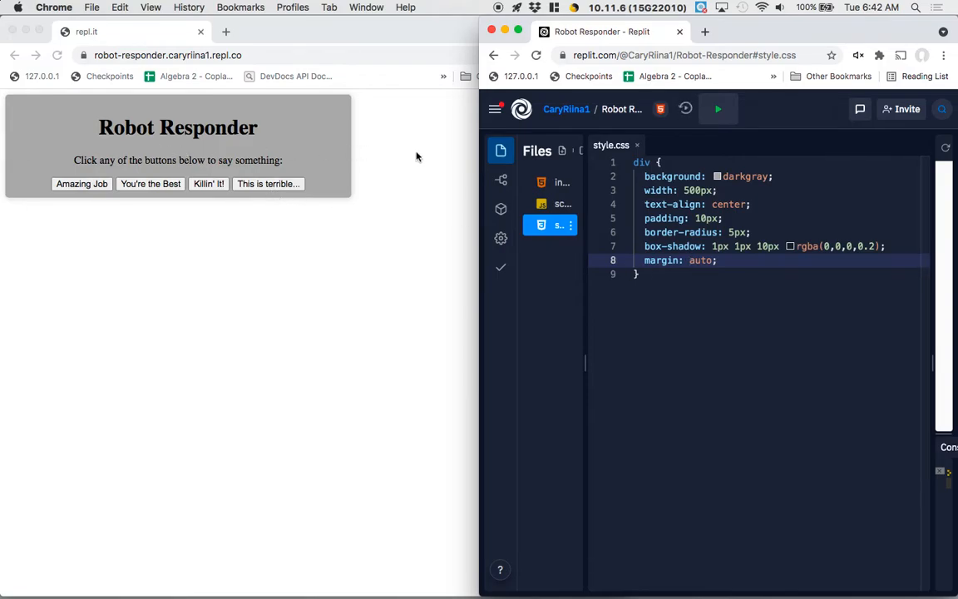
{"action": "mouse_move", "coordinate": [306, 283]}
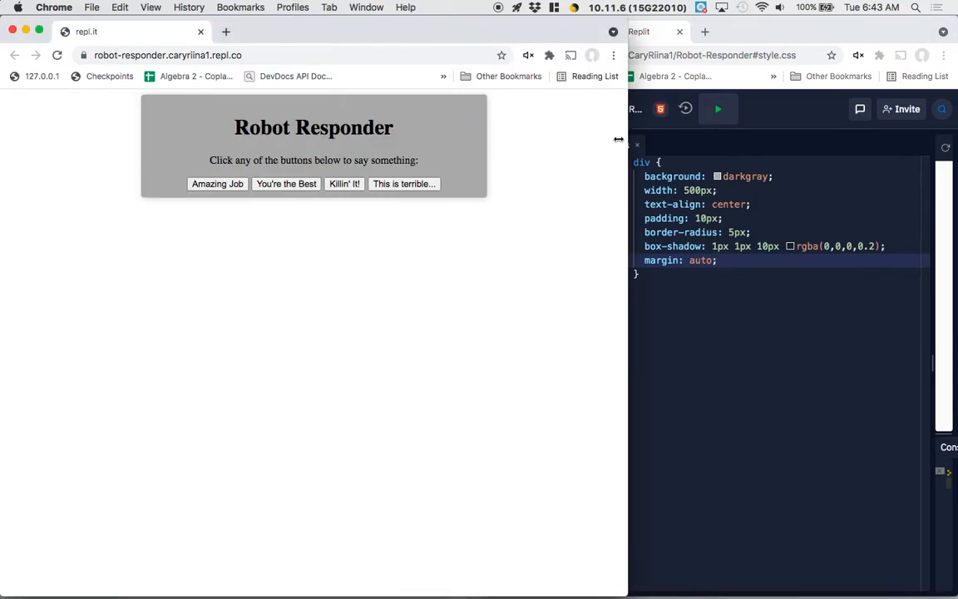
{"action": "mouse_move", "coordinate": [552, 163]}
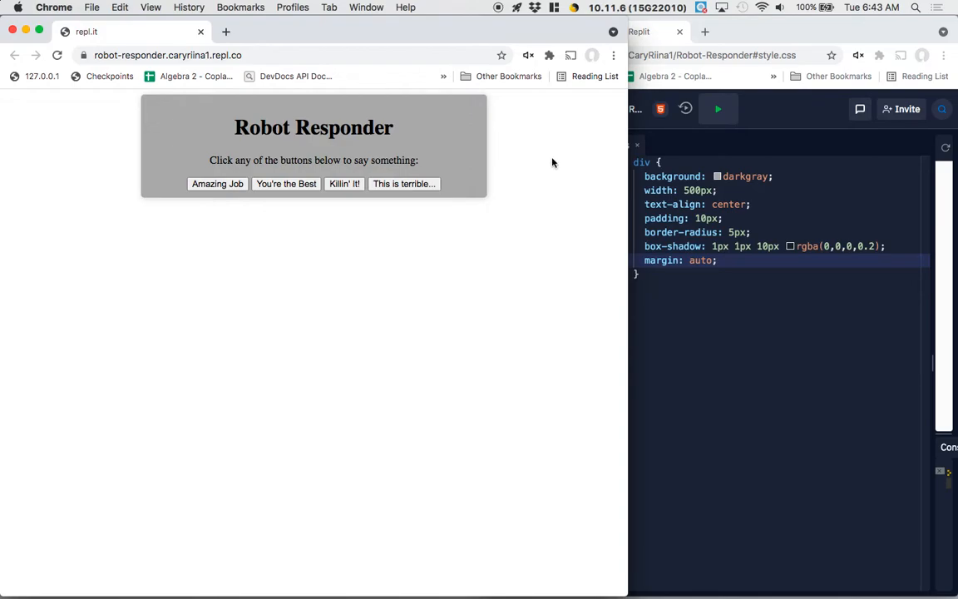
{"action": "mouse_move", "coordinate": [422, 113]}
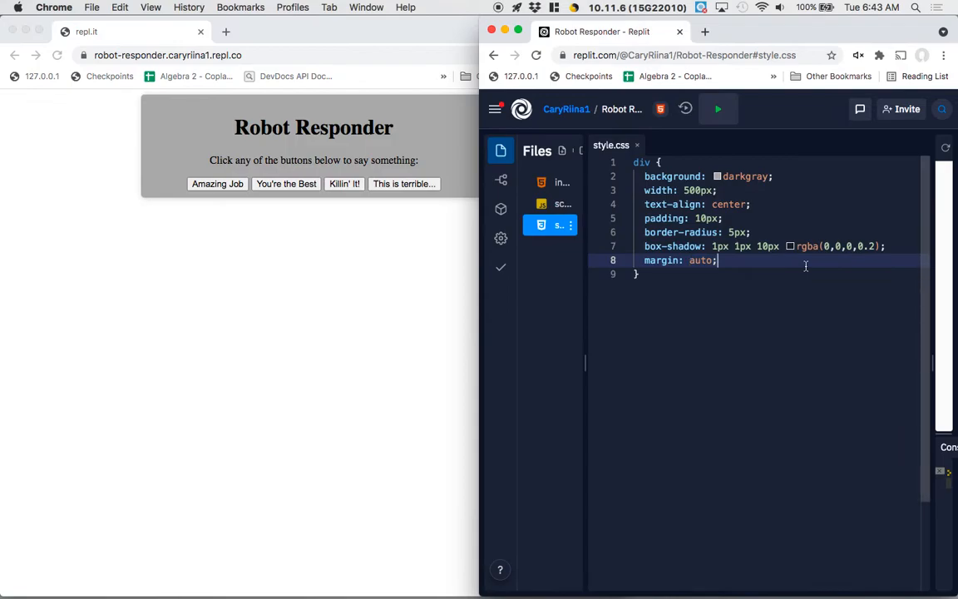
{"action": "type", "text": "margin-top:"}
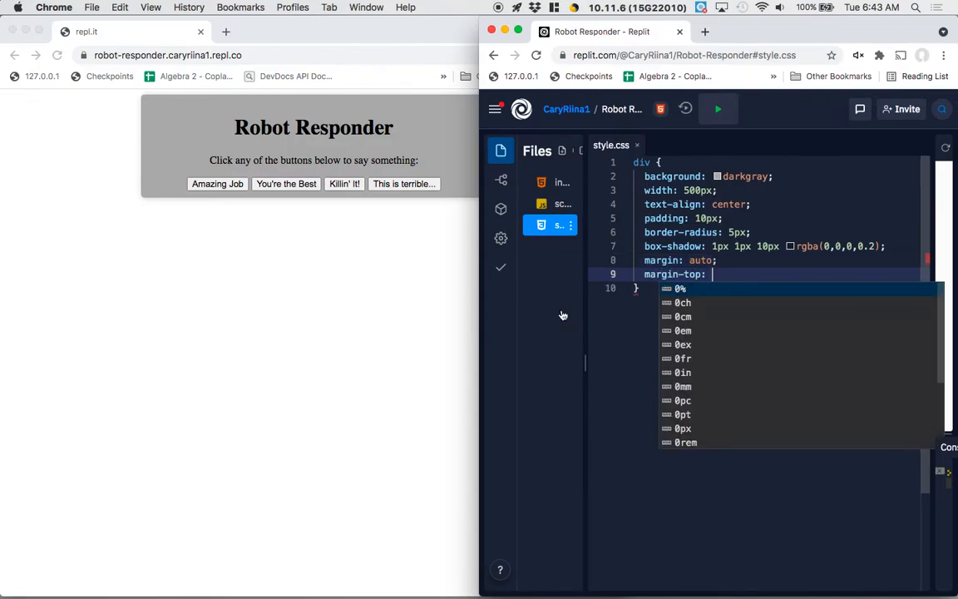
{"action": "mouse_move", "coordinate": [343, 112]}
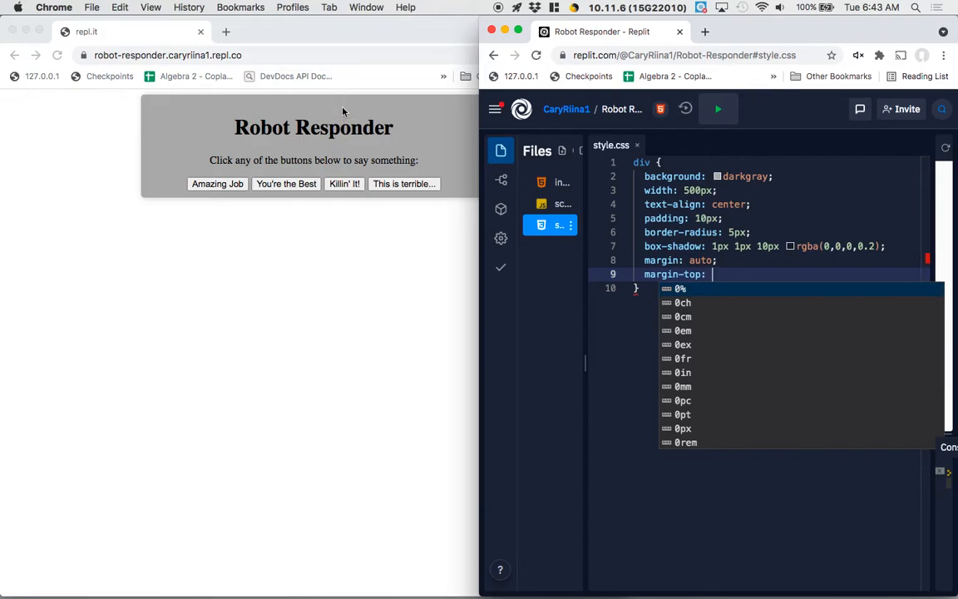
{"action": "mouse_move", "coordinate": [239, 230]}
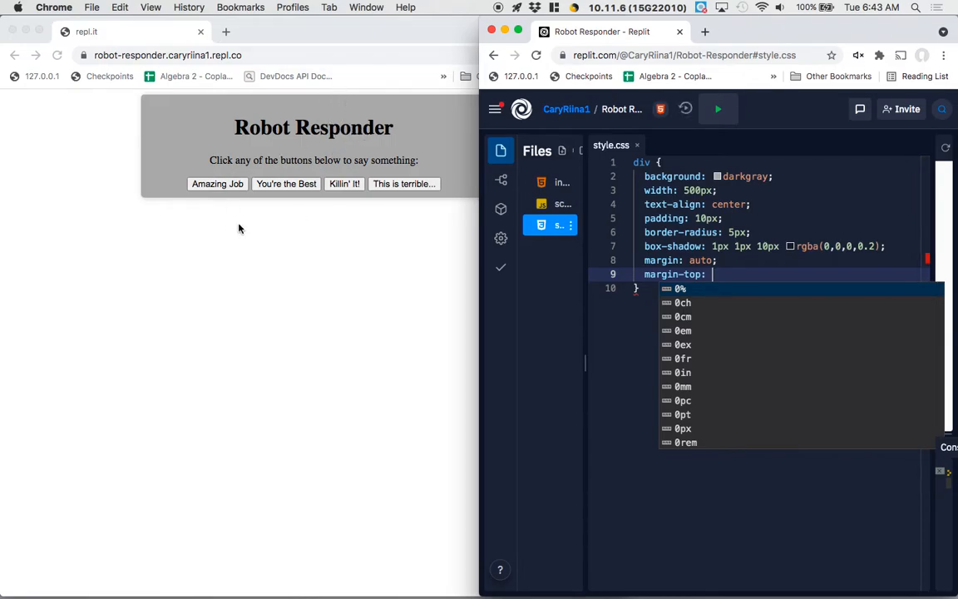
{"action": "mouse_move", "coordinate": [384, 196]}
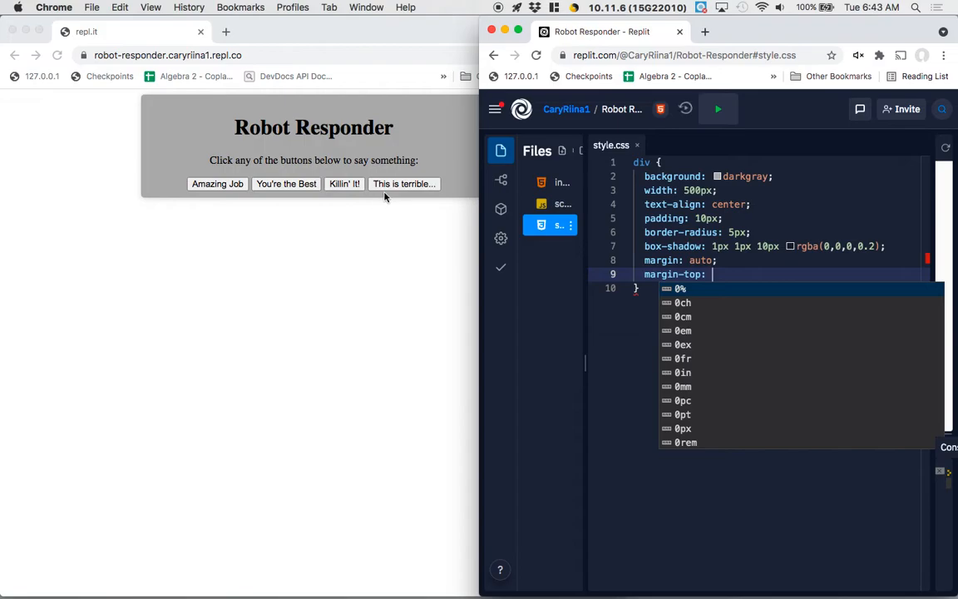
{"action": "type", "text": "20"}
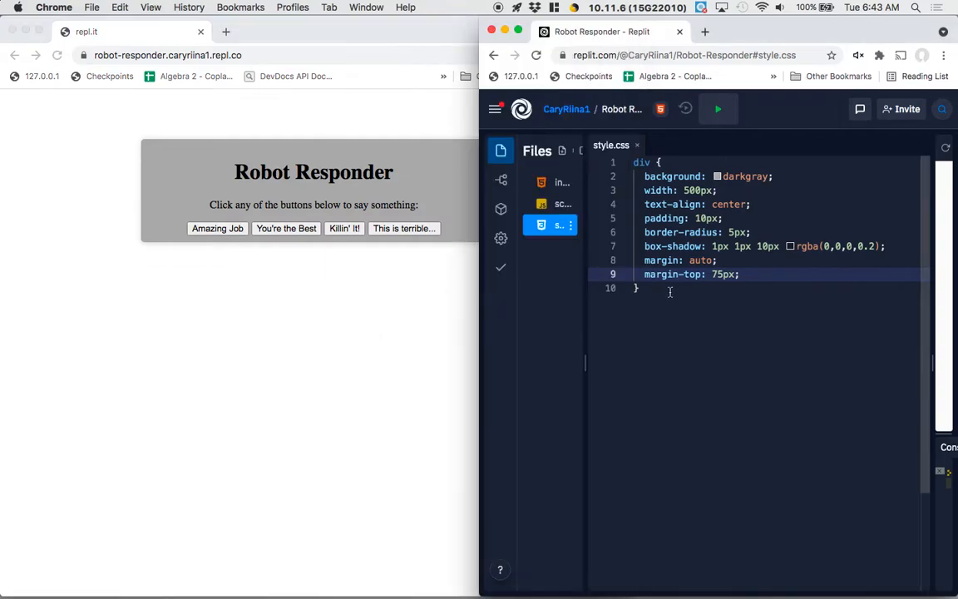
{"action": "type", "text": "body {"}
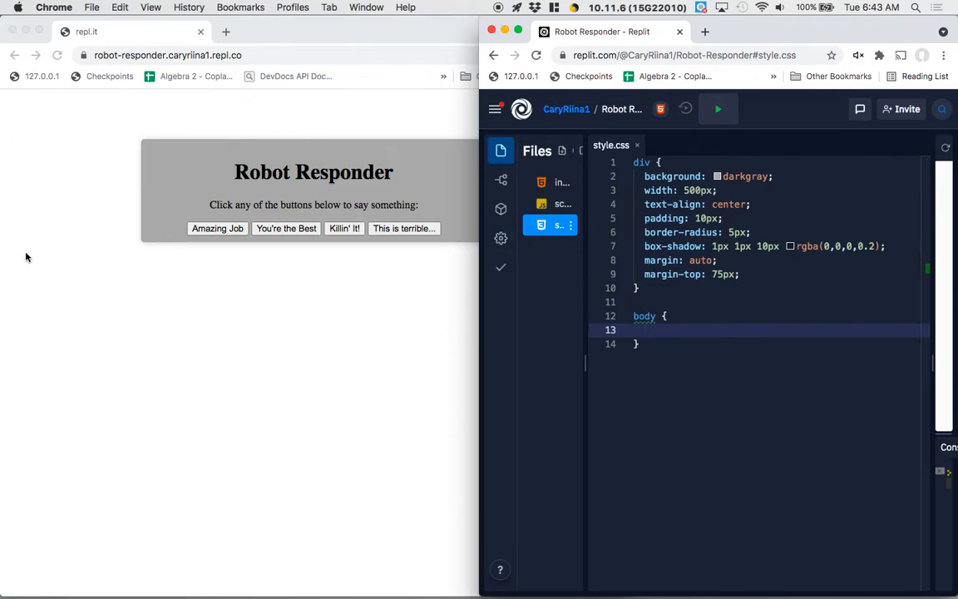
{"action": "mouse_move", "coordinate": [475, 512]}
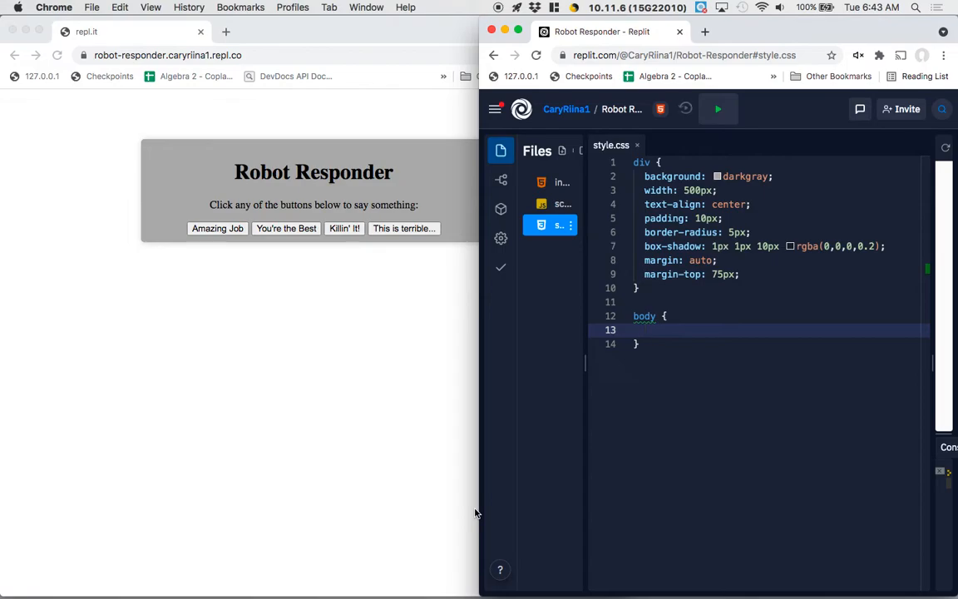
- Give the body a background linear-gradient from red to blue in style.css
{"action": "type", "text": "background:"}
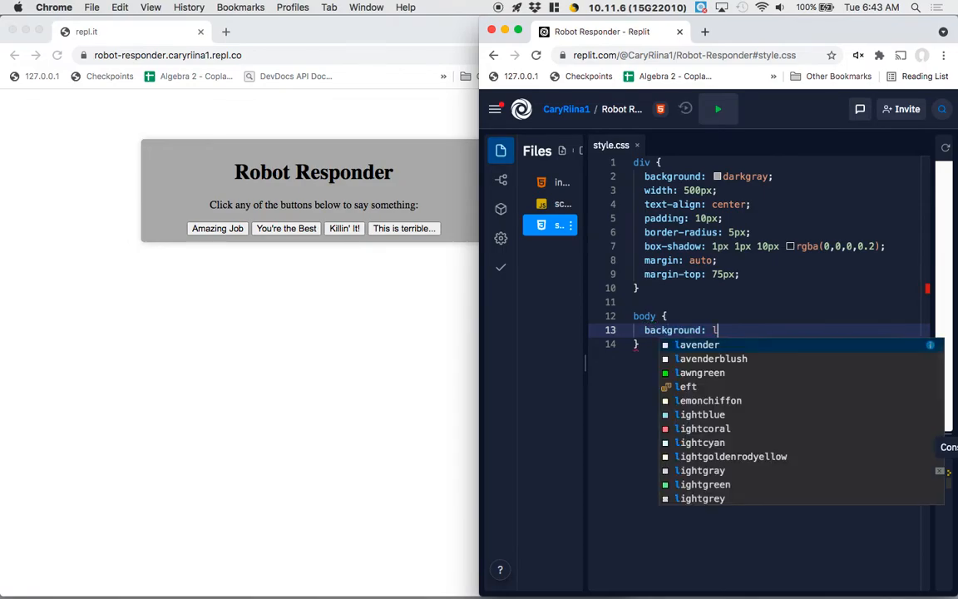
{"action": "type", "text": "linear-gradient()"}
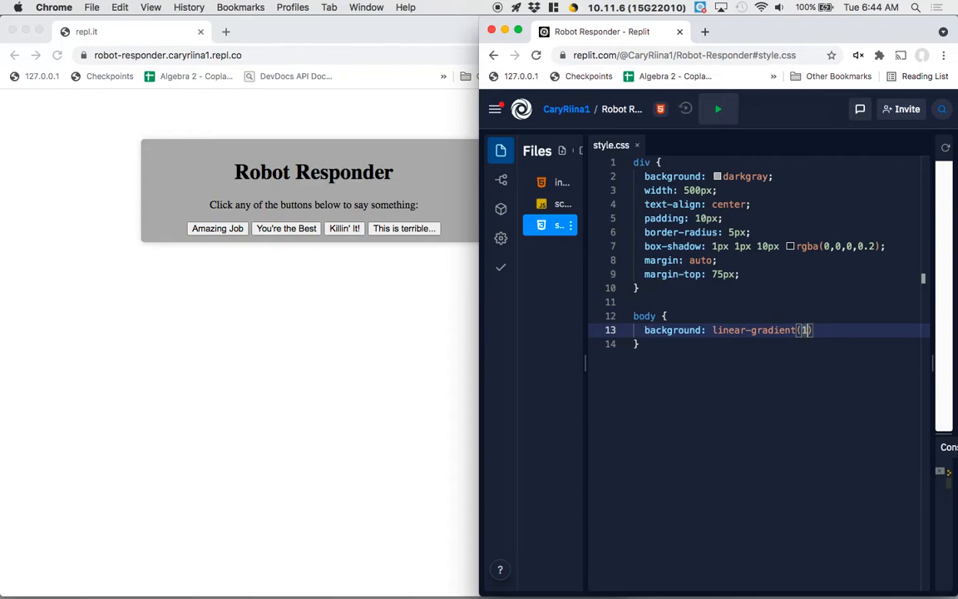
{"action": "type", "text": "180deg, red, blue"}
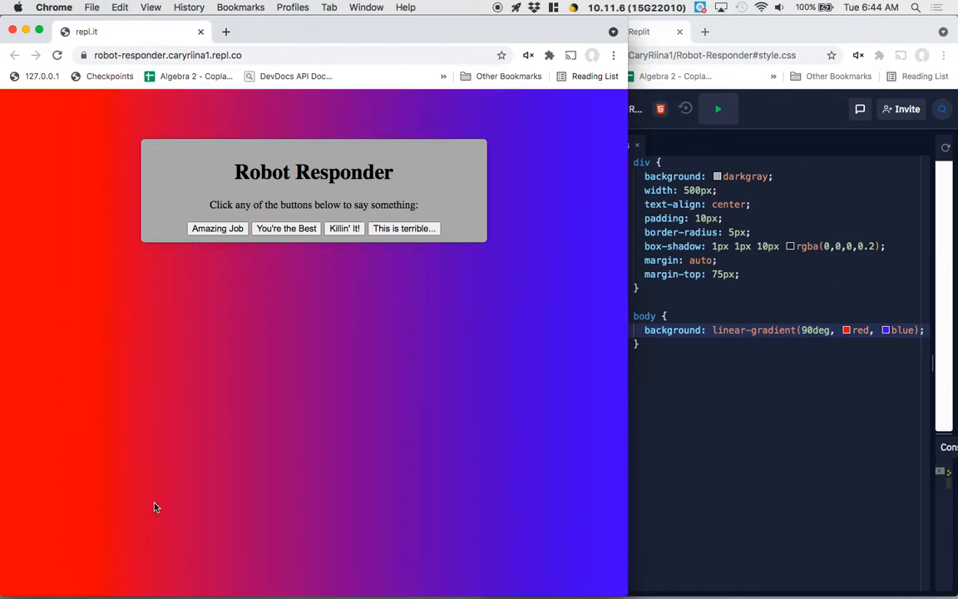
{"action": "mouse_move", "coordinate": [213, 492]}
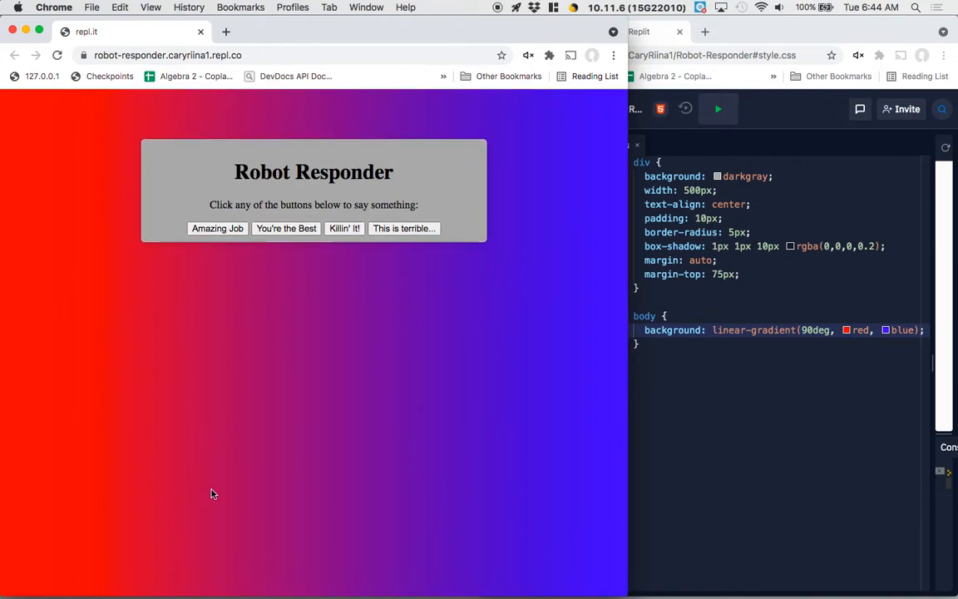
{"action": "mouse_move", "coordinate": [735, 474]}
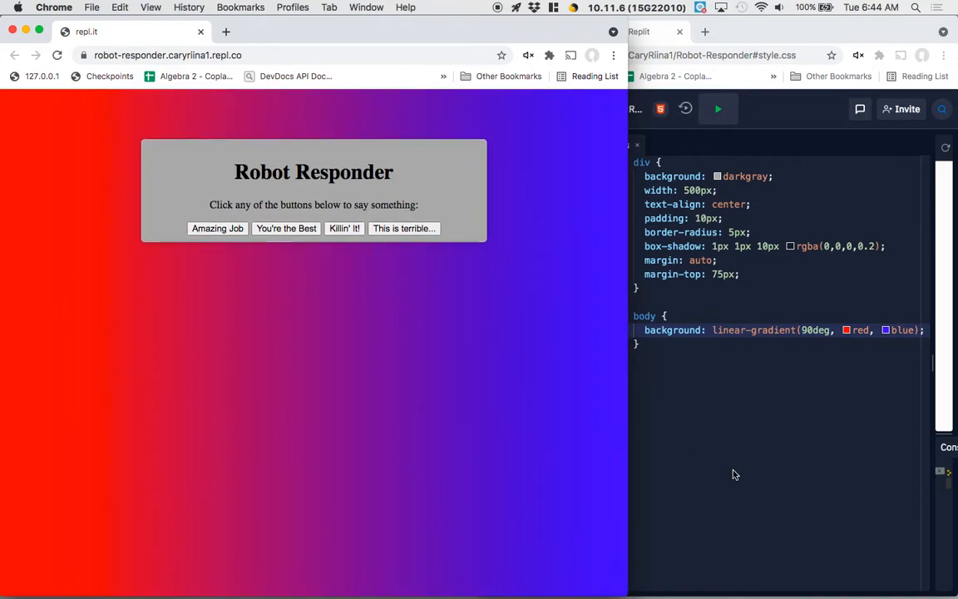
{"action": "mouse_move", "coordinate": [756, 424]}
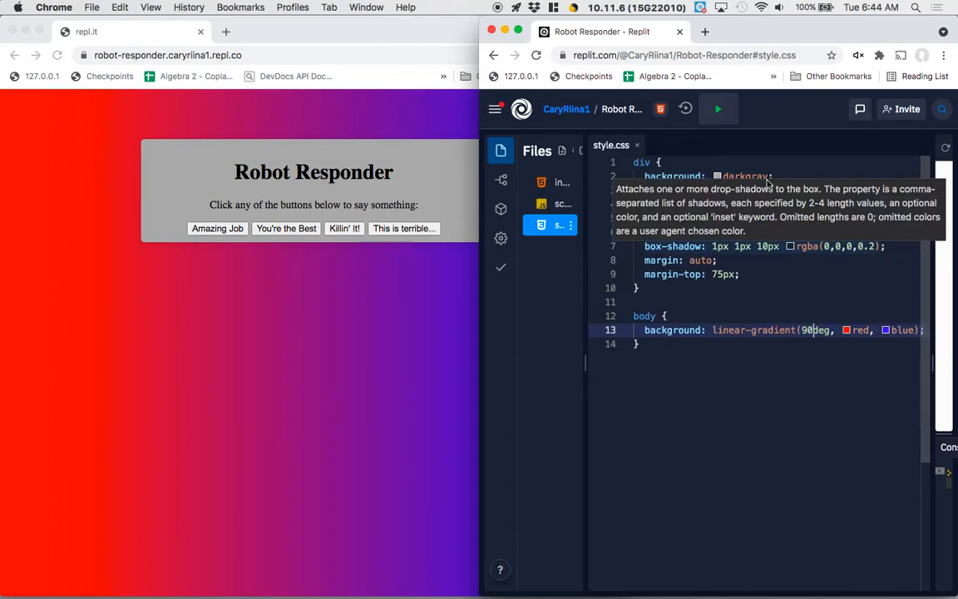
{"action": "mouse_move", "coordinate": [213, 172]}
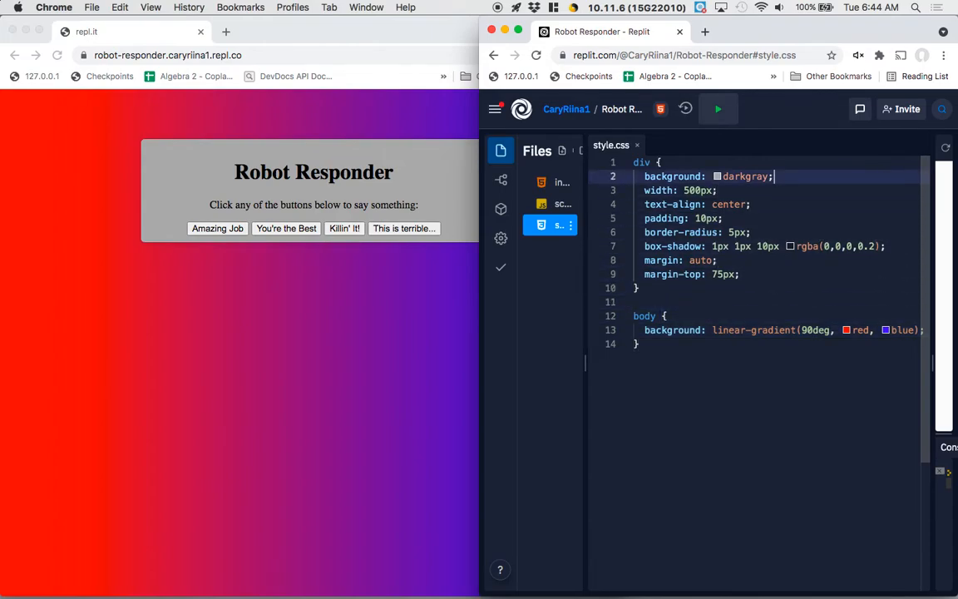
- Change the div background to rgba(50,50,50,0.9) and begin an empty h1 rule
{"action": "type", "text": "d"}
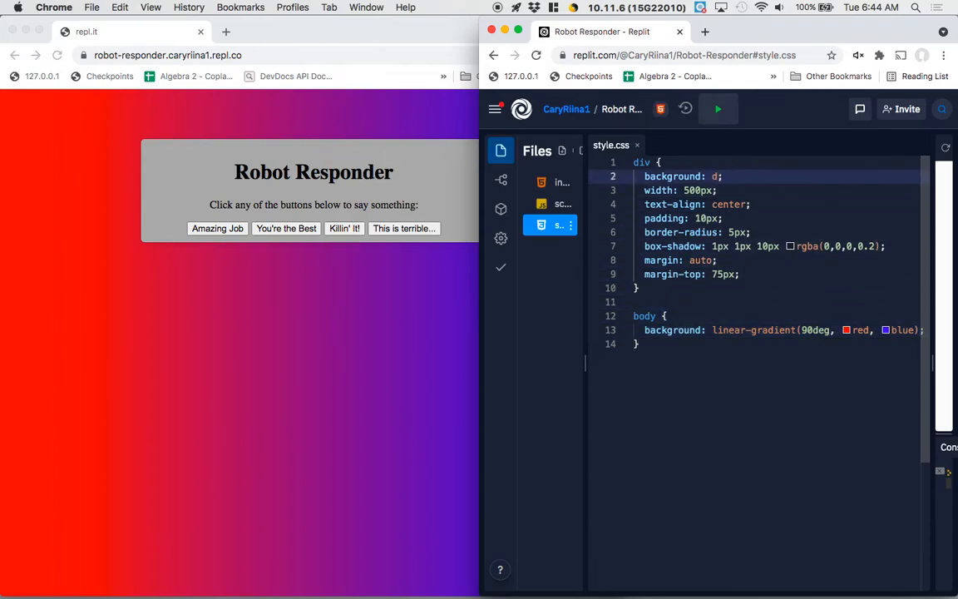
{"action": "type", "text": "rgba("}
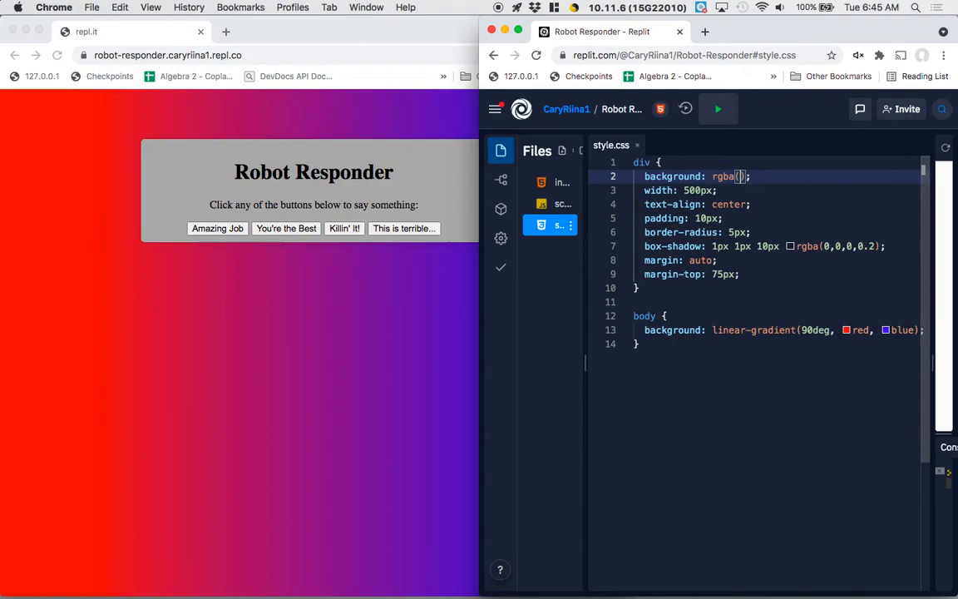
{"action": "type", "text": "50"}
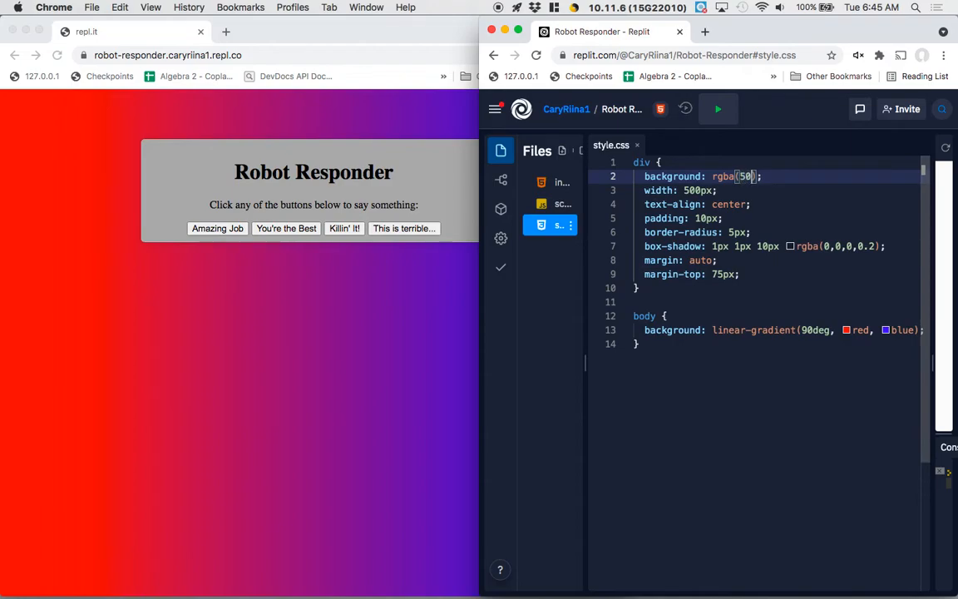
{"action": "type", "text": ",50,50"}
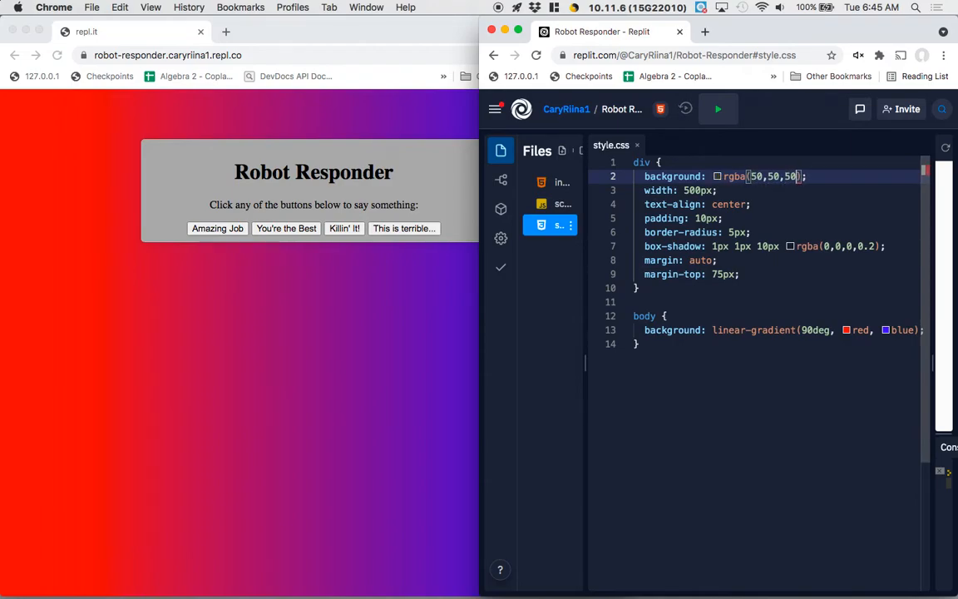
{"action": "type", "text": ",0"}
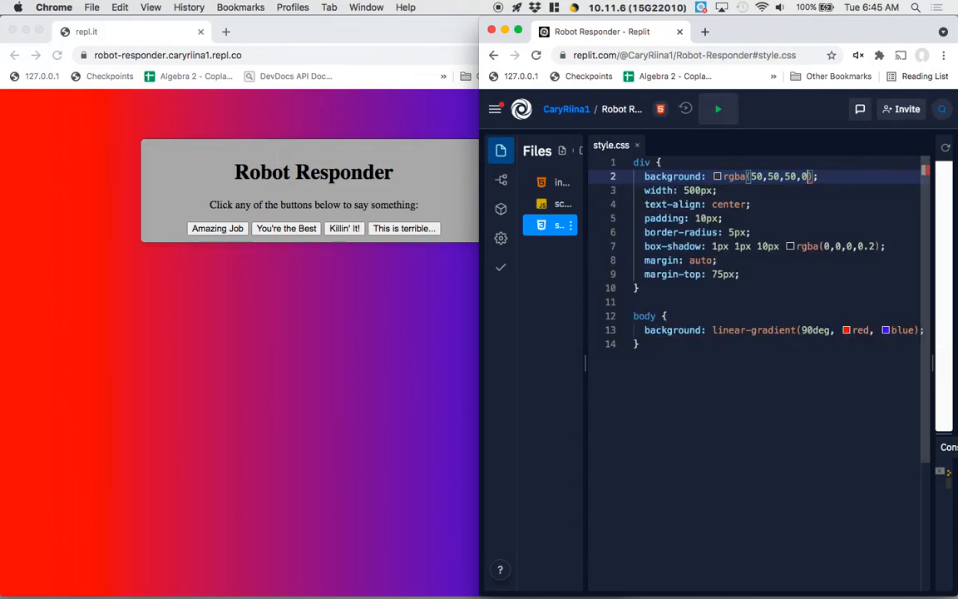
{"action": "type", "text": ".9"}
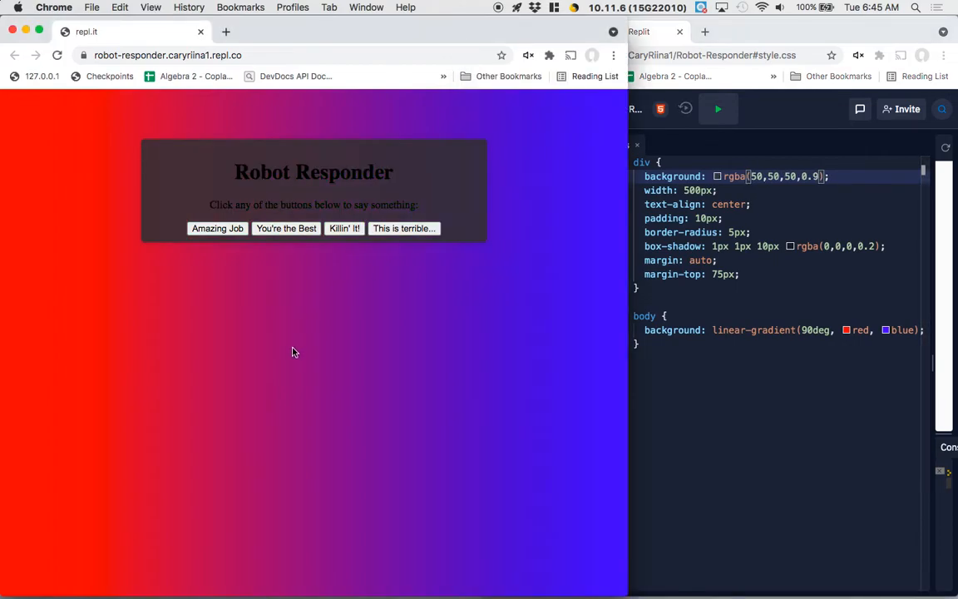
{"action": "mouse_move", "coordinate": [479, 186]}
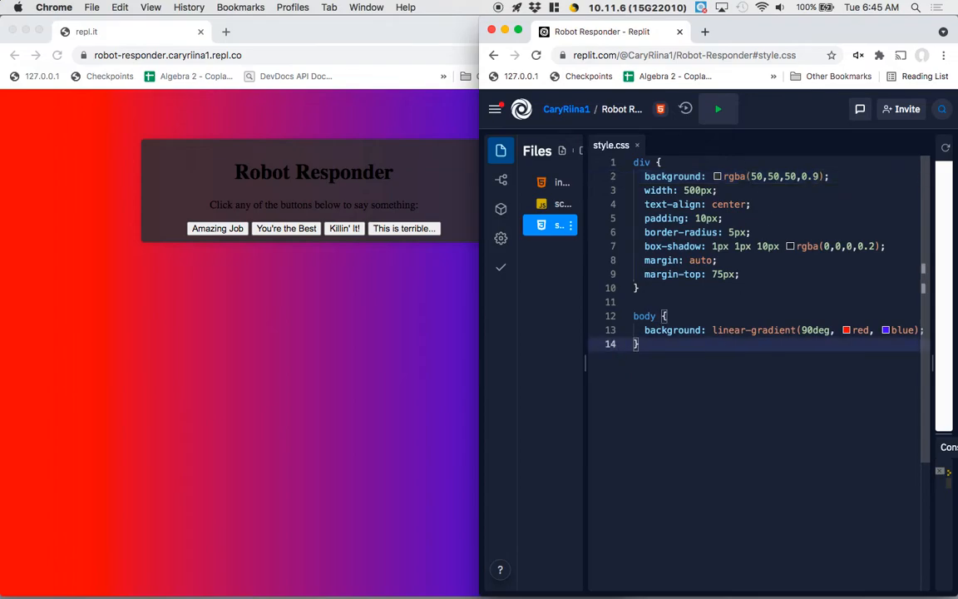
{"action": "type", "text": "h1 {"}
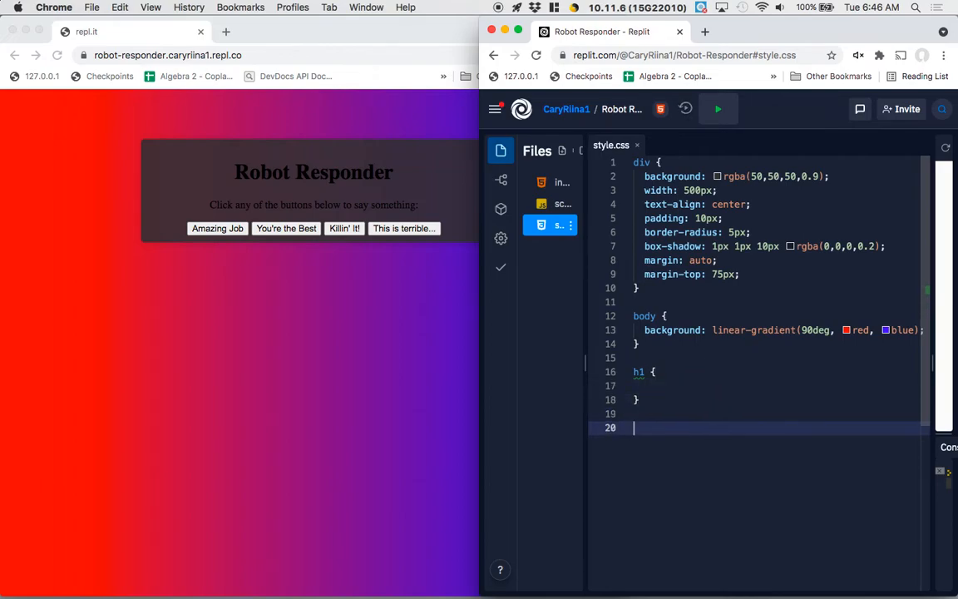
- Add an empty p rule after the h1 rule and start a search for CSS buttons
{"action": "type", "text": "p {"}
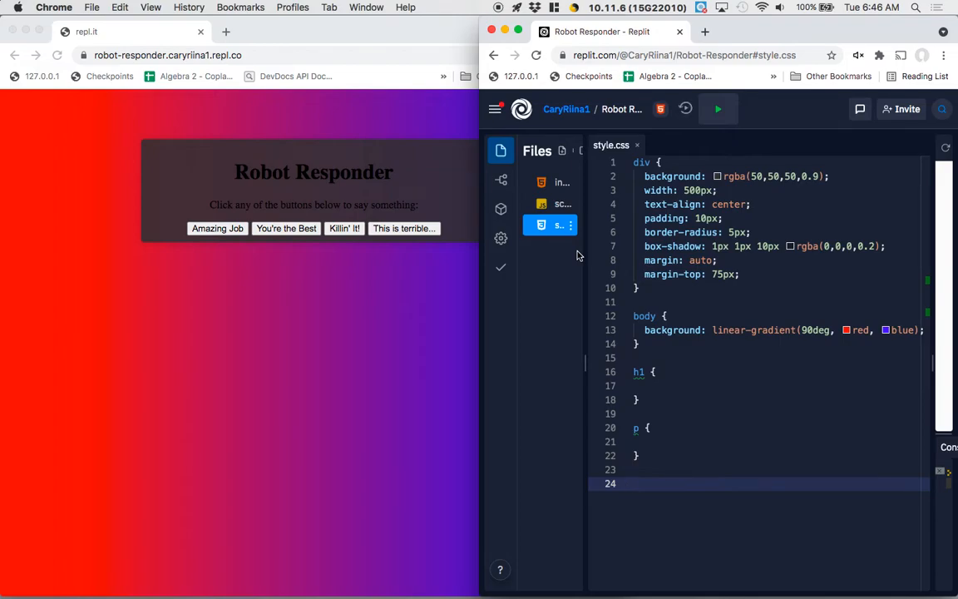
{"action": "left_click", "coordinate": [634, 482]}
{"action": "type", "text": "css bu"}
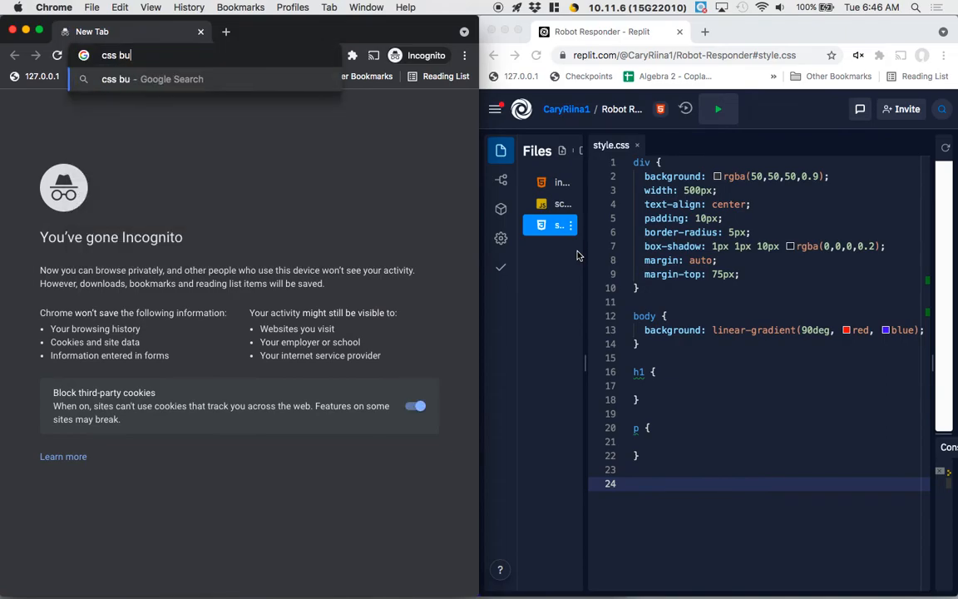
- Search 'css buttons', view the W3Schools CSS Buttons example, and return to the Replit windows
{"action": "key", "text": "Return"}
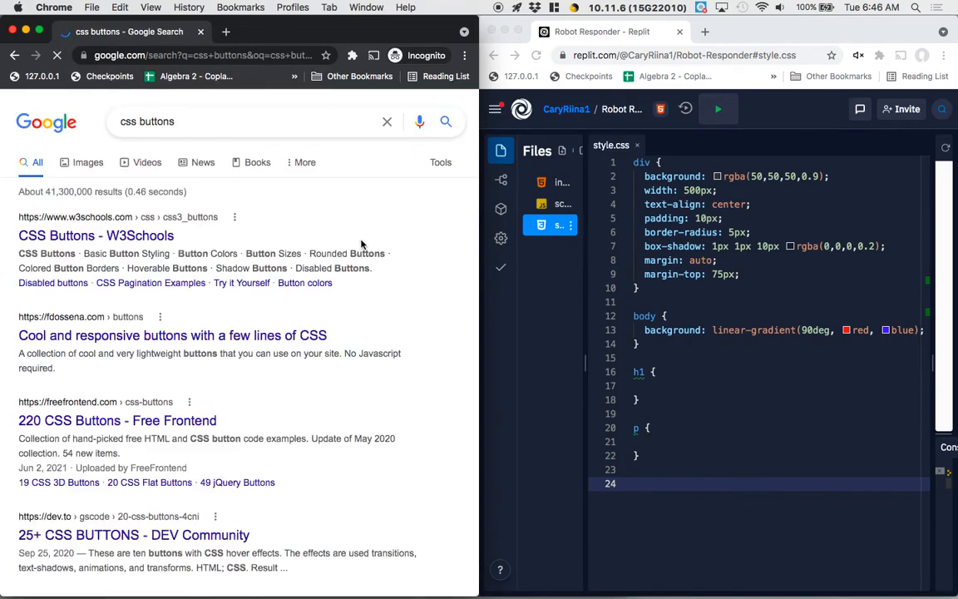
{"action": "left_click", "coordinate": [97, 236]}
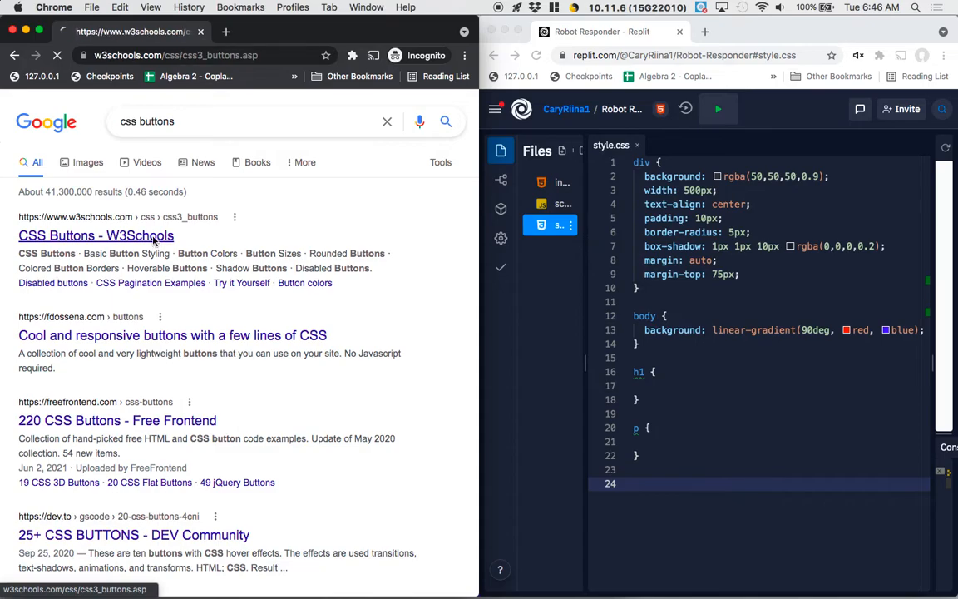
{"action": "left_click", "coordinate": [95, 237]}
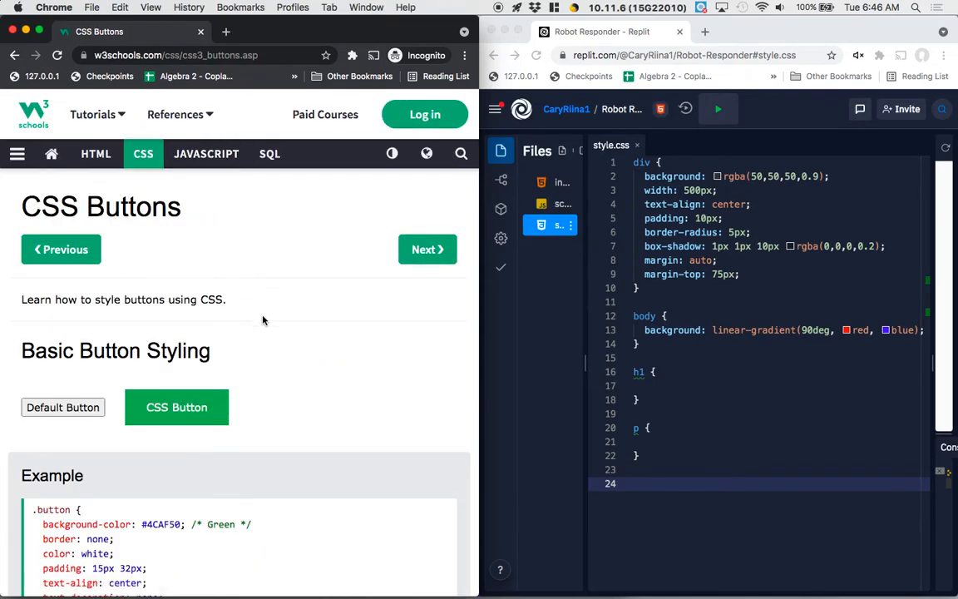
{"action": "scroll", "scroll_direction": "down", "scroll_amount": 3}
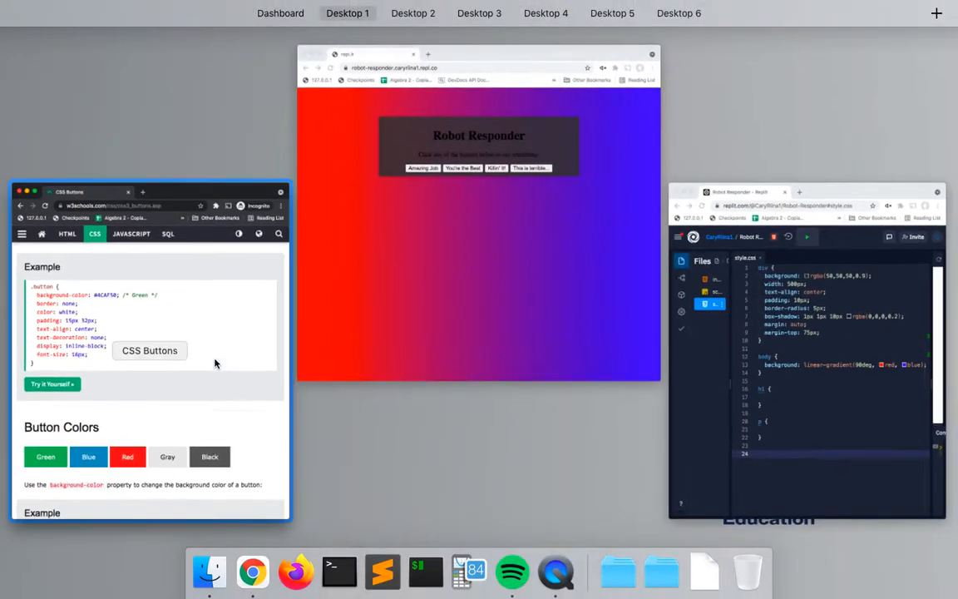
{"action": "left_click", "coordinate": [479, 208]}
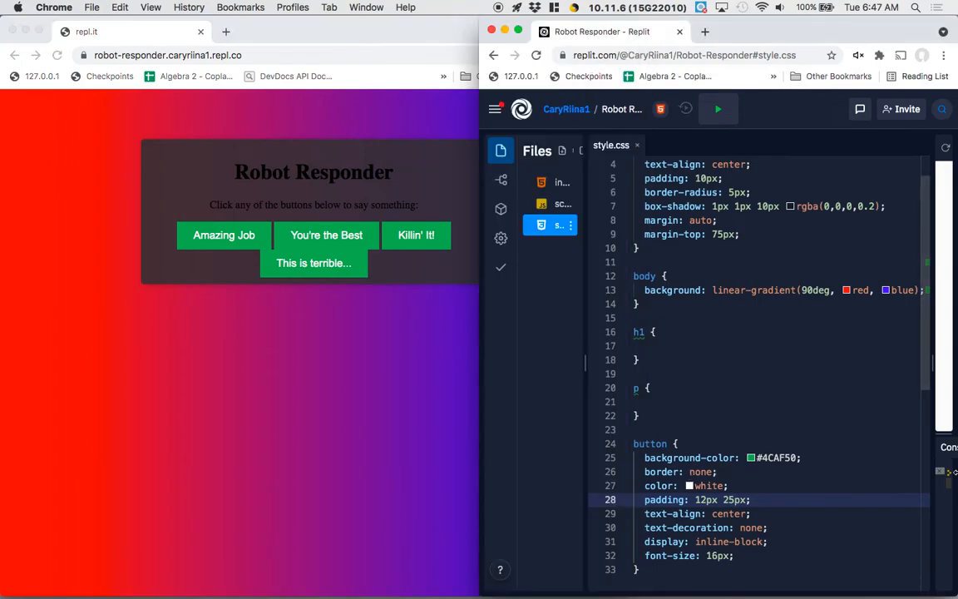
- Set the button rule padding to 10px 20px for slimmer green buttons
{"action": "type", "text": "10px 20px;"}
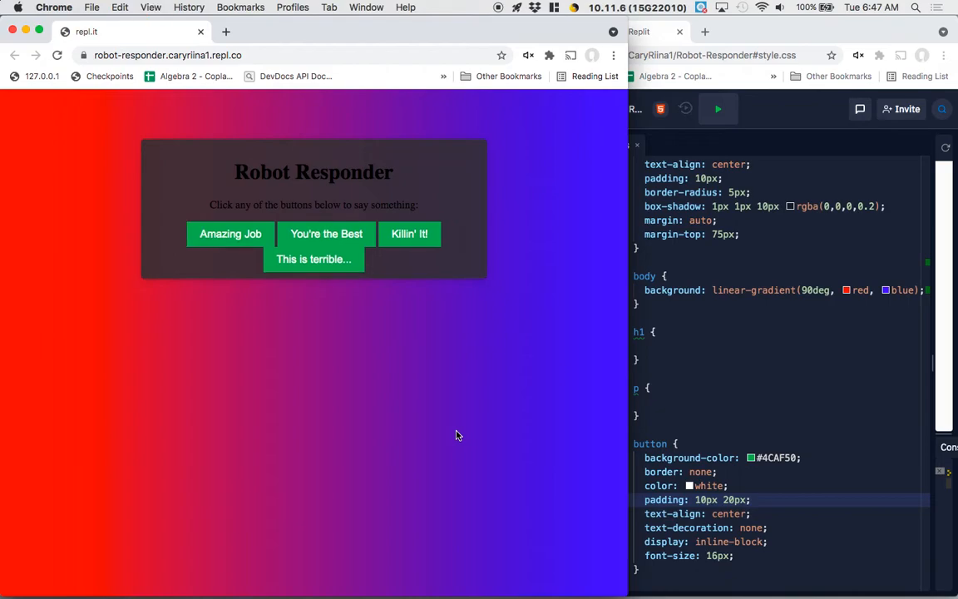
{"action": "mouse_move", "coordinate": [705, 399]}
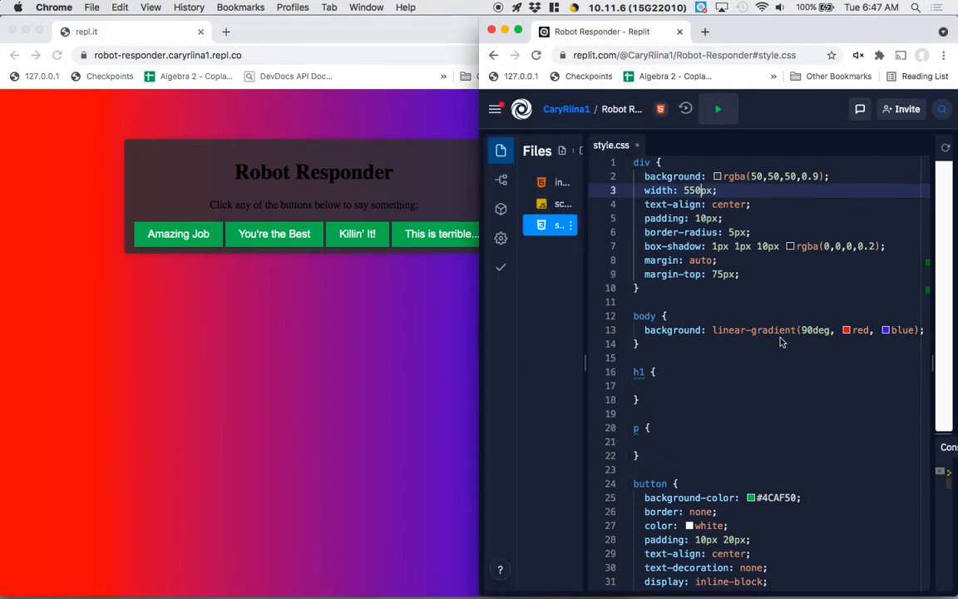
- Add a margin declaration after font-size in the button rule so the buttons separate
{"action": "scroll", "scroll_direction": "down", "scroll_amount": 3}
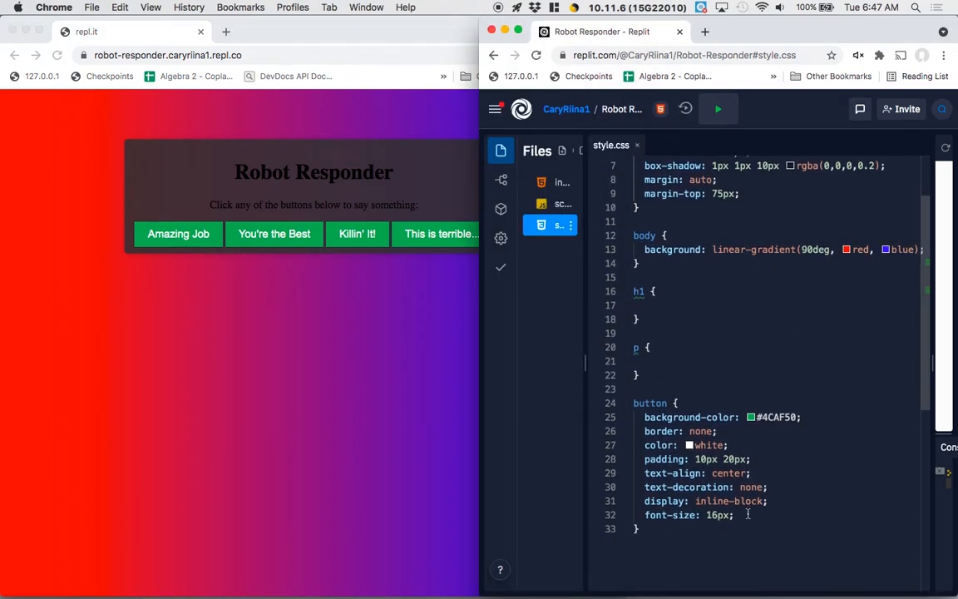
{"action": "left_click", "coordinate": [735, 515]}
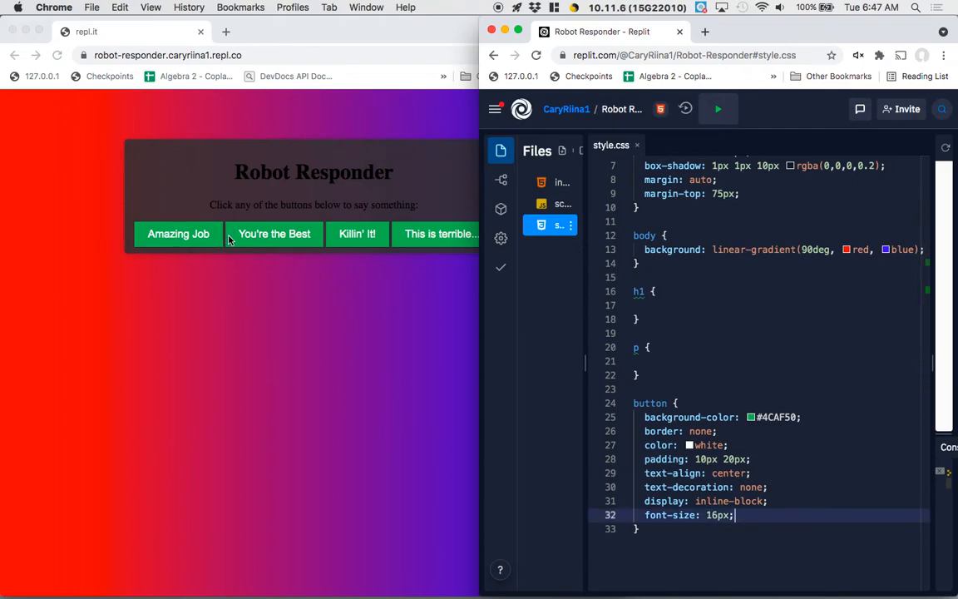
{"action": "type", "text": "margin: 5px;"}
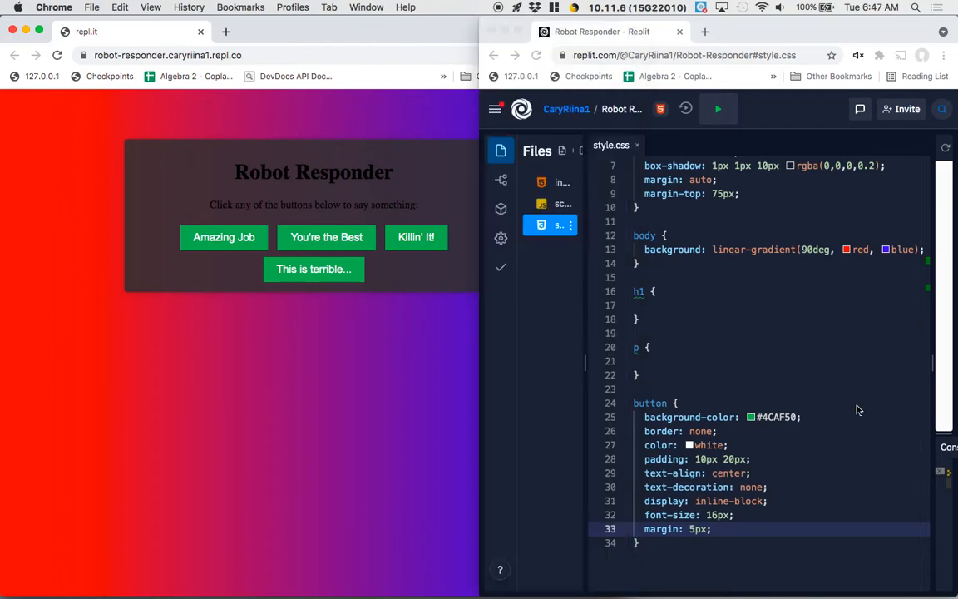
{"action": "scroll", "scroll_direction": "up", "scroll_amount": 3}
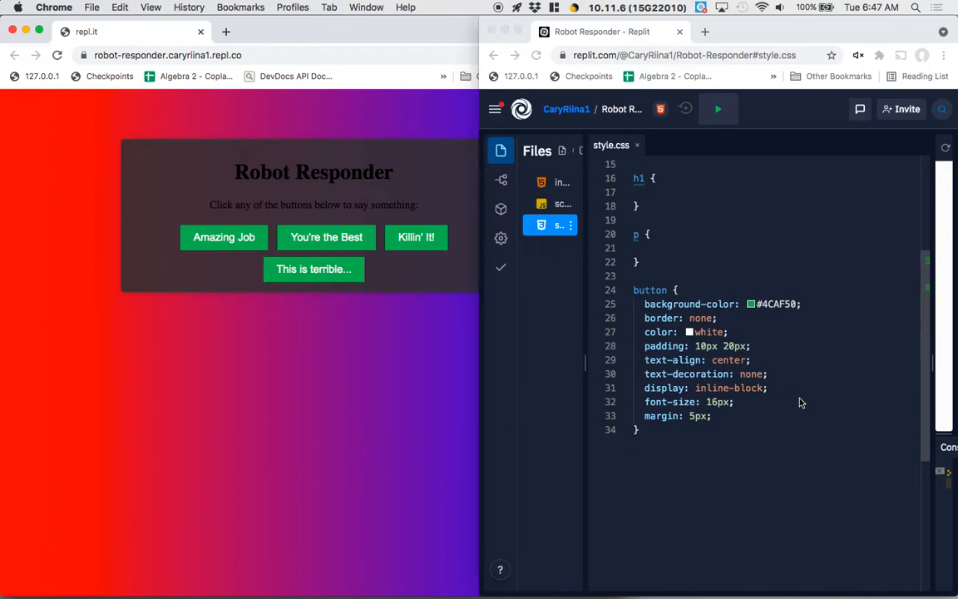
{"action": "scroll", "scroll_direction": "up", "scroll_amount": 3}
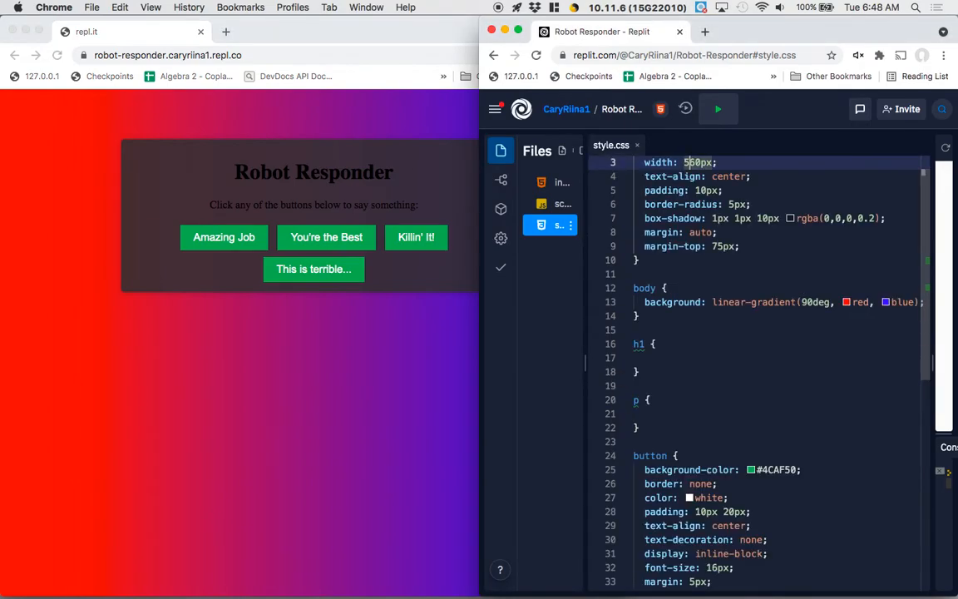
{"action": "scroll", "scroll_direction": "down", "scroll_amount": 3}
{"action": "type", "text": "7"}
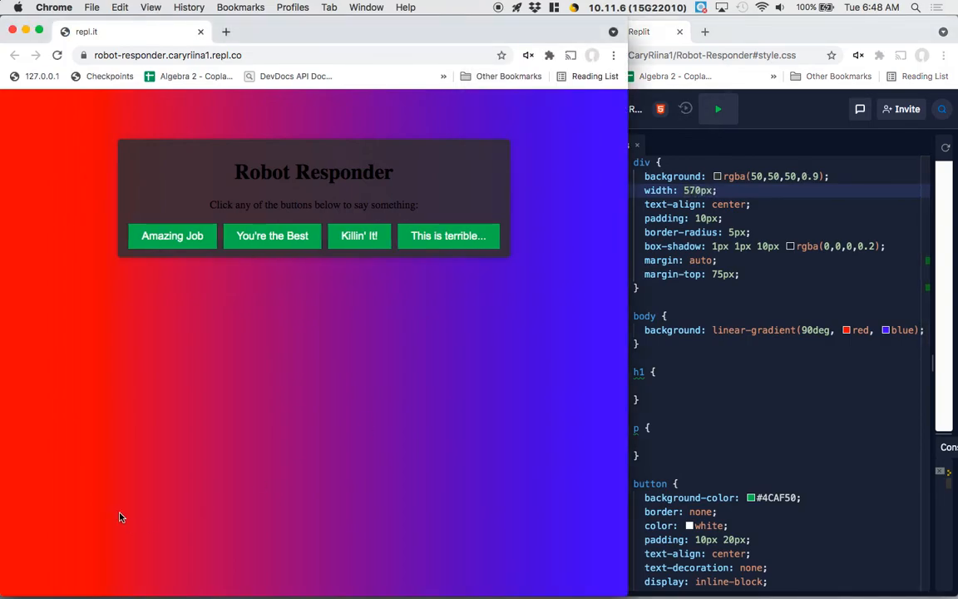
{"action": "mouse_move", "coordinate": [441, 254]}
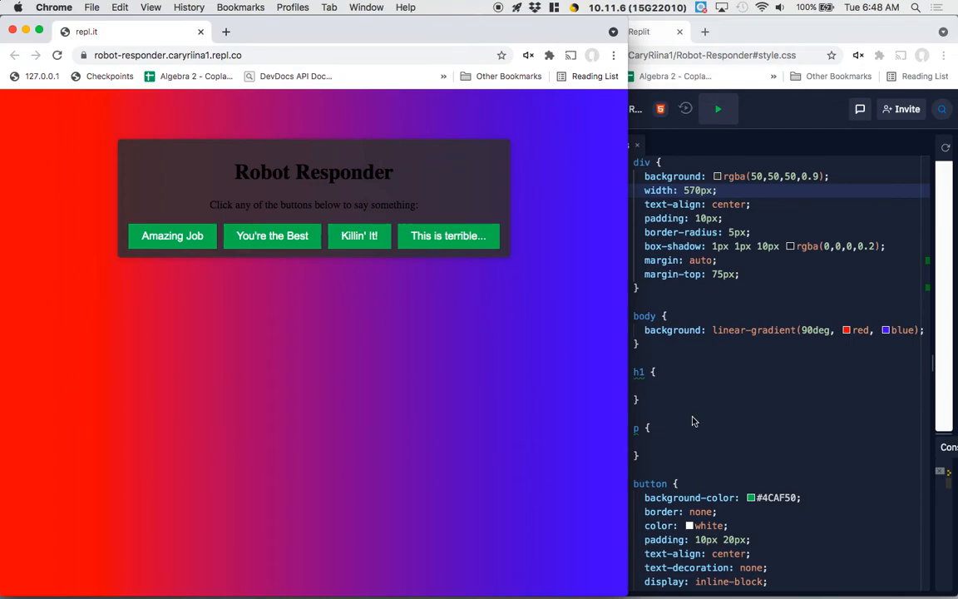
- Reduce the button margin to 3px so all four buttons stay on one row
{"action": "scroll", "scroll_direction": "down", "scroll_amount": 3}
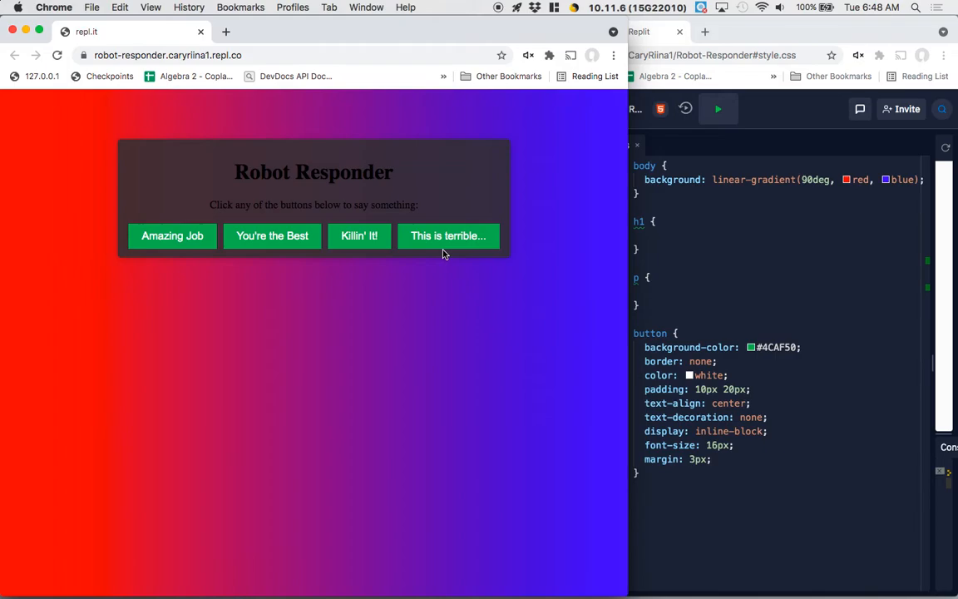
{"action": "mouse_move", "coordinate": [326, 266]}
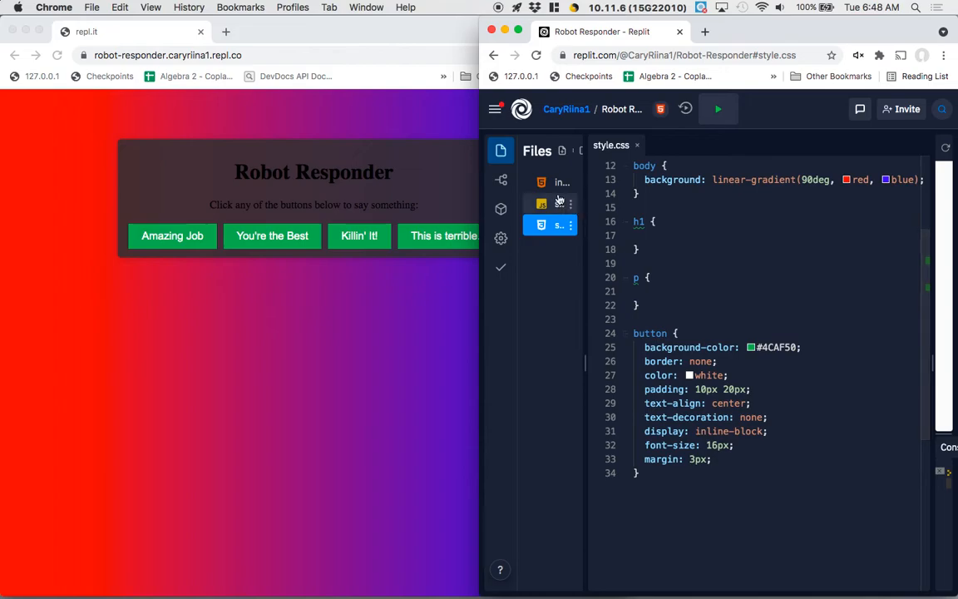
- In index.html give the first three buttons class "good" and the last class "mean"
{"action": "left_click", "coordinate": [562, 181]}
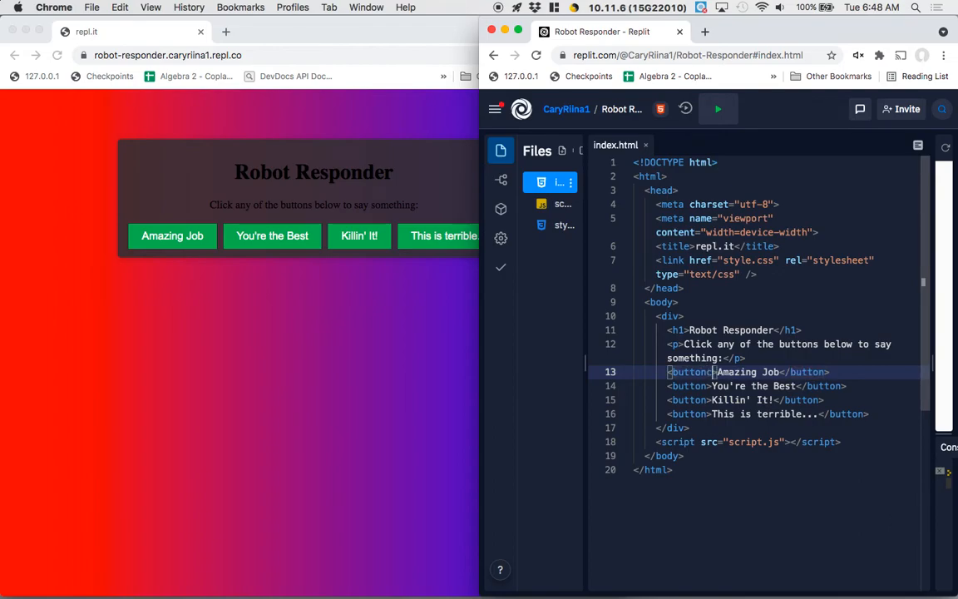
{"action": "type", "text": "class=\"good"}
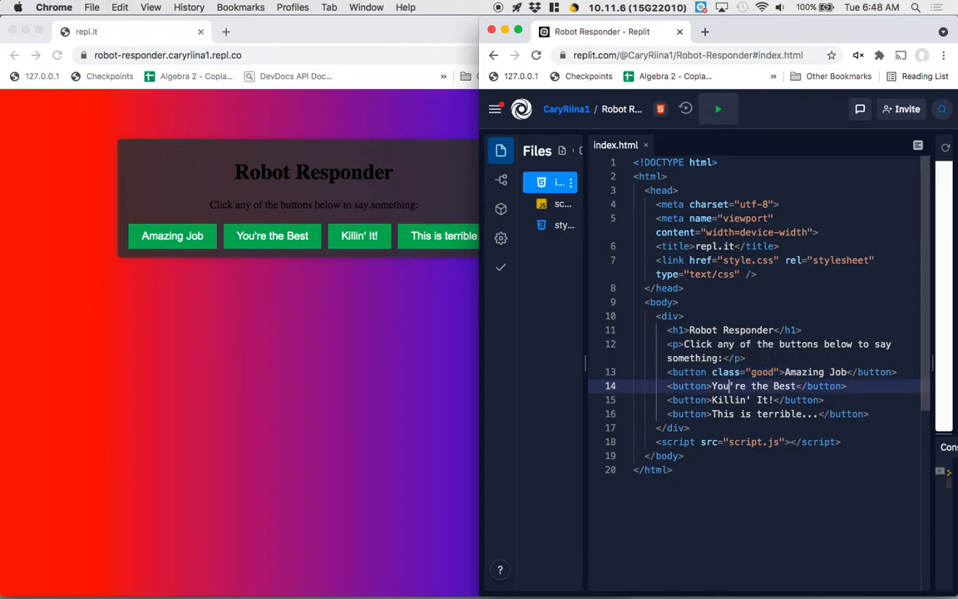
{"action": "type", "text": "class=\"good\""}
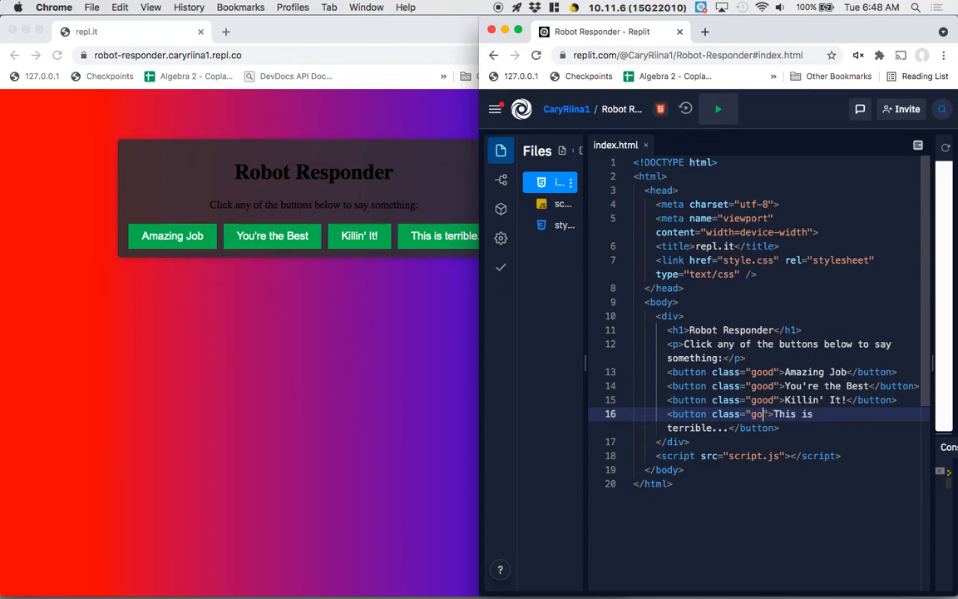
{"action": "type", "text": "mean"}
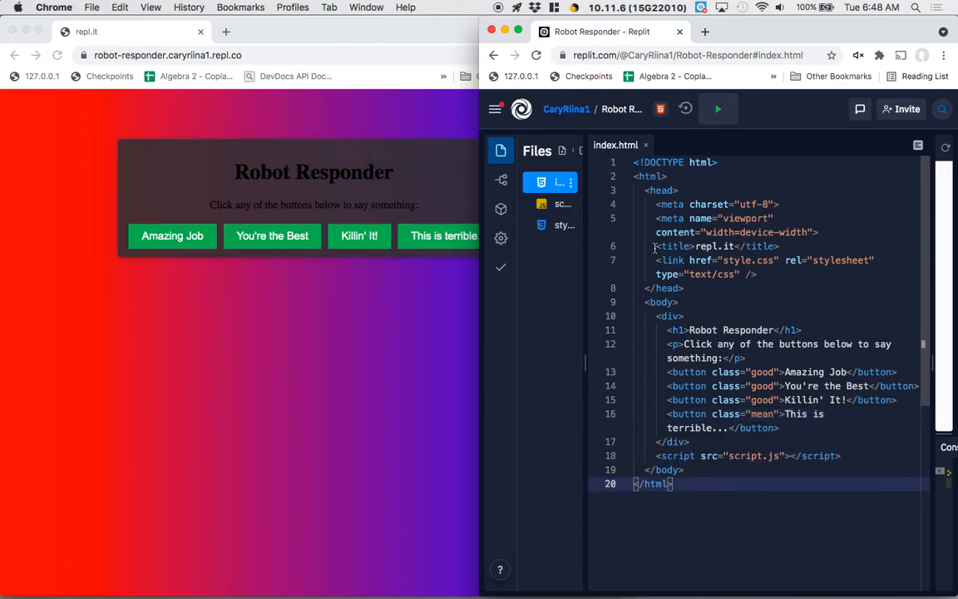
{"action": "left_click", "coordinate": [564, 224]}
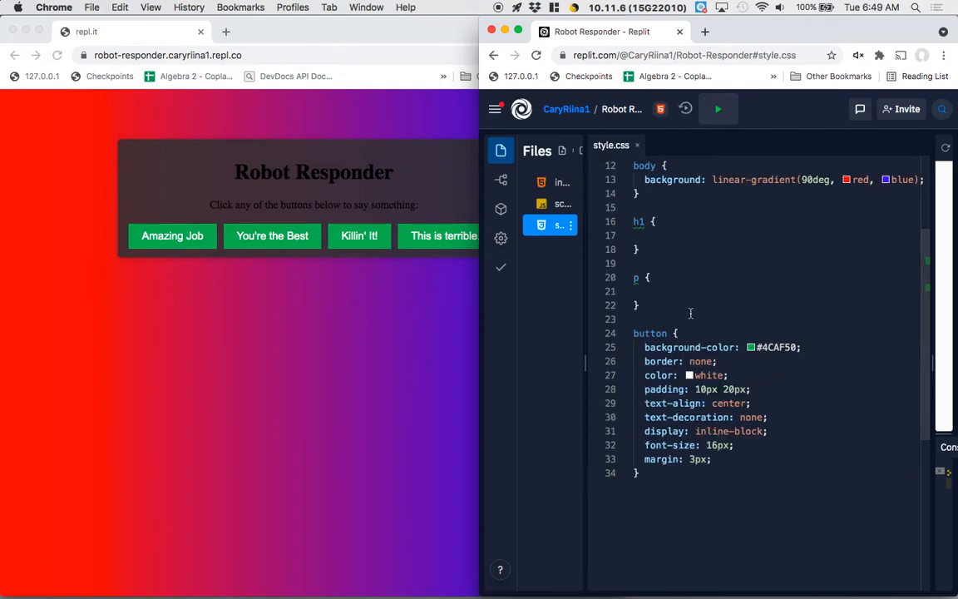
{"action": "mouse_move", "coordinate": [679, 356]}
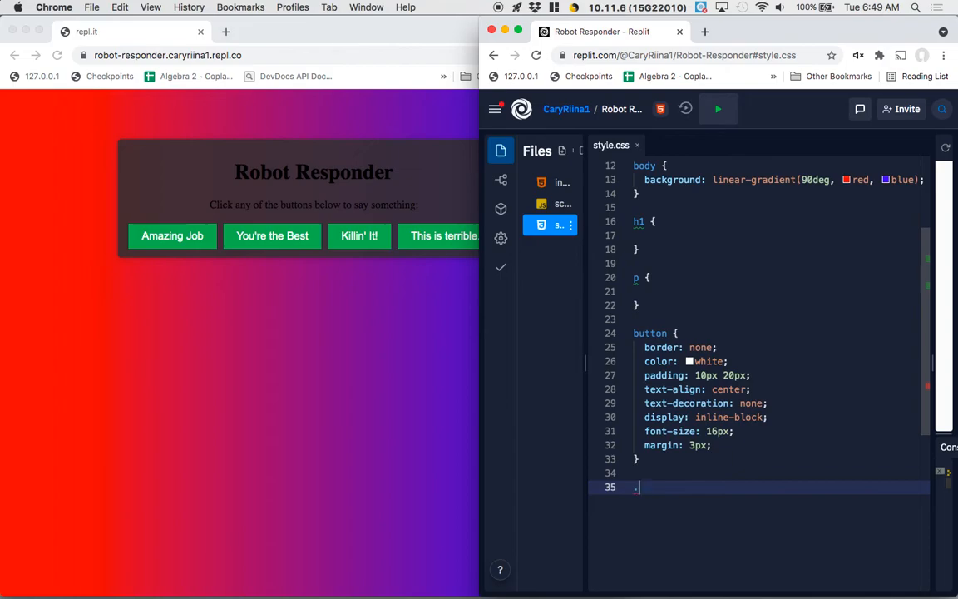
- Create a .good rule with background-color #4CAF50 and begin the .bad rule's rgba colour
{"action": "type", "text": ".good {"}
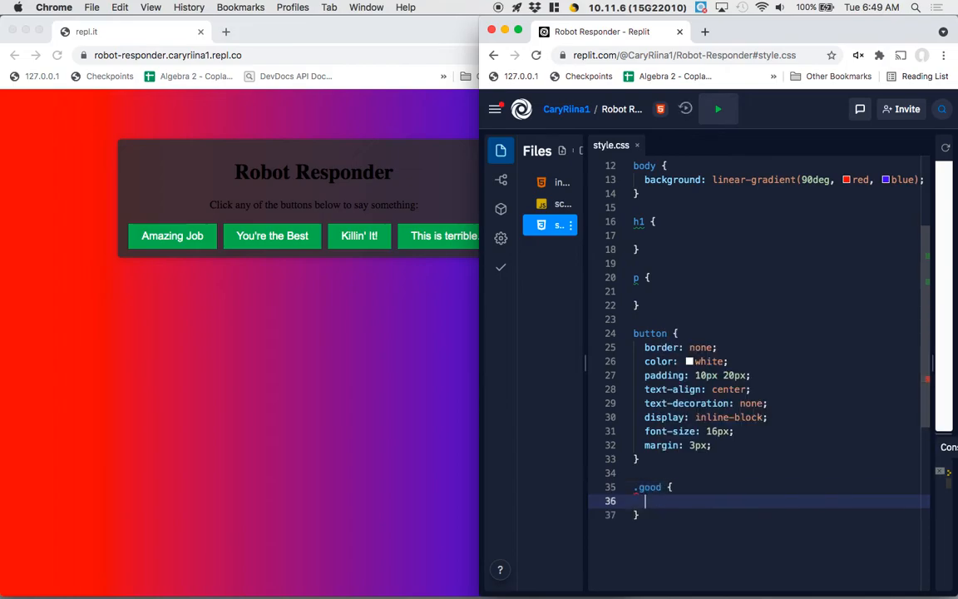
{"action": "type", "text": "background-color: #4CAF50;"}
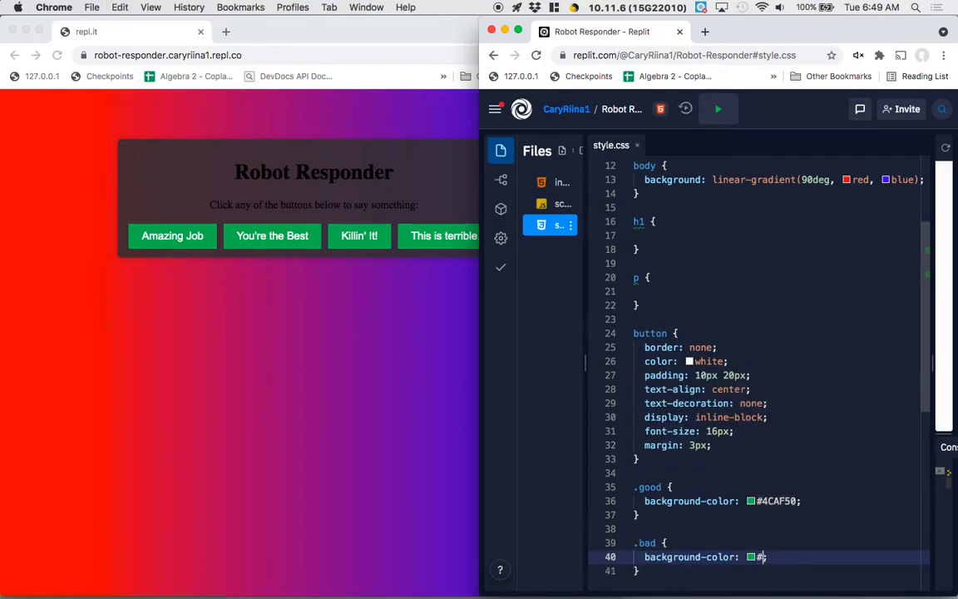
{"action": "key", "text": "Backspace"}
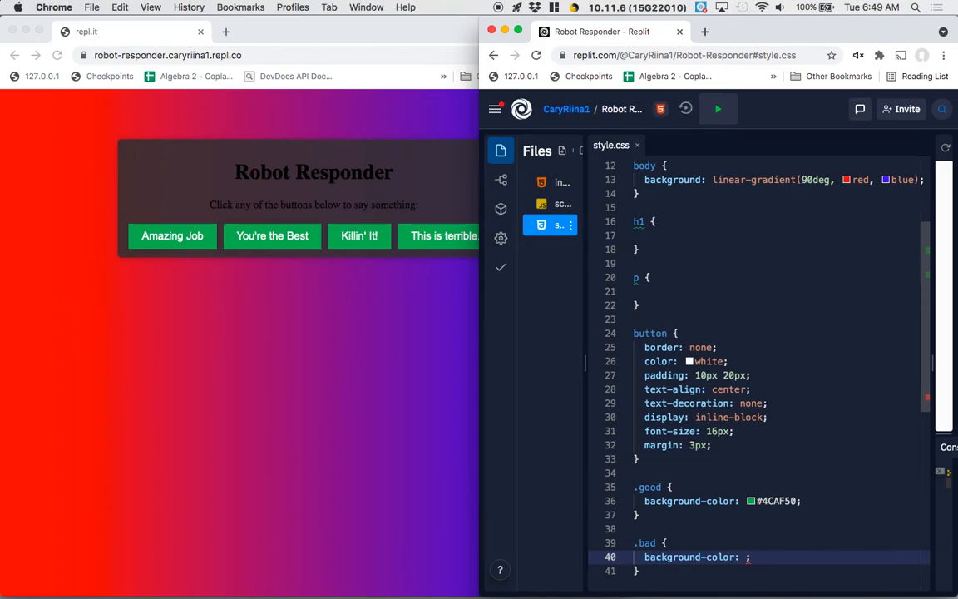
{"action": "type", "text": "rgba"}
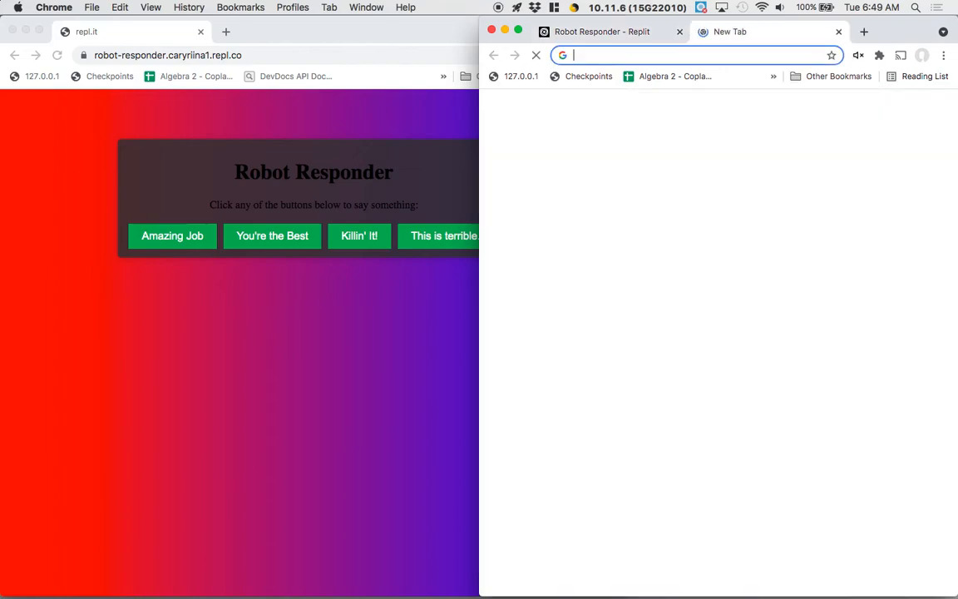
- Search a color picker, choose bright red #ff0400, and return to the Replit stylesheet
{"action": "type", "text": "color+picker&oq=color+picker&..."}
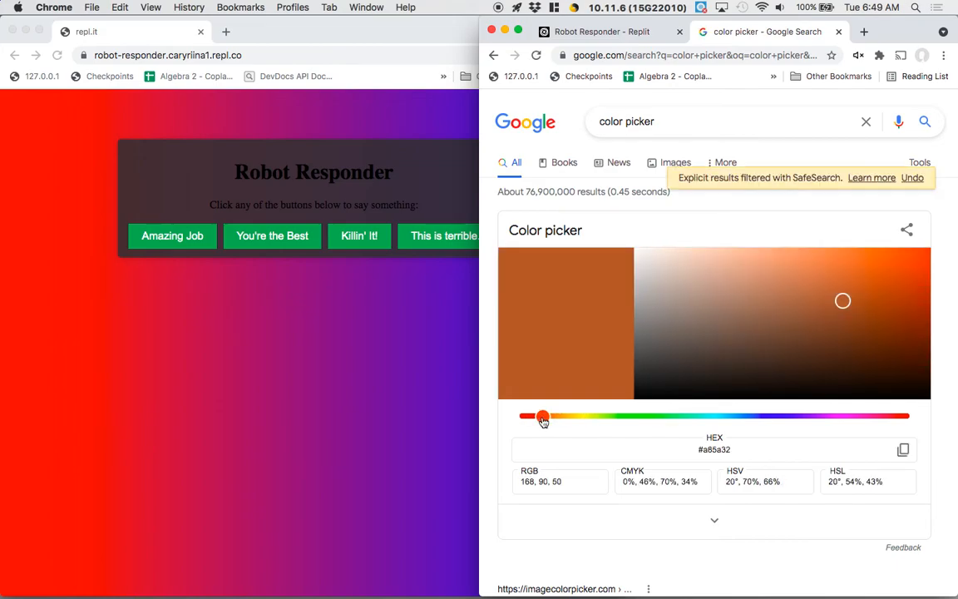
{"action": "left_click_drag", "start_coordinate": [543, 415], "coordinate": [522, 416]}
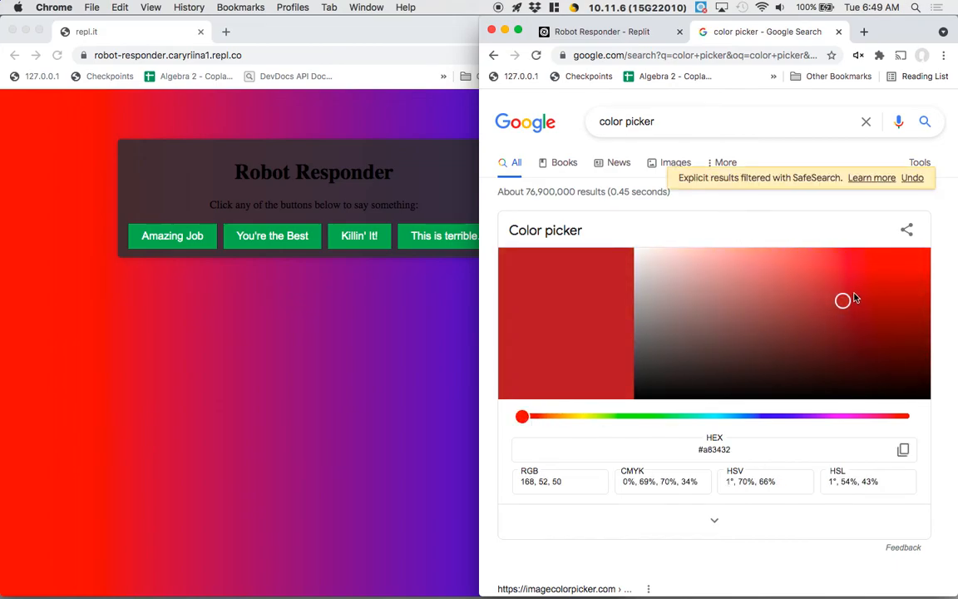
{"action": "left_click", "coordinate": [931, 249]}
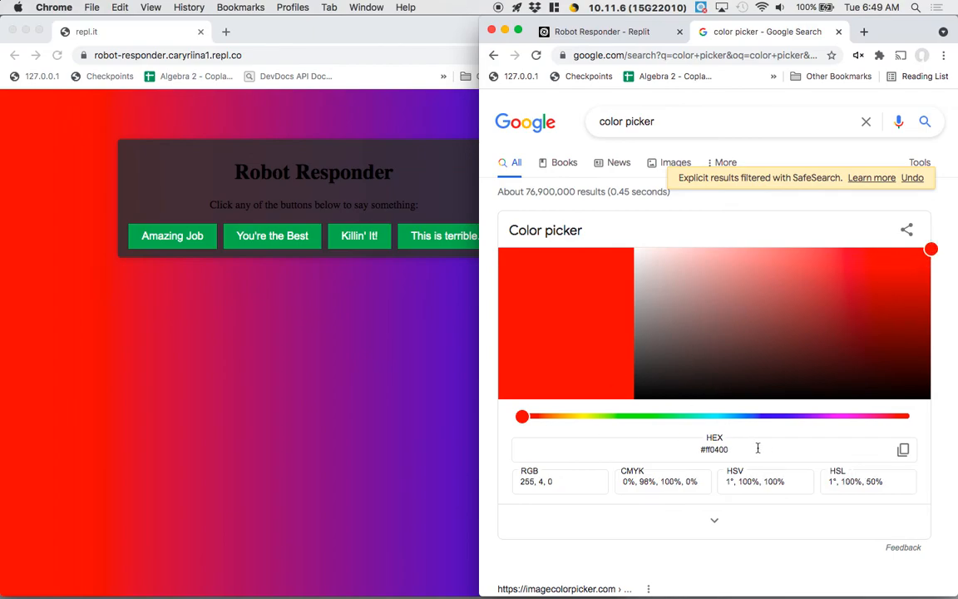
{"action": "left_click", "coordinate": [600, 32]}
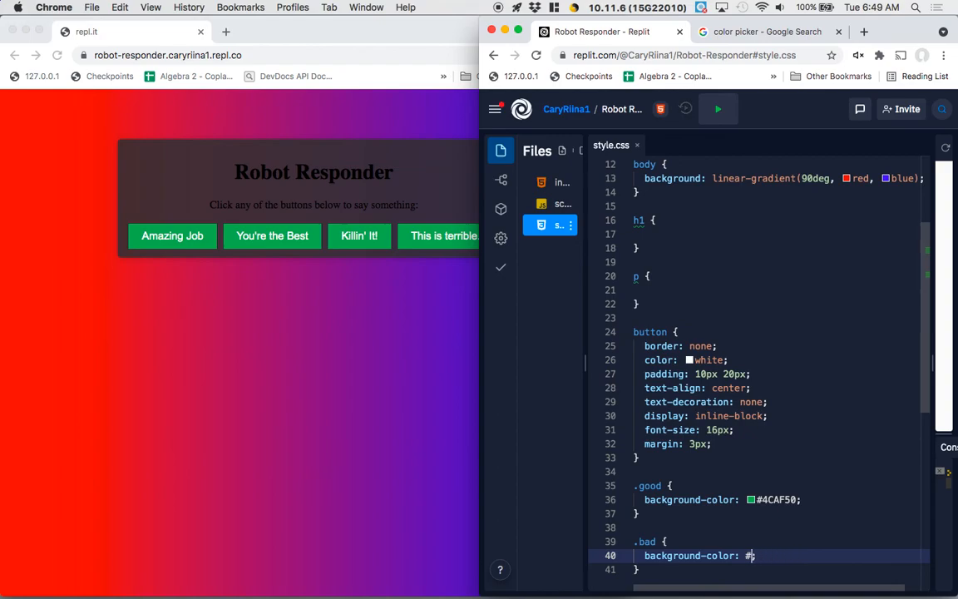
- Enter #ff0400 as the rule's background, check the class name in index.html, and rename .bad to .mean
{"action": "type", "text": "ff0400;"}
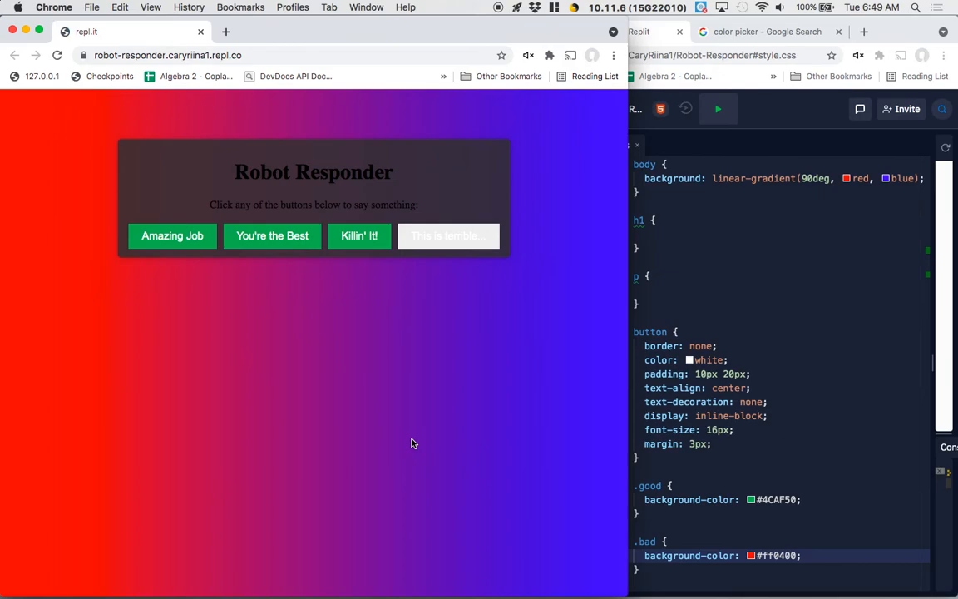
{"action": "mouse_move", "coordinate": [419, 441]}
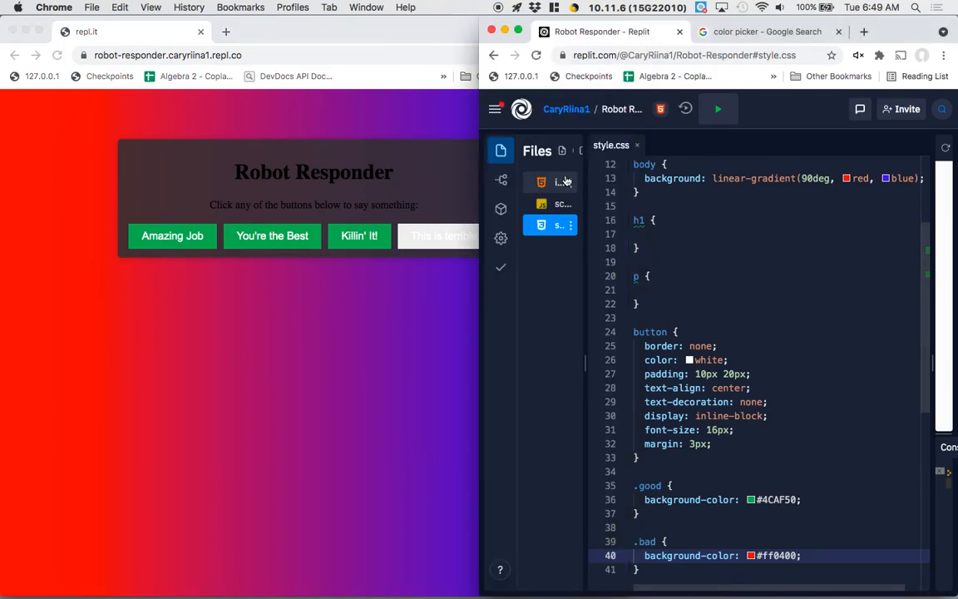
{"action": "left_click", "coordinate": [562, 181]}
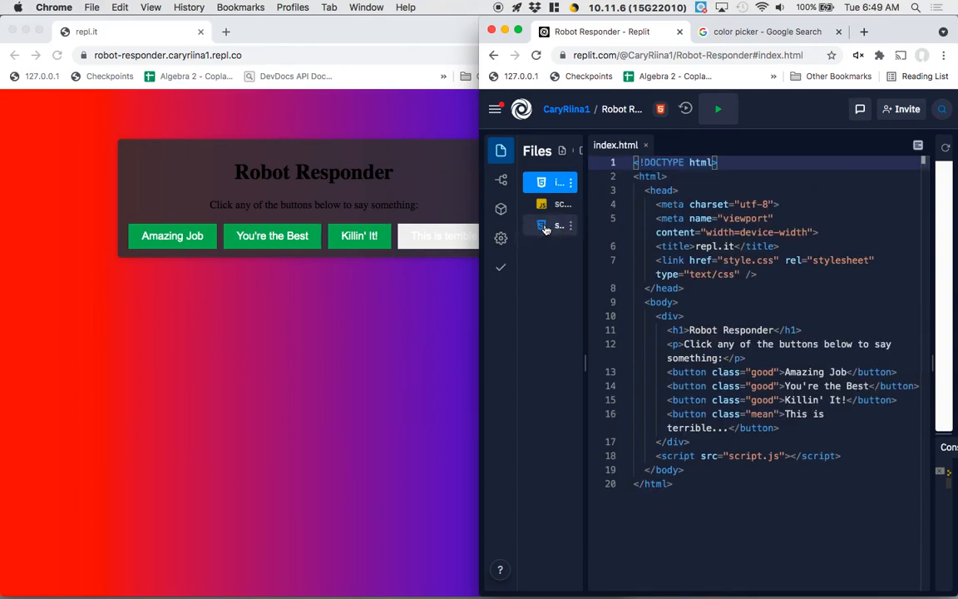
{"action": "left_click", "coordinate": [552, 225]}
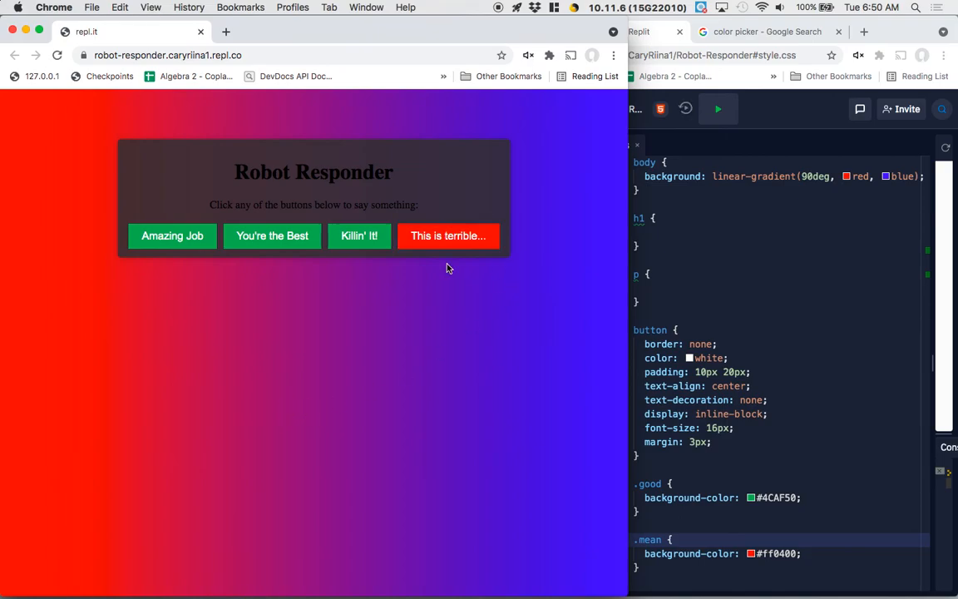
{"action": "mouse_move", "coordinate": [173, 236]}
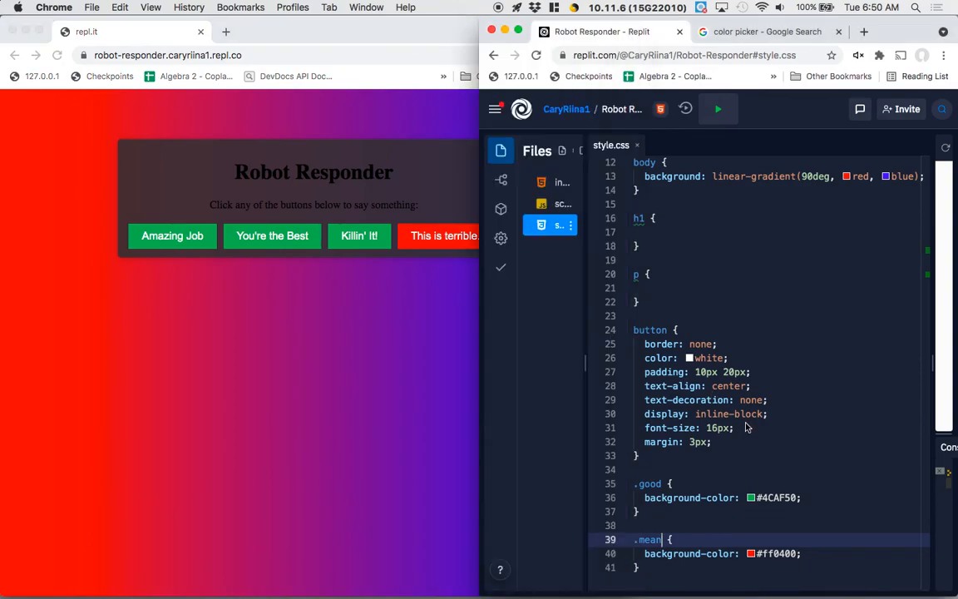
- Add cursor: pointer to the button rule so all buttons show a hand cursor
{"action": "type", "text": "cursor: pointer;"}
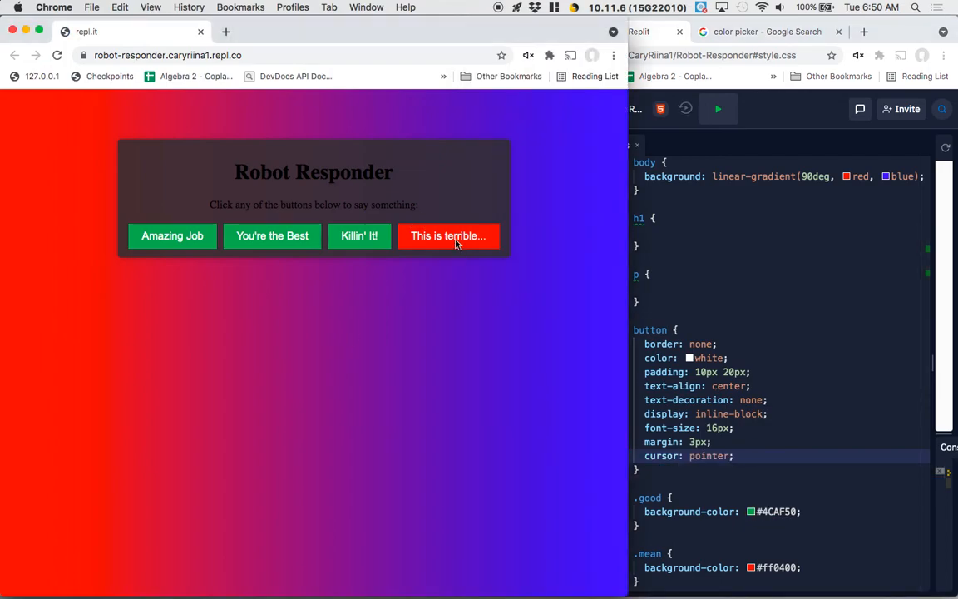
{"action": "mouse_move", "coordinate": [516, 280]}
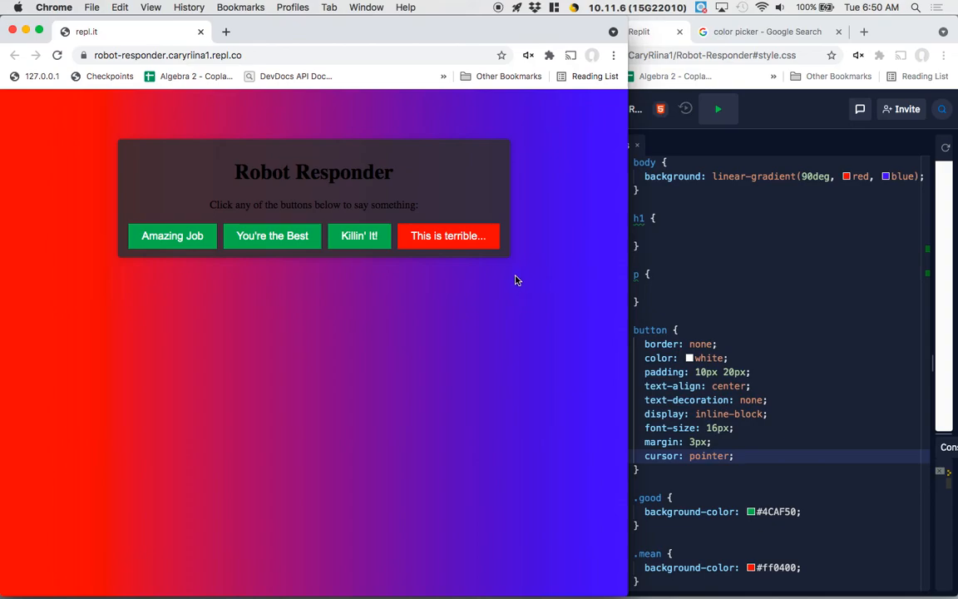
{"action": "mouse_move", "coordinate": [359, 236]}
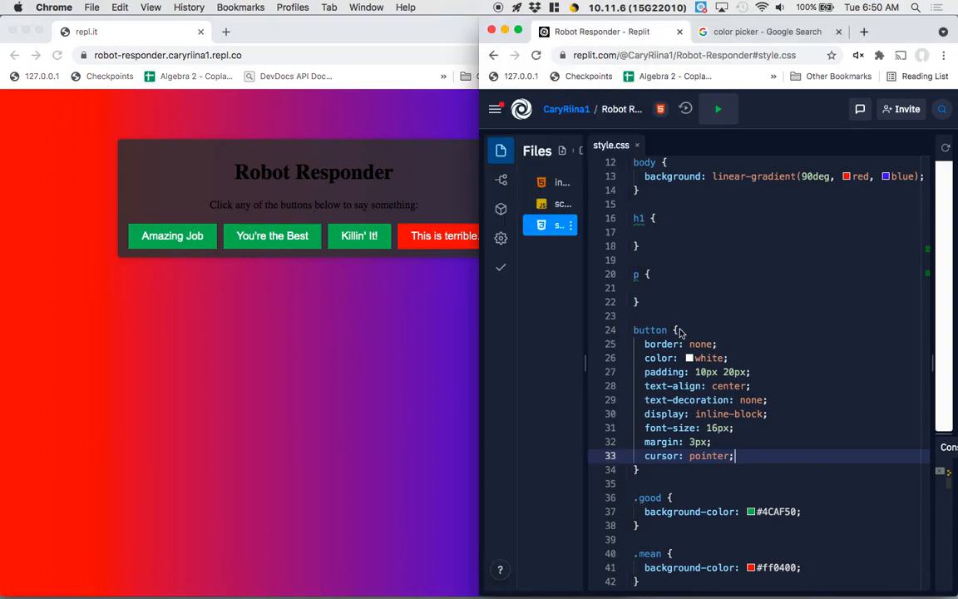
{"action": "scroll", "scroll_direction": "down", "scroll_amount": 3}
{"action": "type", "text": ".good"}
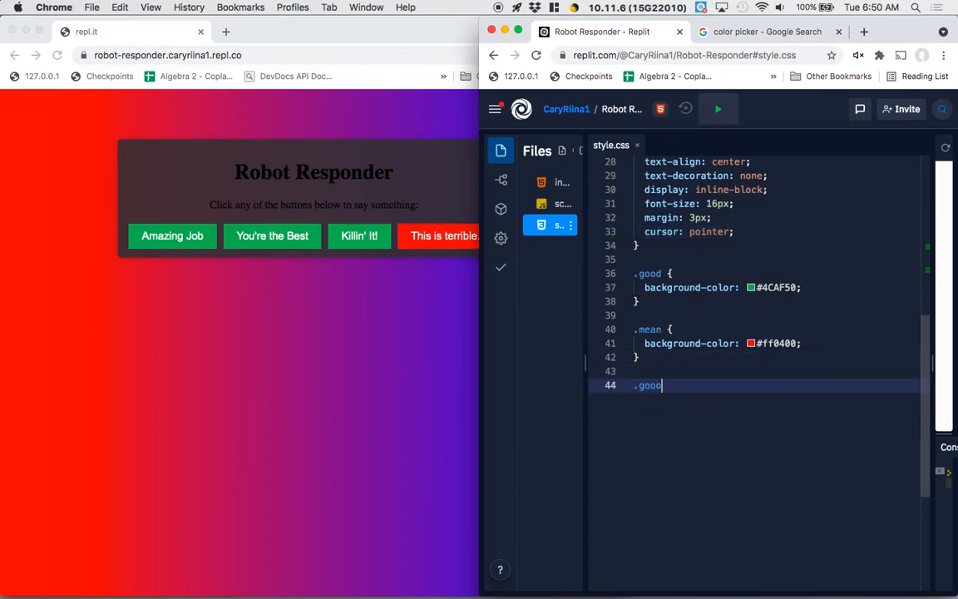
- Abandon the .good:hover start and write a button:hover rule with text-decoration: underline
{"action": "type", "text": ":hover {"}
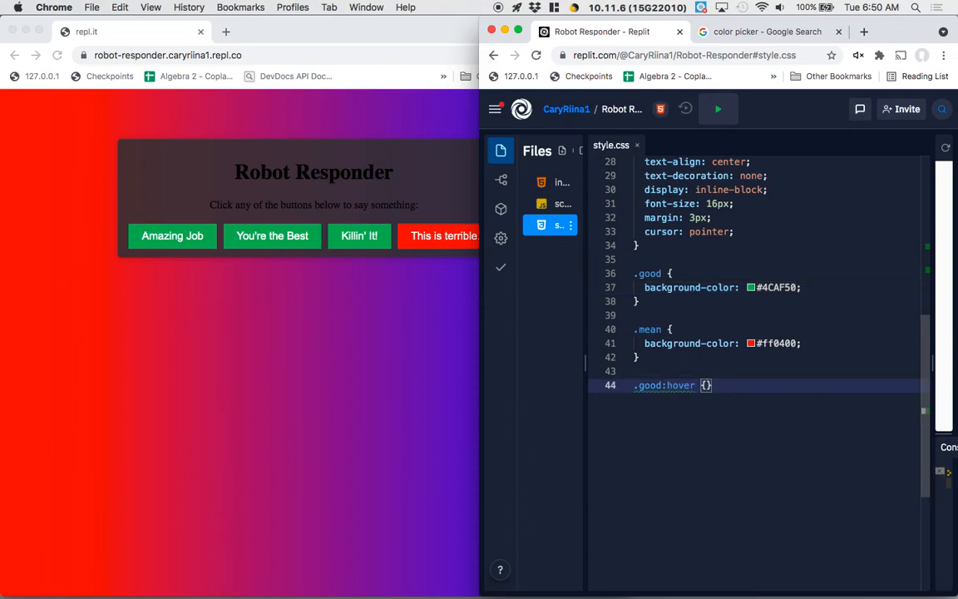
{"action": "key", "text": "backspace"}
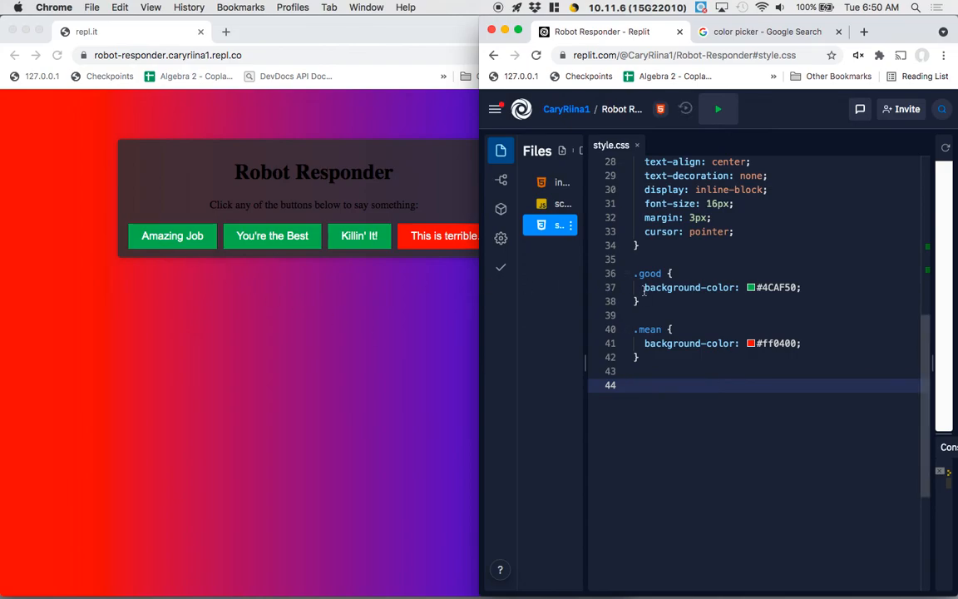
{"action": "type", "text": "bt"}
{"action": "type", "text": "text-decoration: under"}
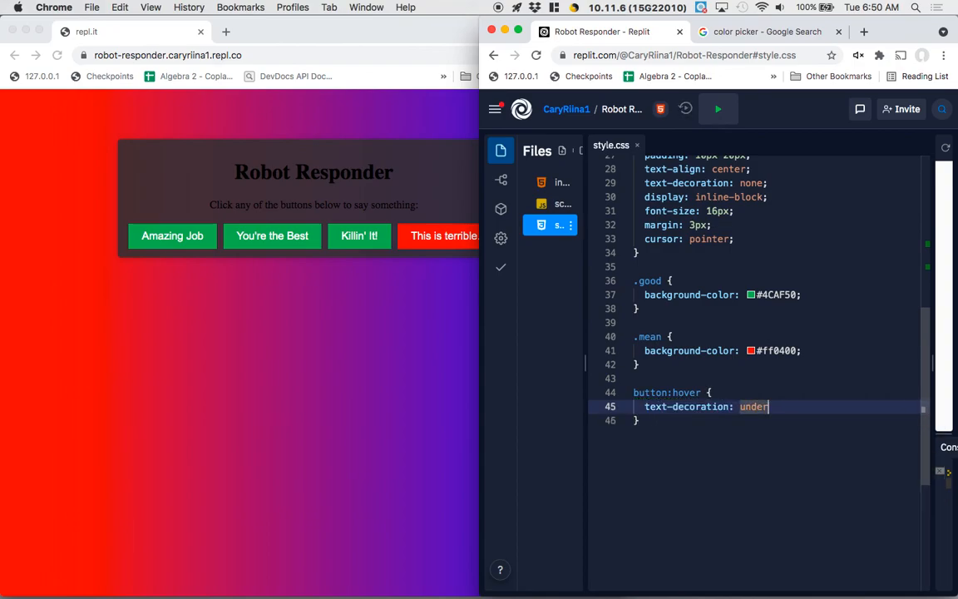
{"action": "type", "text": "line;"}
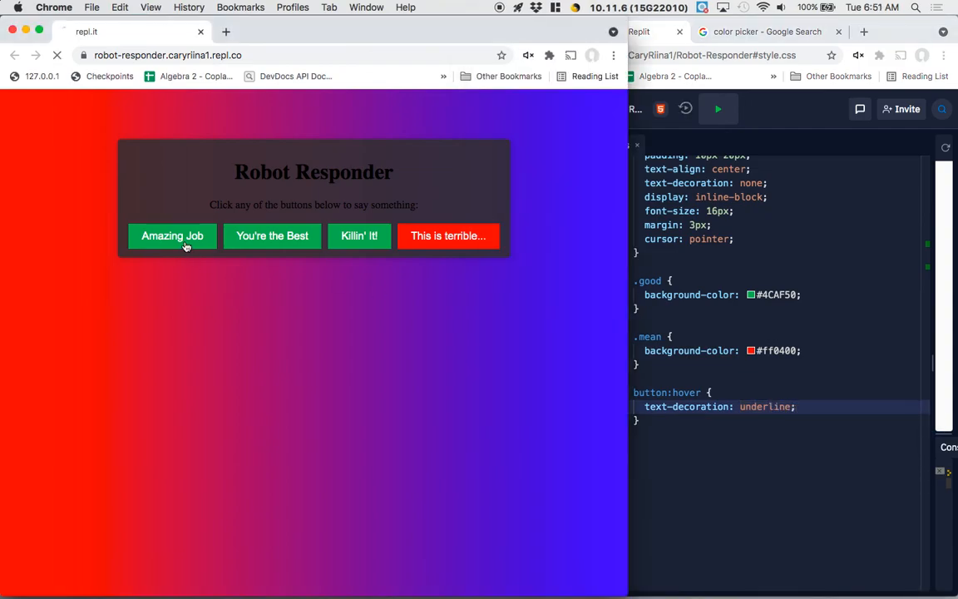
{"action": "mouse_move", "coordinate": [359, 237]}
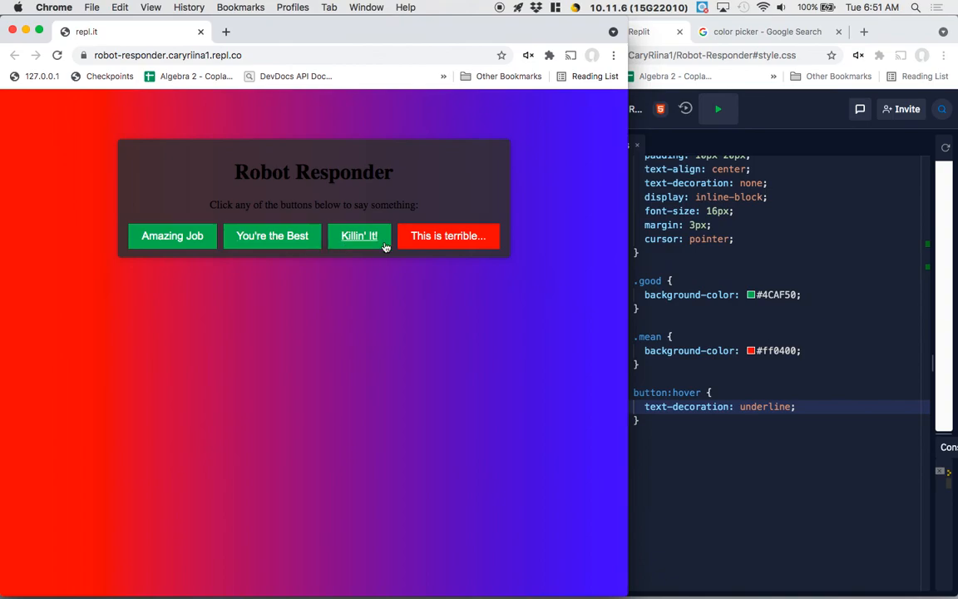
{"action": "mouse_move", "coordinate": [678, 400]}
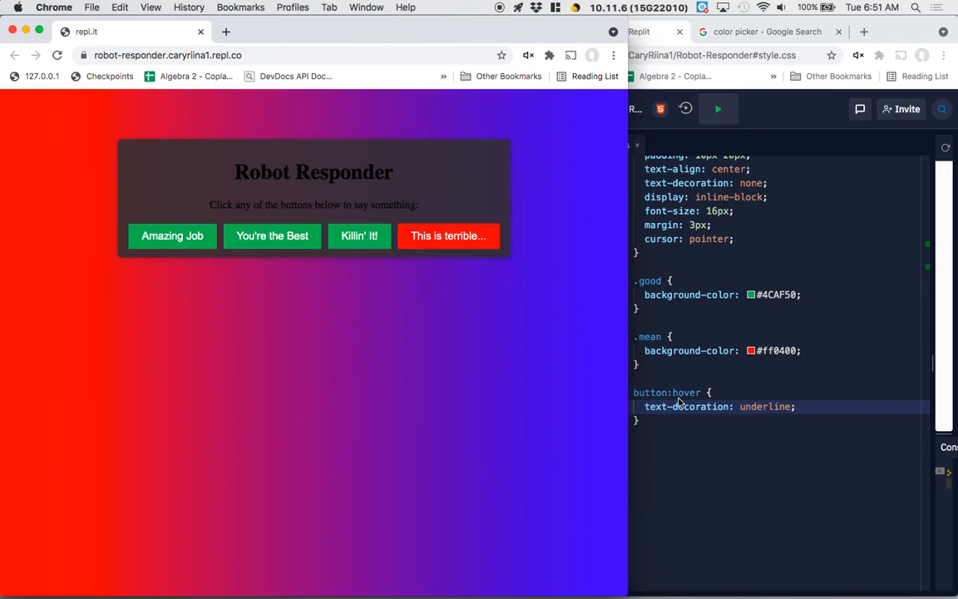
{"action": "mouse_move", "coordinate": [429, 316]}
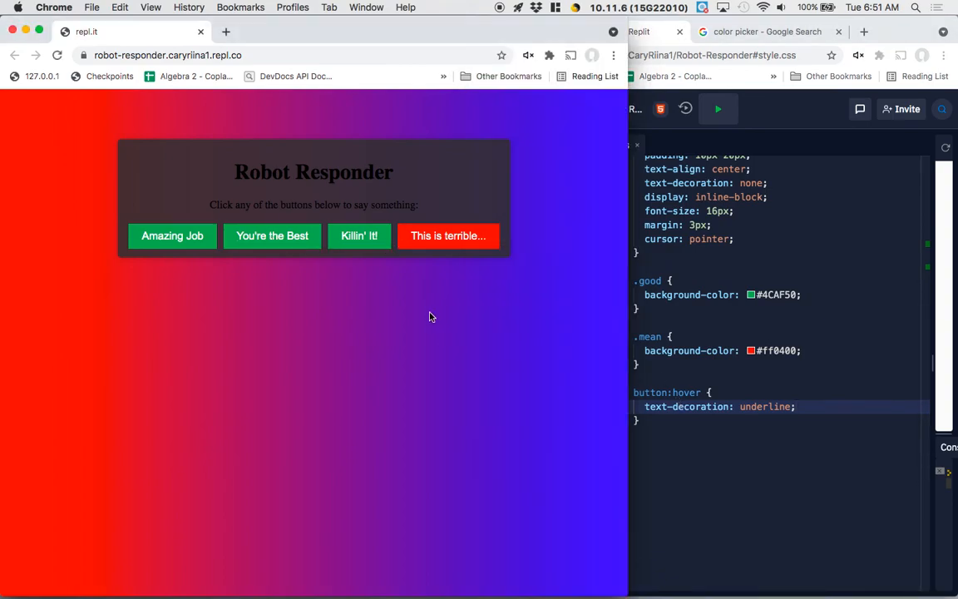
{"action": "mouse_move", "coordinate": [273, 236]}
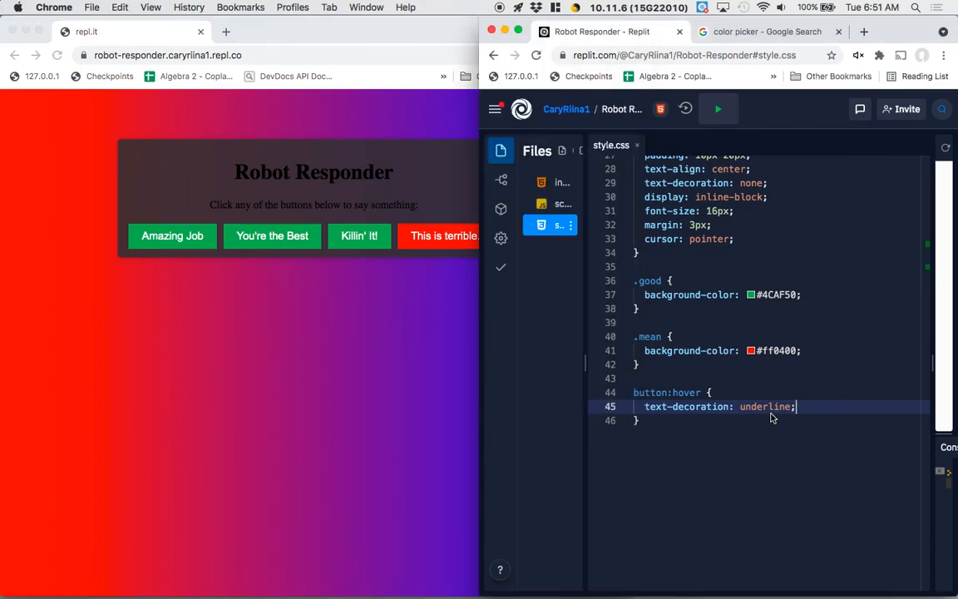
{"action": "scroll", "scroll_direction": "up", "scroll_amount": 3}
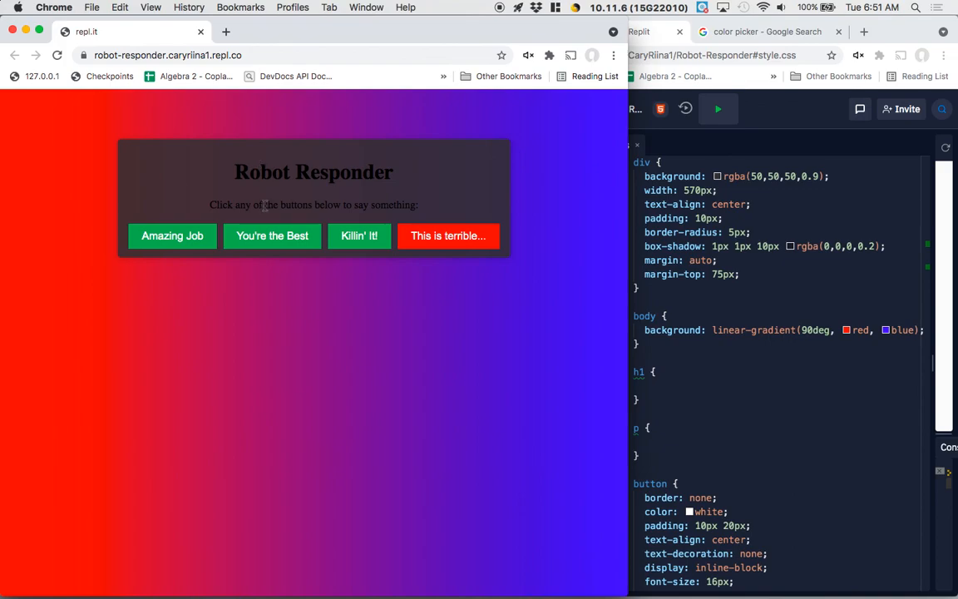
{"action": "mouse_move", "coordinate": [795, 356]}
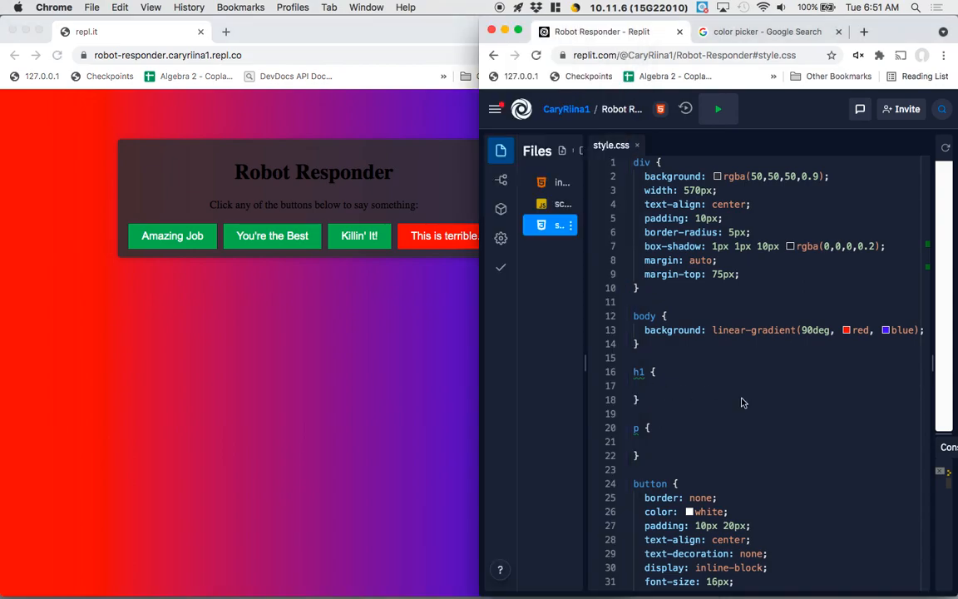
{"action": "mouse_move", "coordinate": [740, 399]}
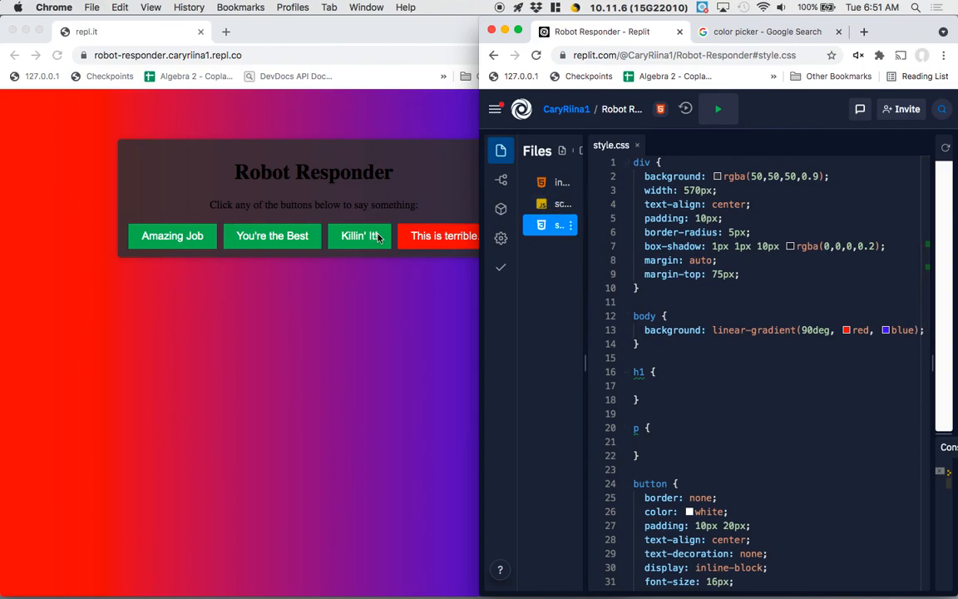
{"action": "mouse_move", "coordinate": [409, 269]}
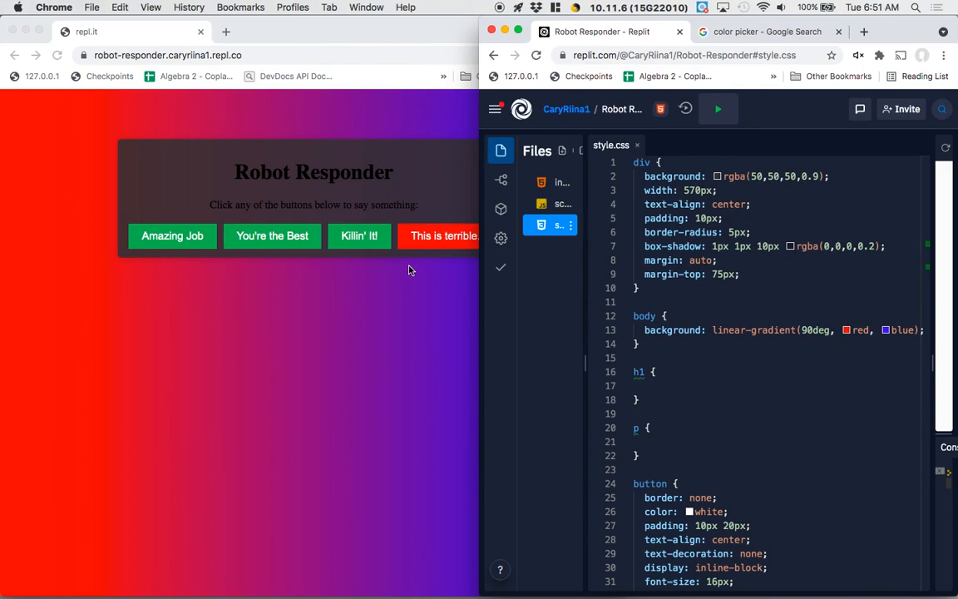